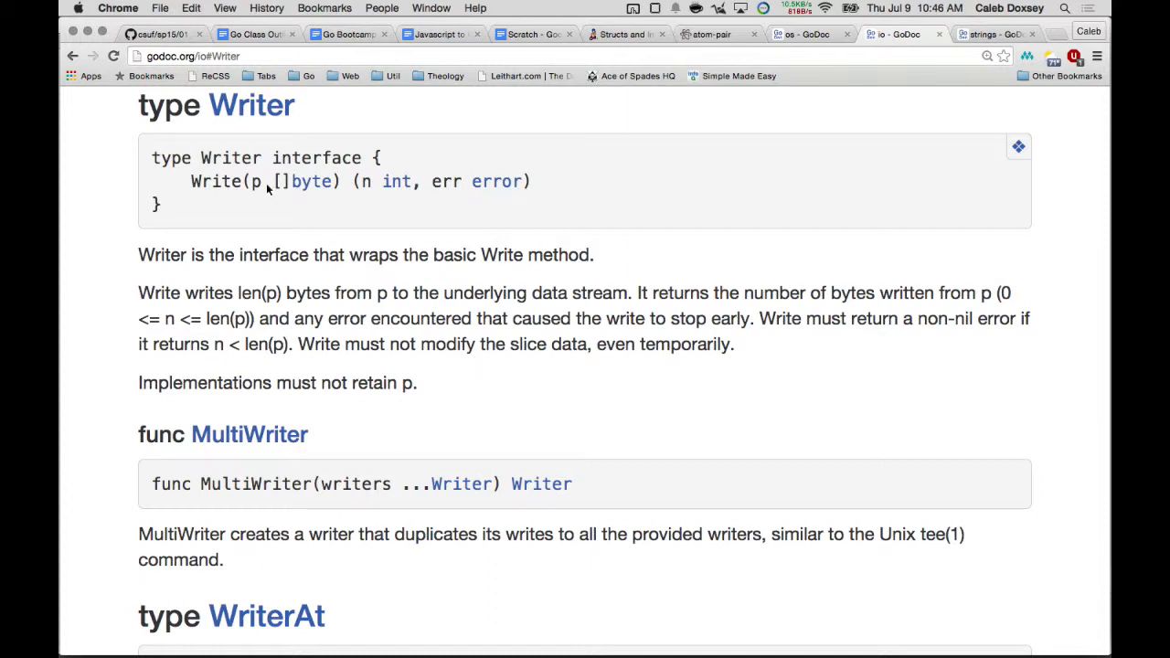
{"action": "mouse_move", "coordinate": [234, 187]}
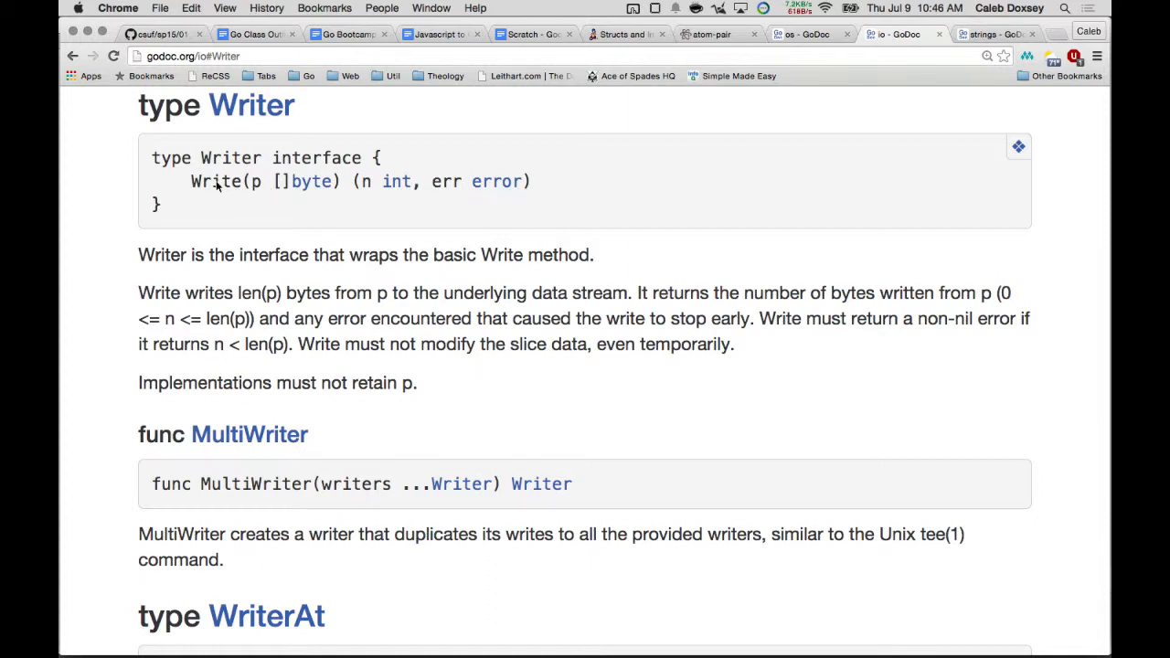
{"action": "mouse_move", "coordinate": [210, 188]}
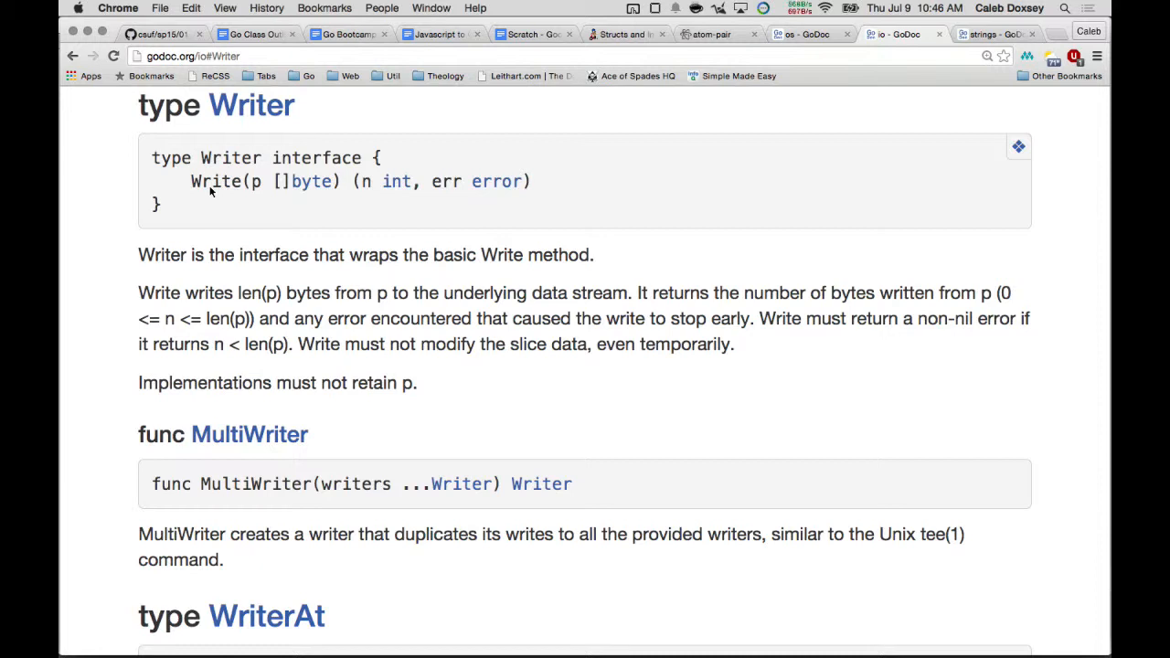
{"action": "mouse_move", "coordinate": [186, 181]}
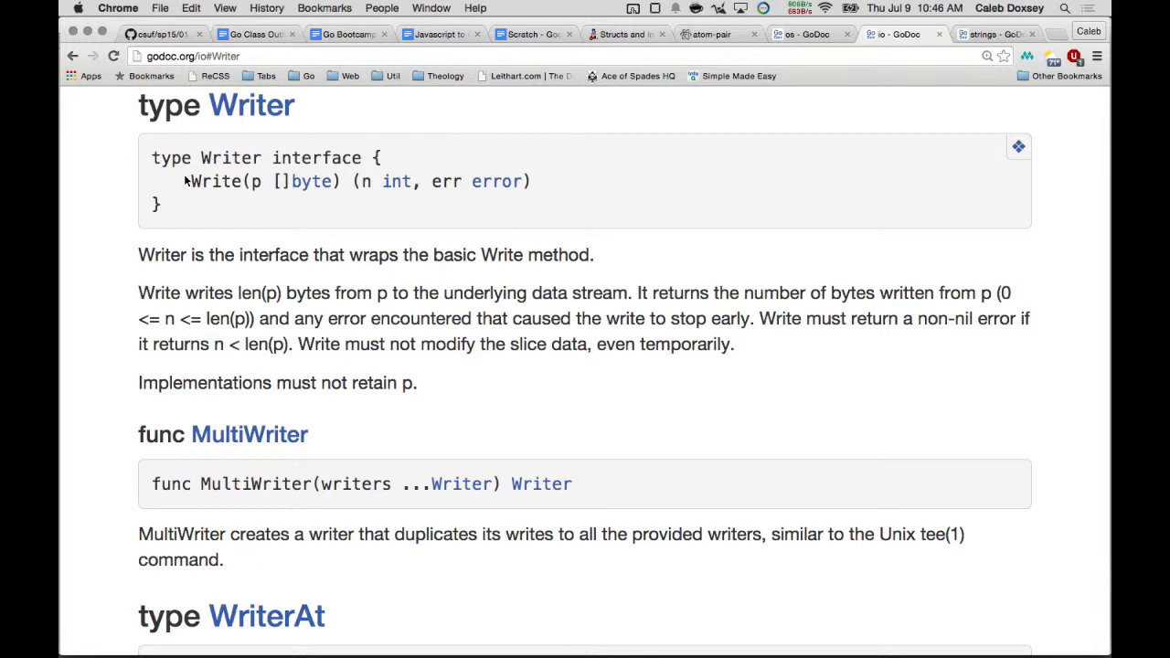
{"action": "mouse_move", "coordinate": [358, 218]}
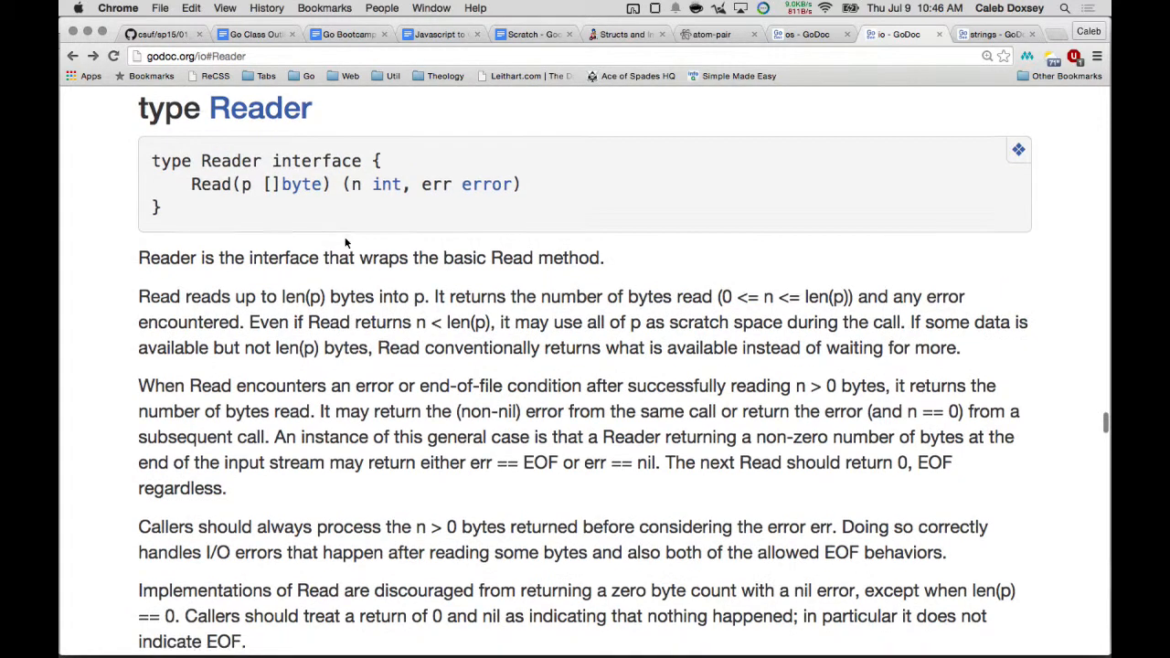
Step: Scroll through the io Reader documentation before returning to the my-cp main.go in Atom
{"action": "scroll", "scroll_direction": "down", "scroll_amount": 3}
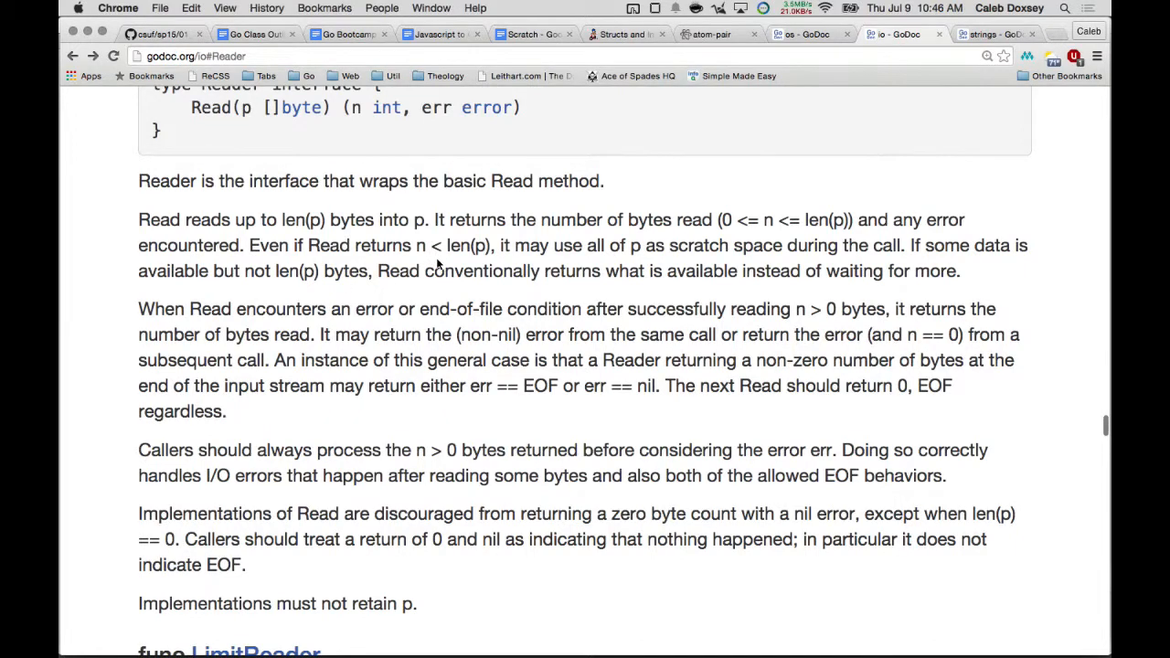
{"action": "scroll", "scroll_direction": "down", "scroll_amount": 3}
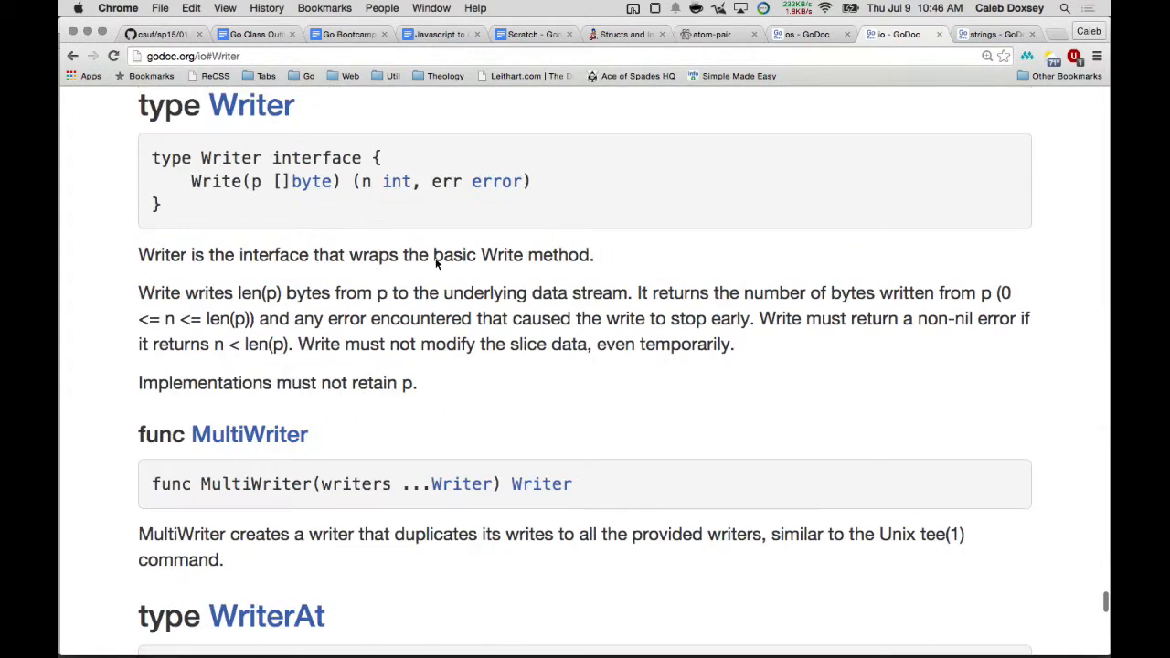
{"action": "scroll", "scroll_direction": "up", "scroll_amount": 3}
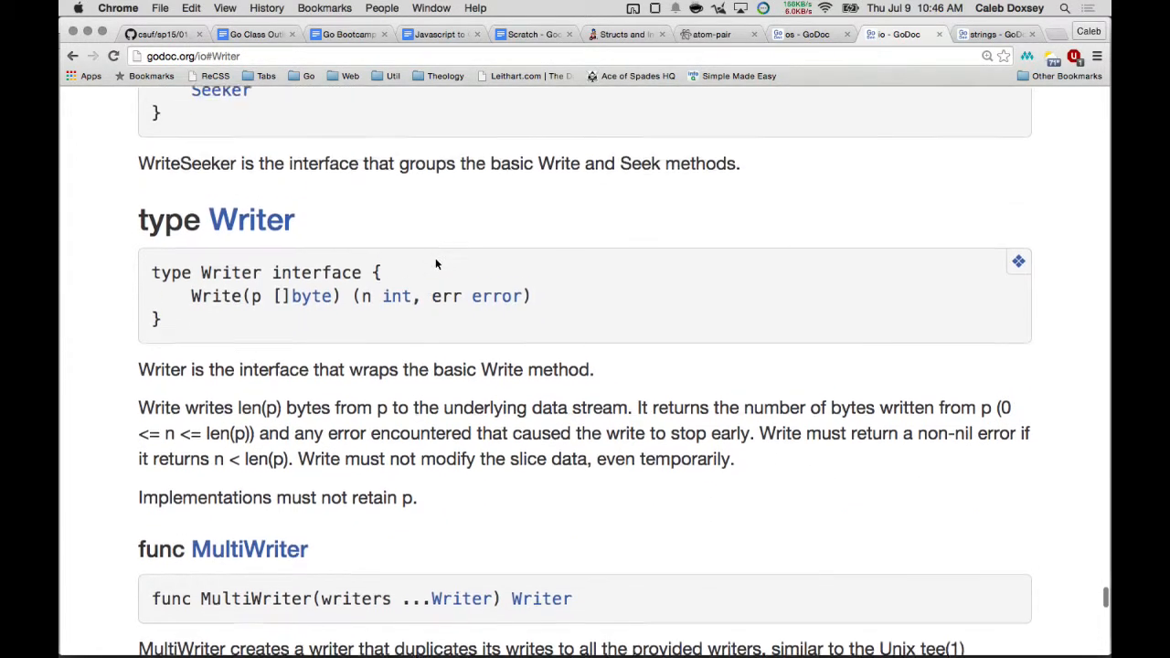
{"action": "scroll", "scroll_direction": "down", "scroll_amount": 3}
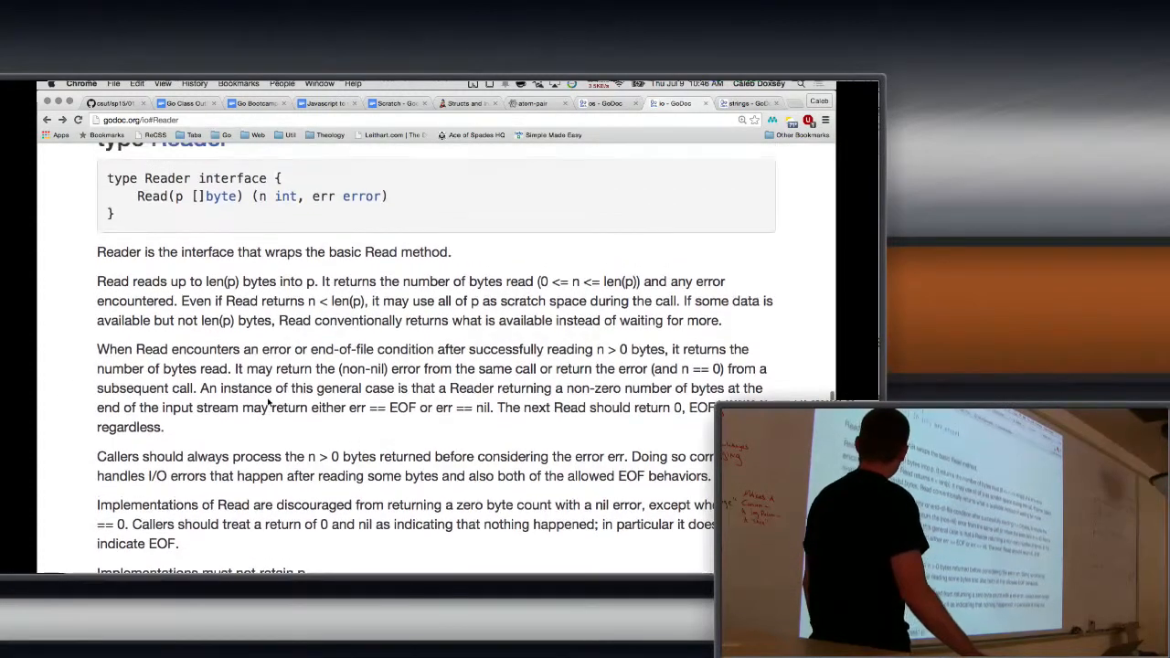
{"action": "scroll", "scroll_direction": "up", "scroll_amount": 3}
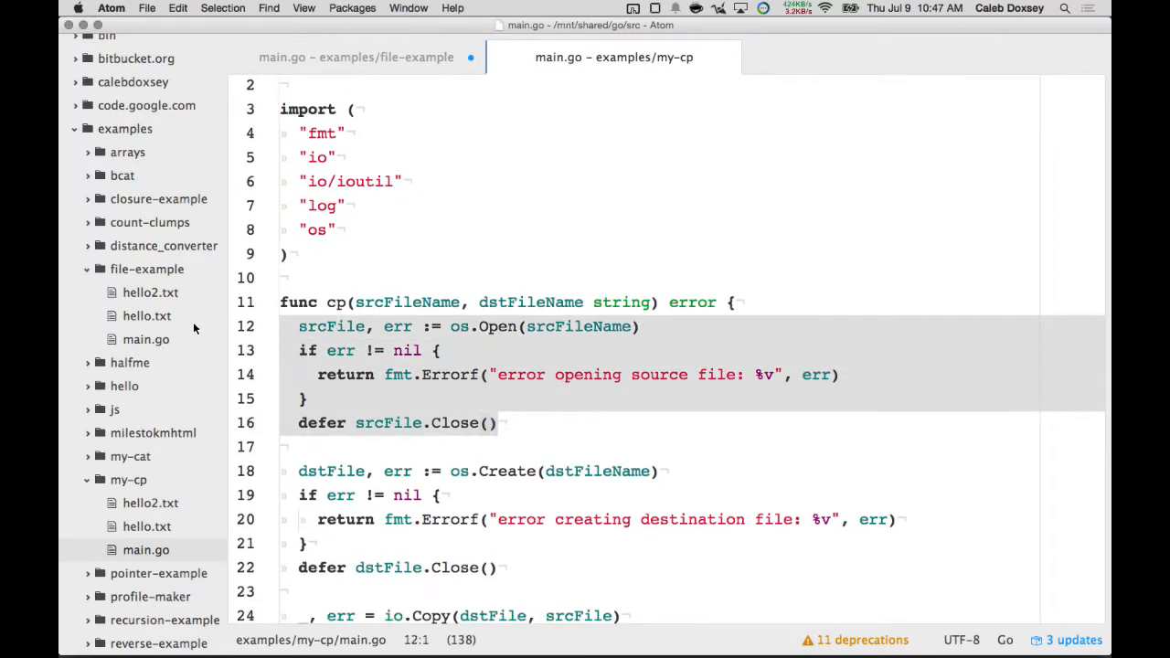
Step: In file-example main.go, start a for loop declaring bs := make([]byte, 100)
{"action": "left_click", "coordinate": [355, 56]}
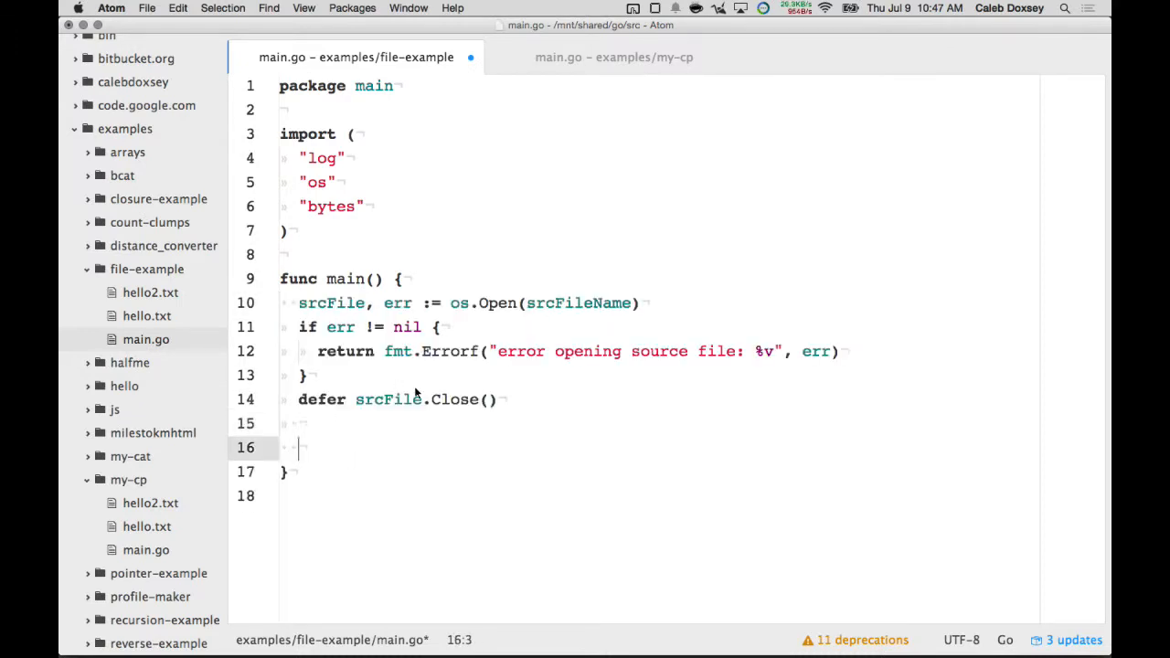
{"action": "type", "text": "for {"}
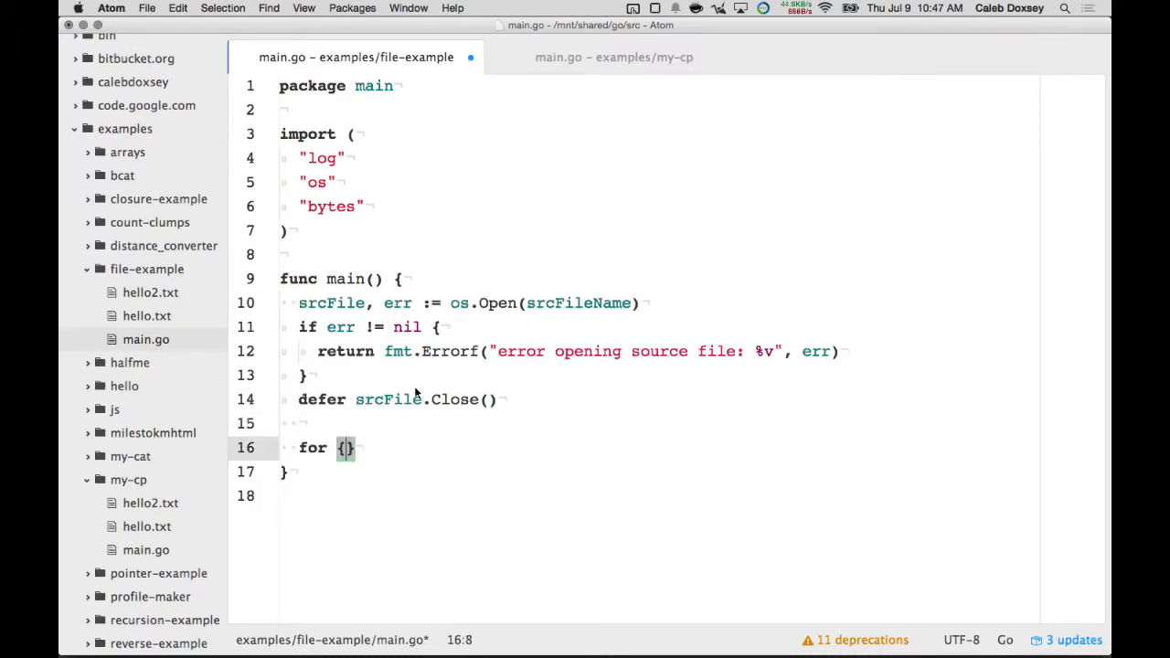
{"action": "key", "text": "enter"}
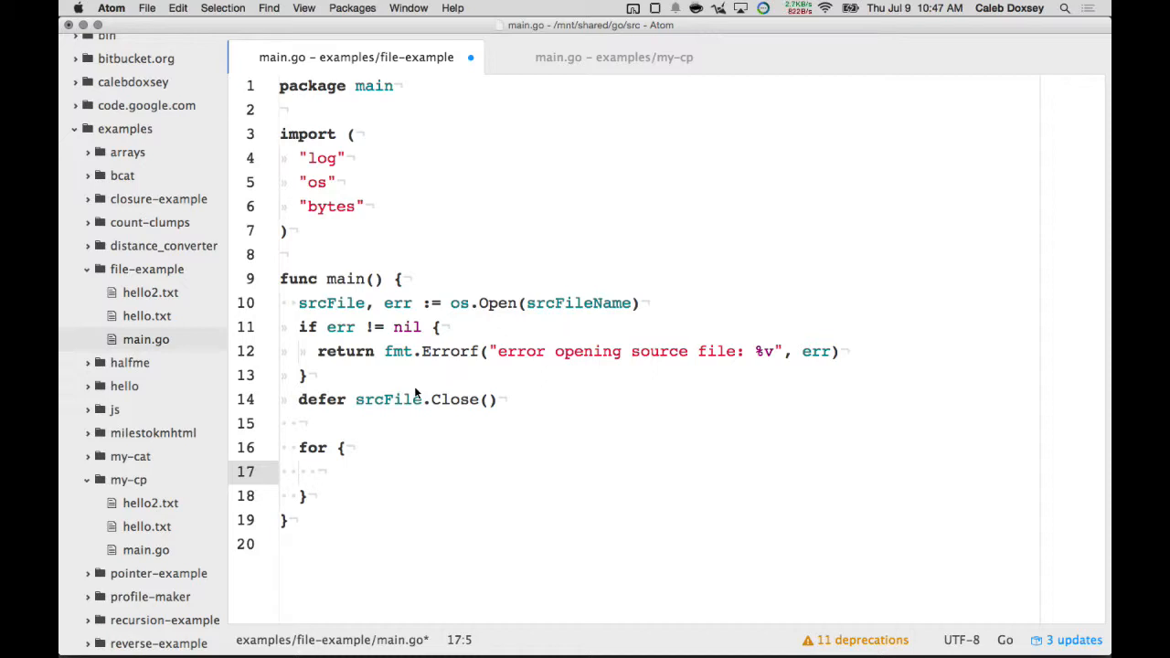
{"action": "type", "text": "p"}
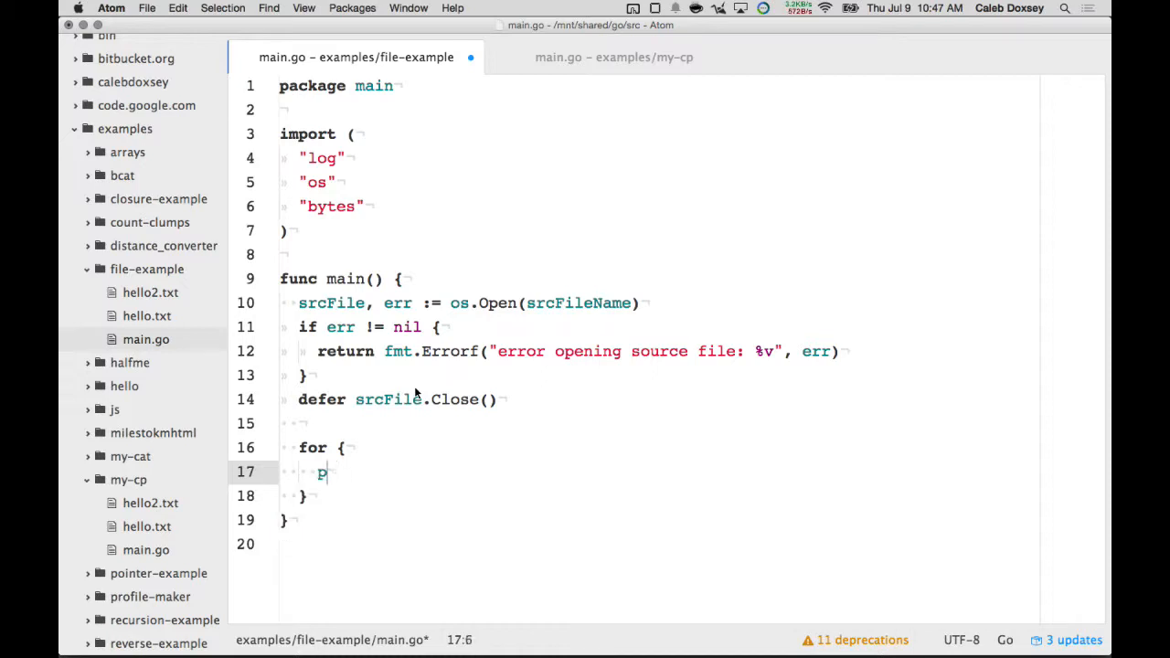
{"action": "type", "text": "bs :="}
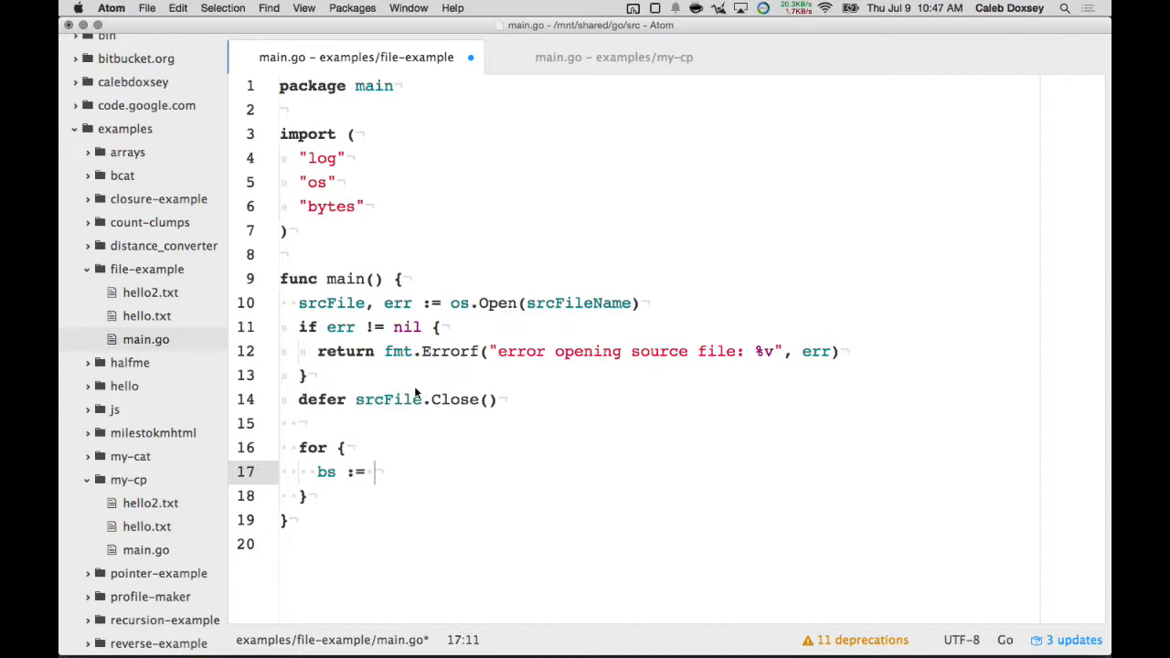
{"action": "type", "text": "make([]b"}
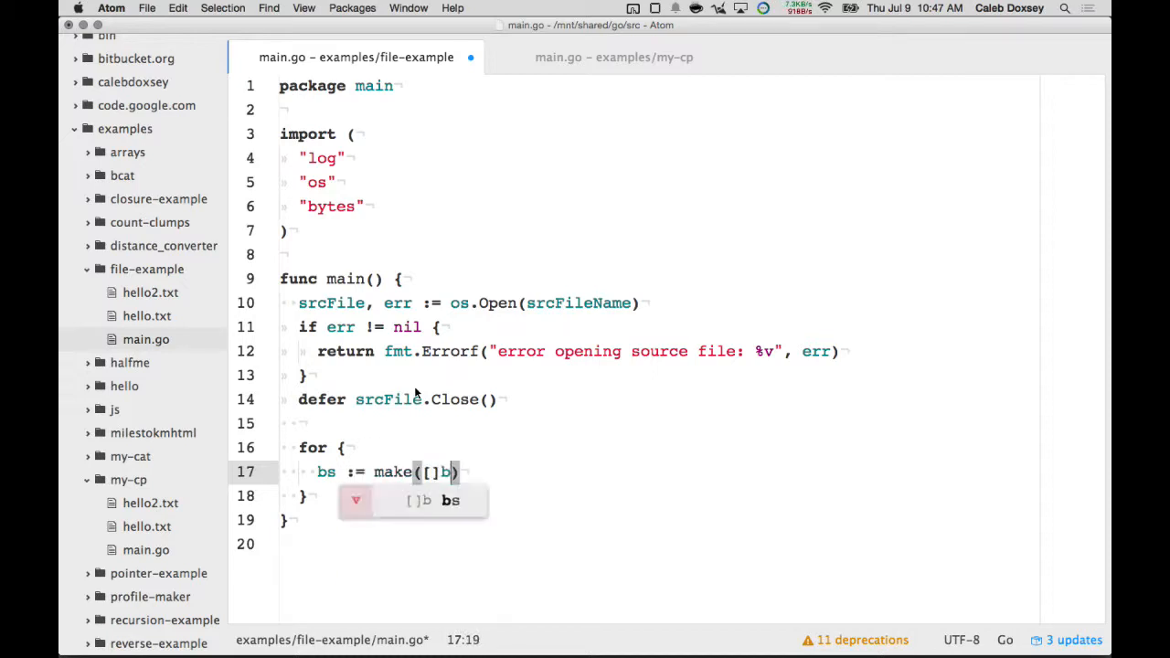
{"action": "type", "text": "yte, 100)"}
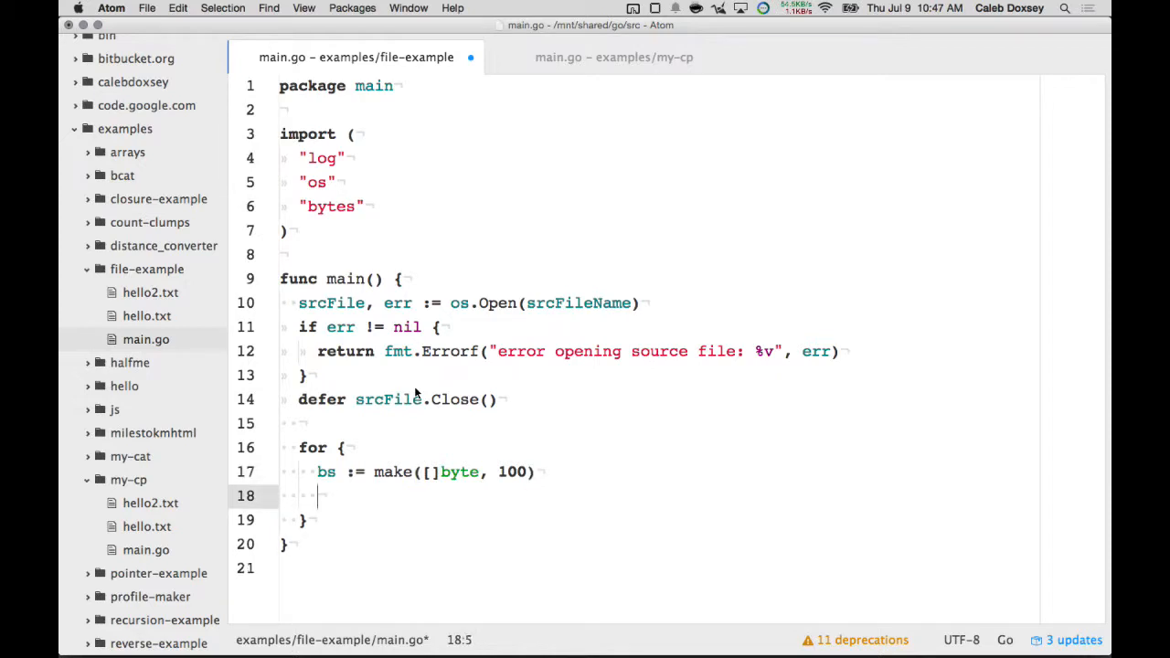
Step: Call srcFile.Read(bs) in the loop and change os.Open to read "hello.txt"
{"action": "type", "text": "srcFile."}
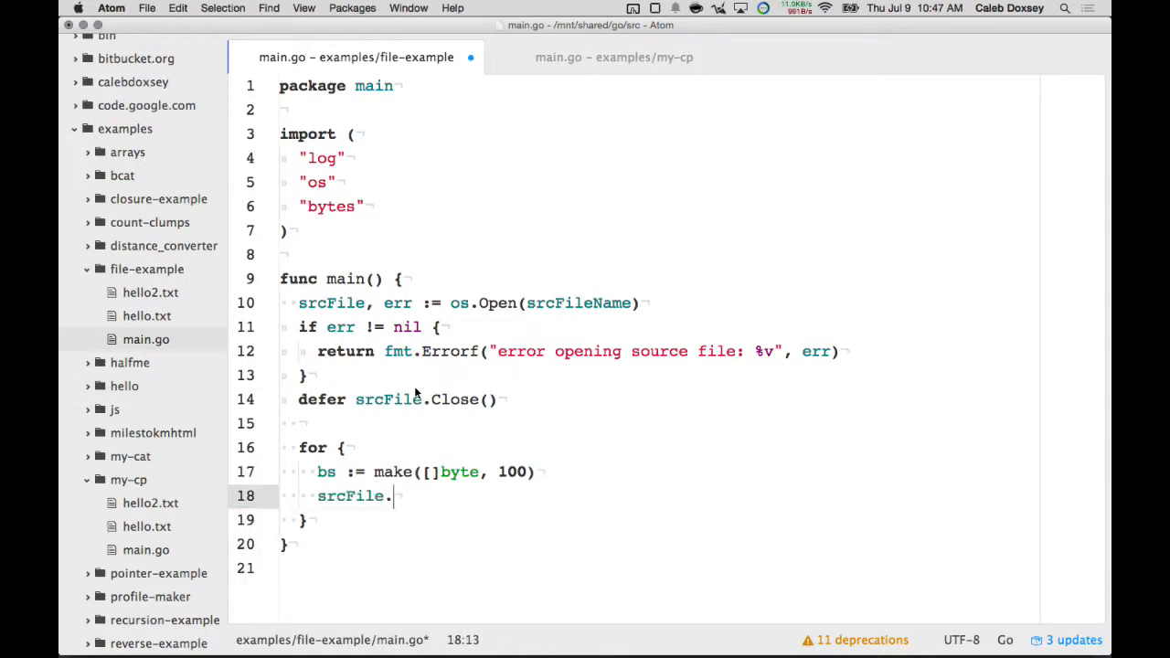
{"action": "type", "text": "Read"}
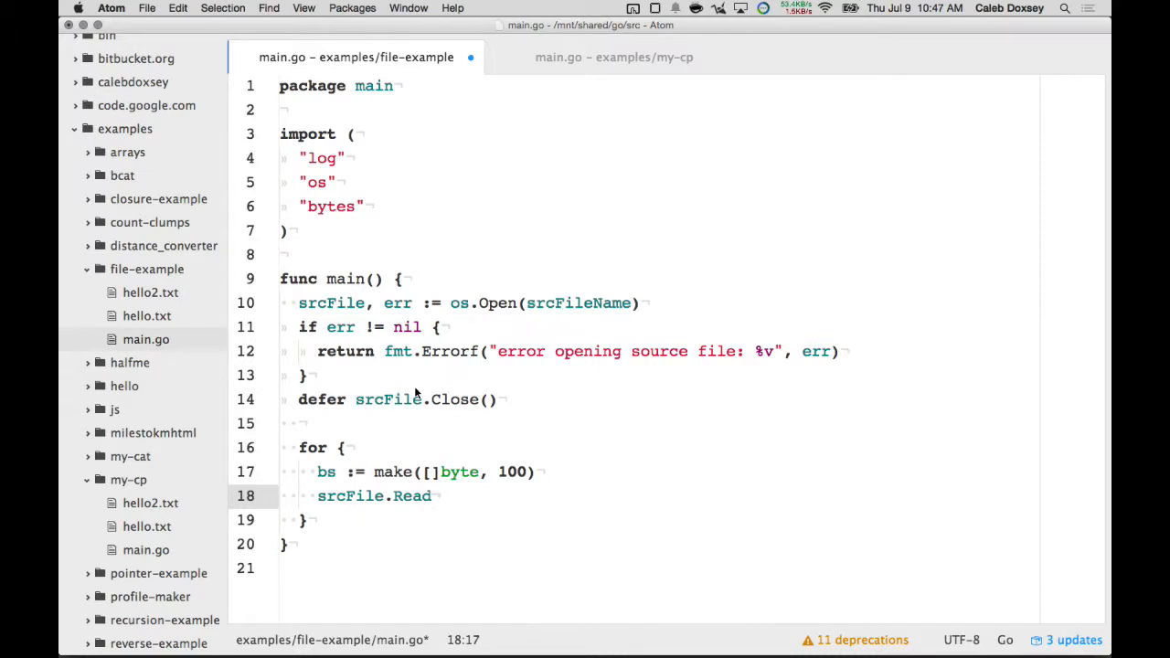
{"action": "double_click", "coordinate": [578, 304]}
{"action": "type", "text": "\"hello"}
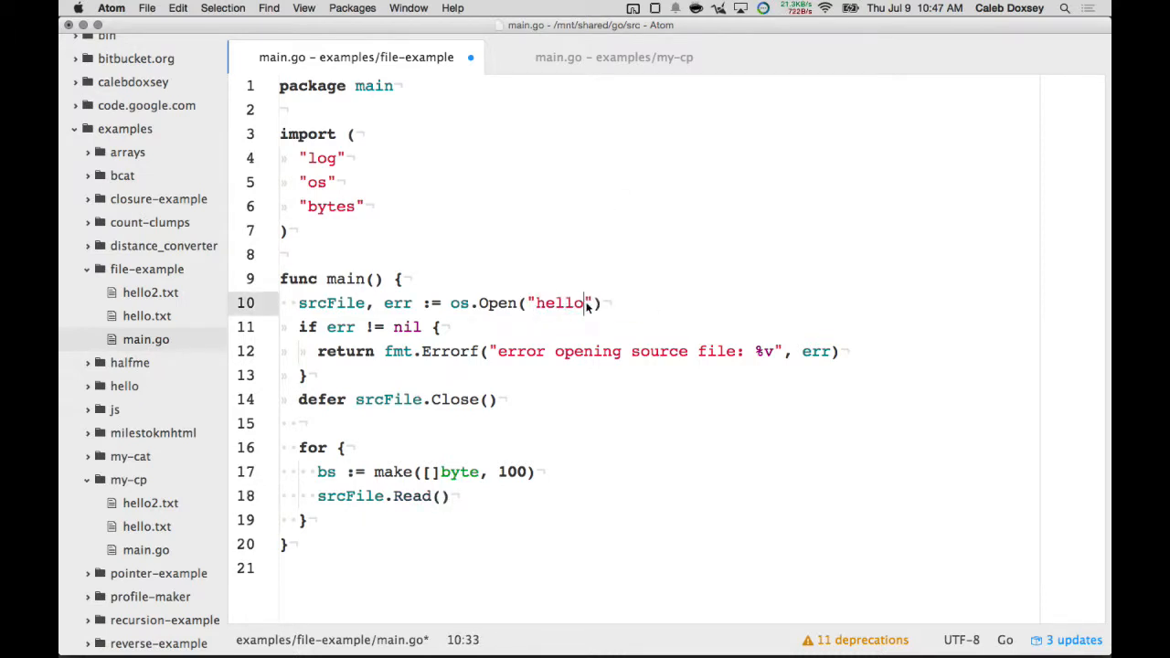
{"action": "type", "text": ".txt\""}
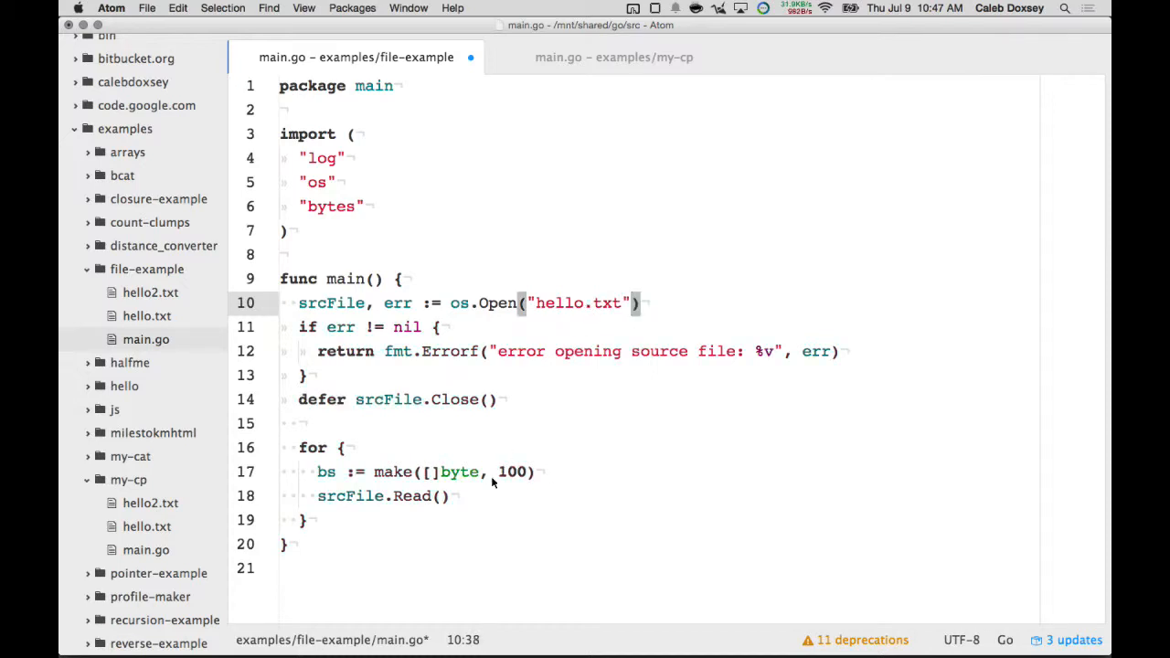
{"action": "type", "text": "bs"}
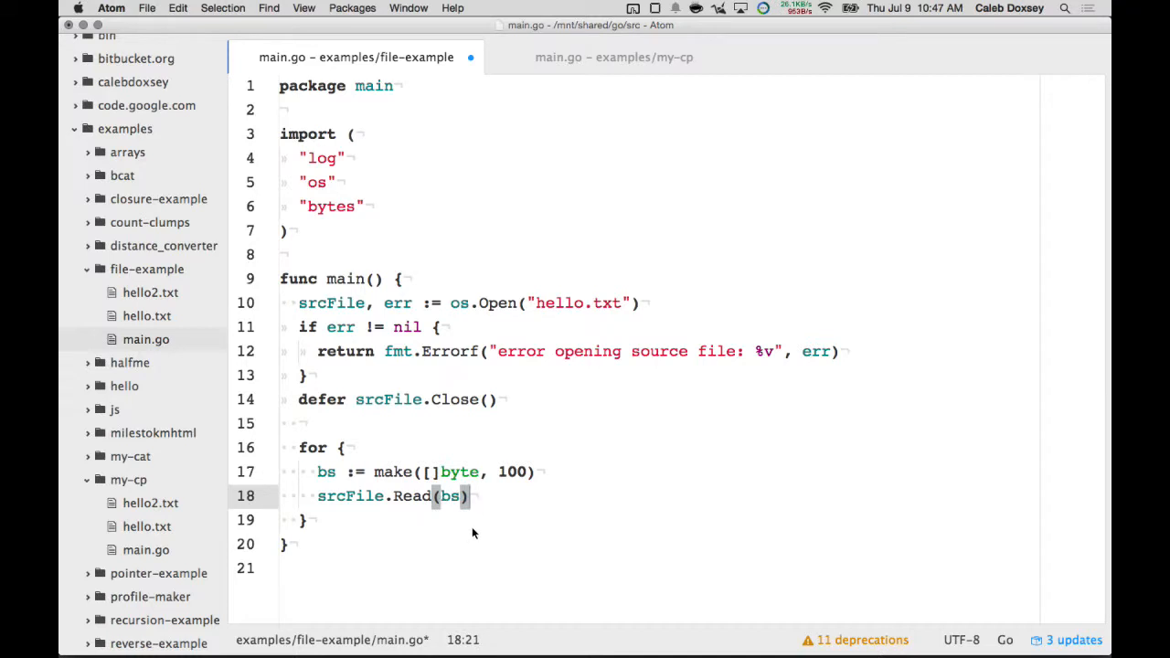
{"action": "mouse_move", "coordinate": [362, 509]}
{"action": "type", "text": "n, err :"}
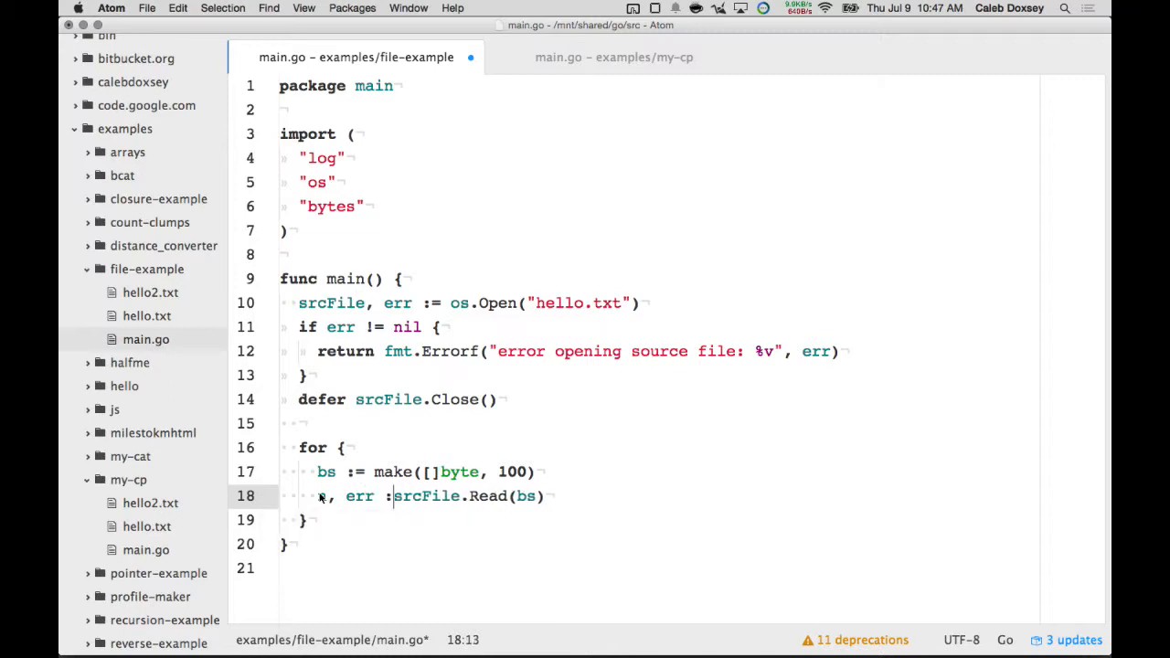
Step: Capture n, err from srcFile.Read and add an if err != nil block calling log.Fatalln
{"action": "type", "text": "="}
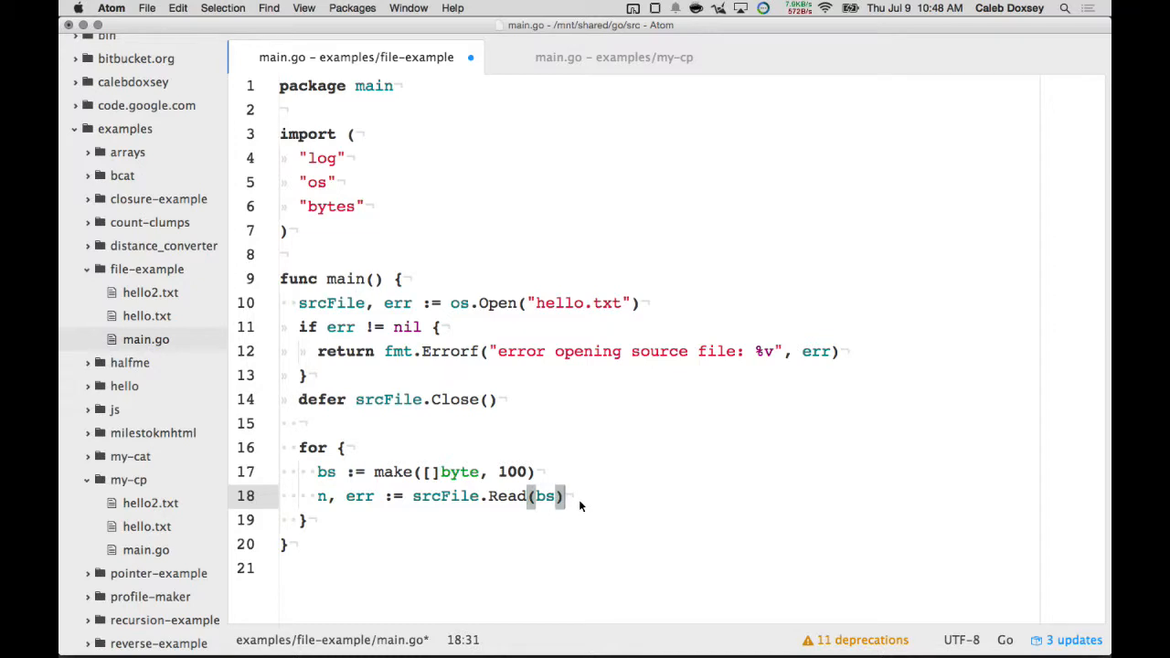
{"action": "key", "text": "enter"}
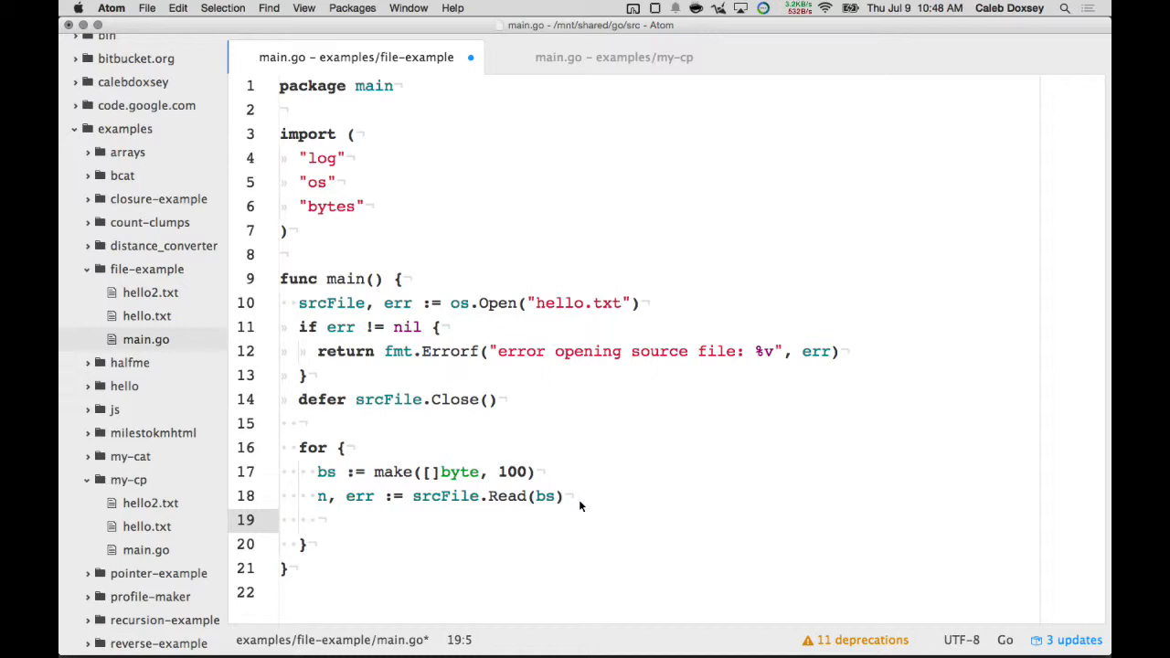
{"action": "type", "text": "if err != nil {"}
{"action": "type", "text": "// do"}
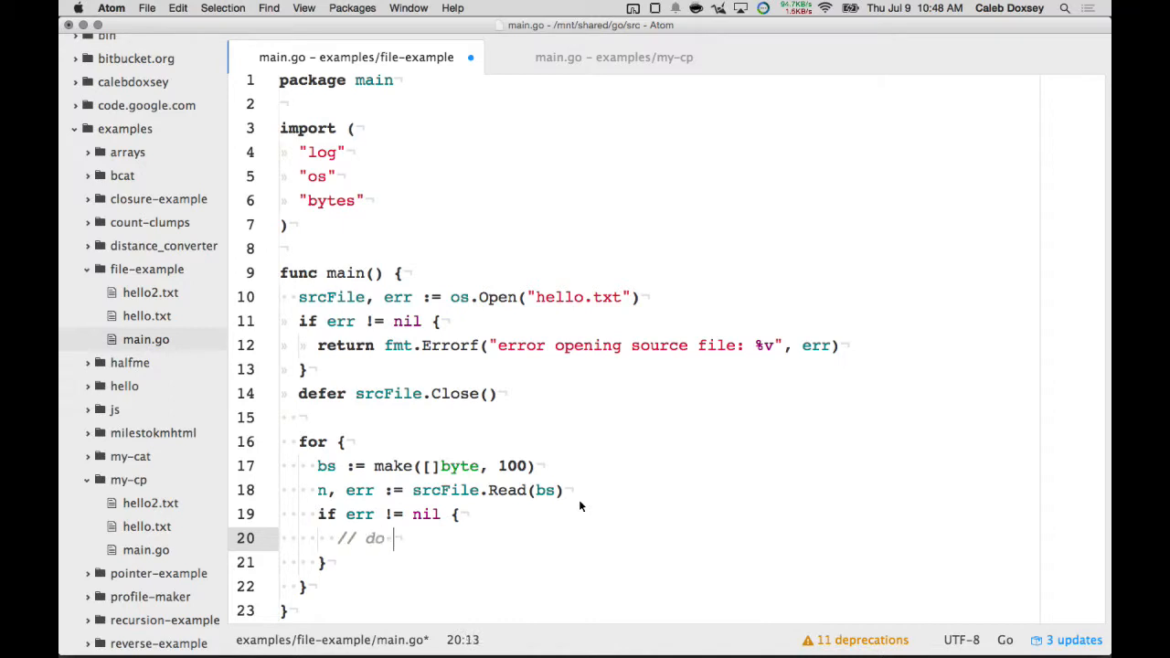
{"action": "type", "text": "something with error"}
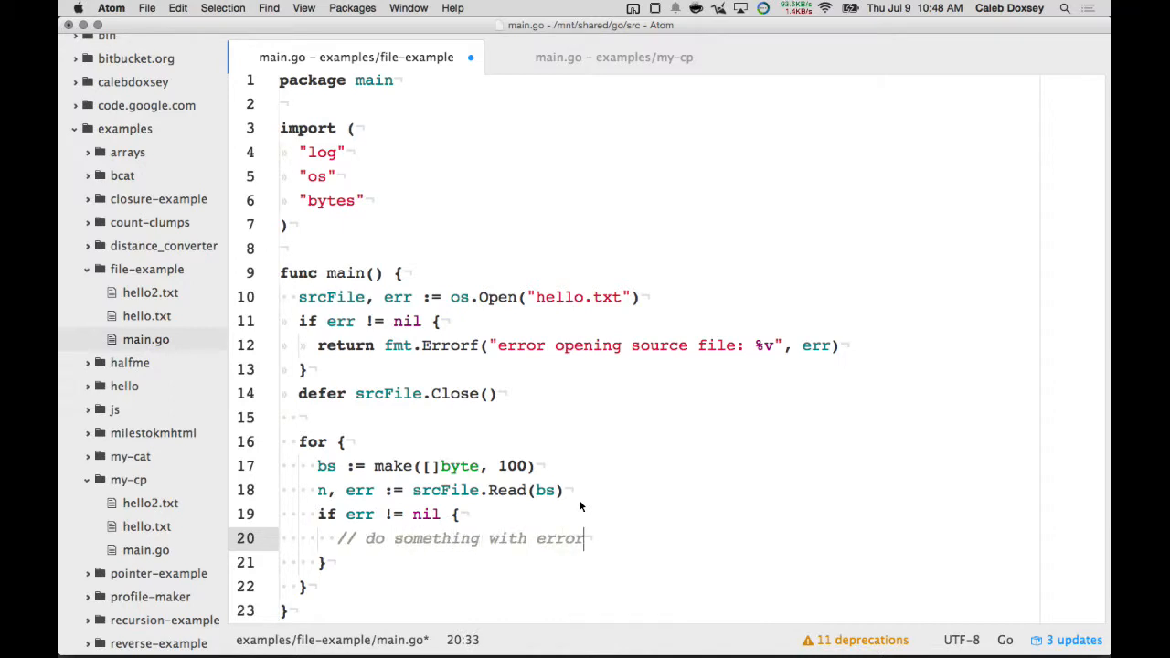
{"action": "type", "text": "log.Fatalln(err"}
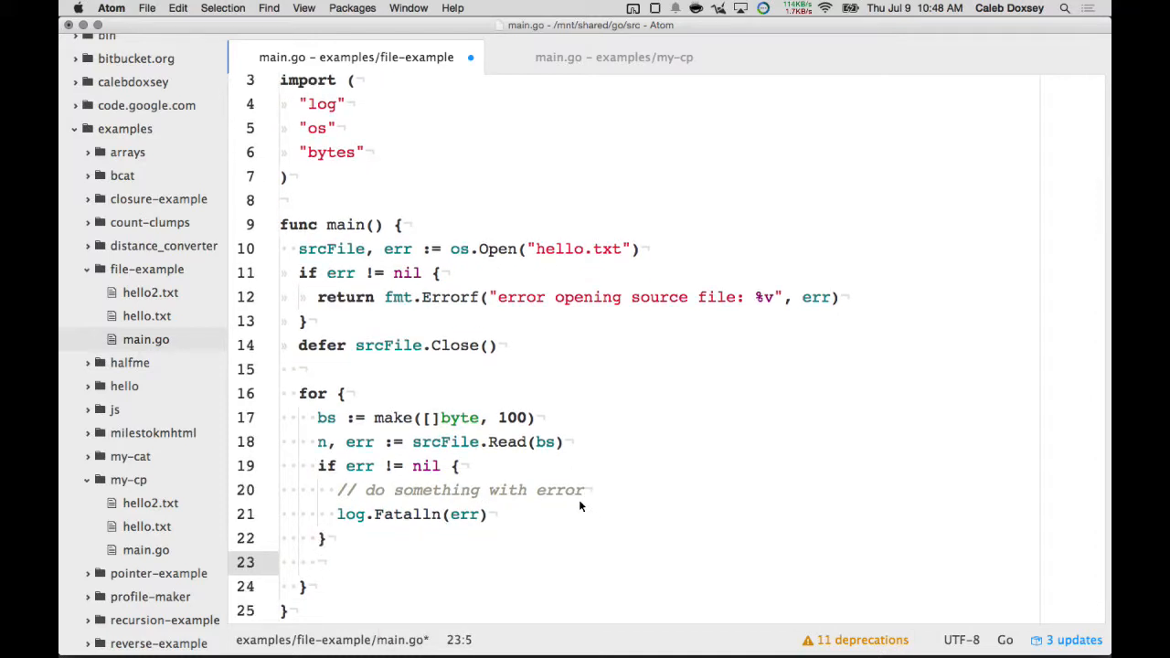
Step: After the error check, add if n == 0 { break } to exit the loop
{"action": "left_click", "coordinate": [318, 563]}
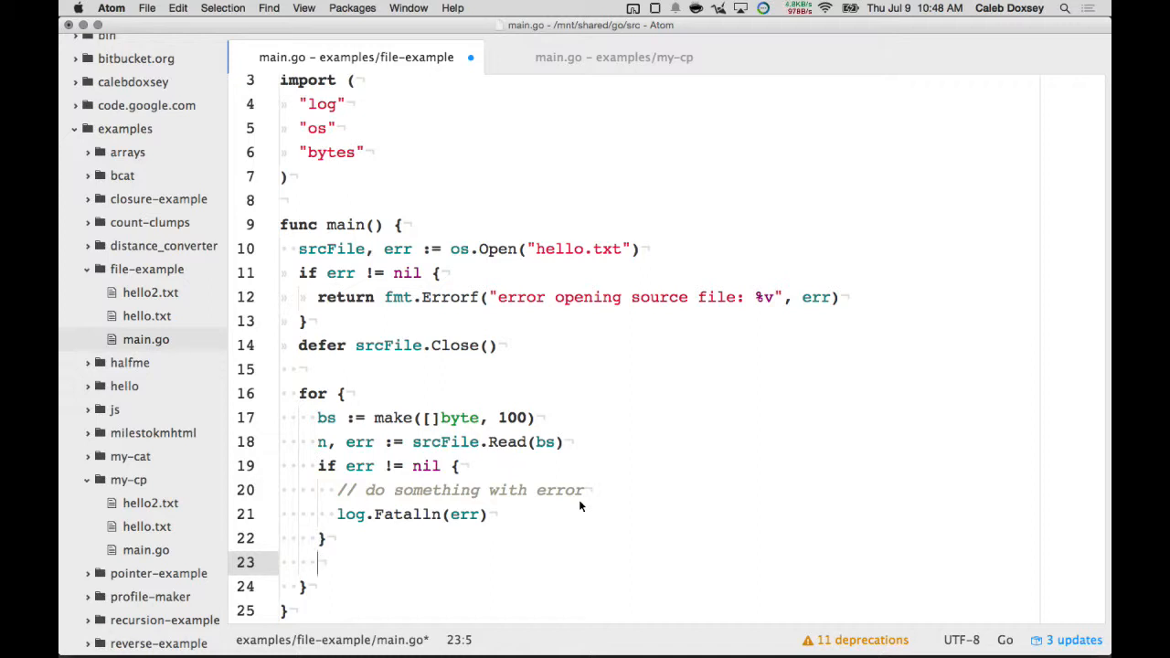
{"action": "type", "text": "if n == 0 {"}
{"action": "type", "text": "break"}
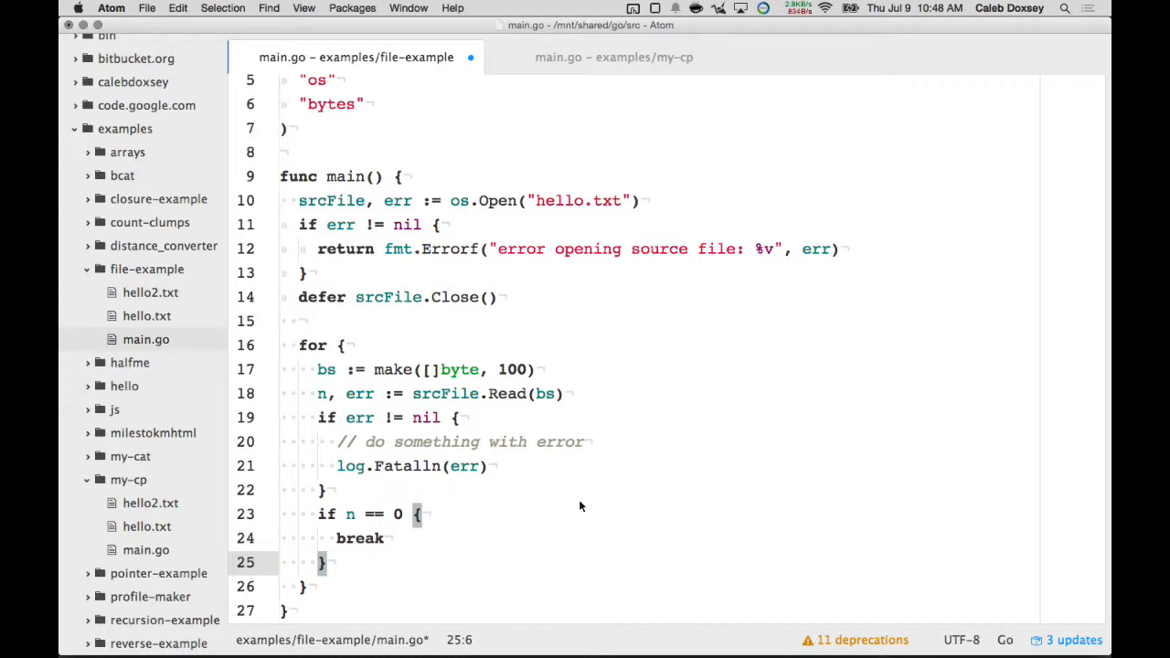
Step: Add if err == io.EOF { break } else before the error check
{"action": "scroll", "scroll_direction": "up", "scroll_amount": 3}
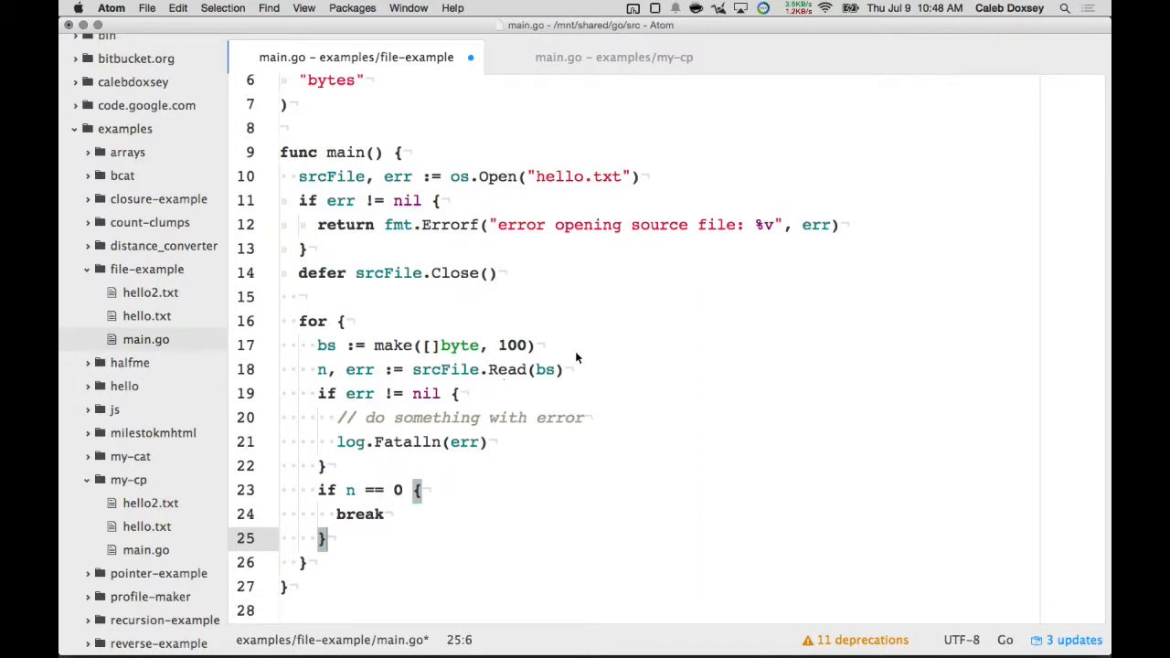
{"action": "type", "text": "if e"}
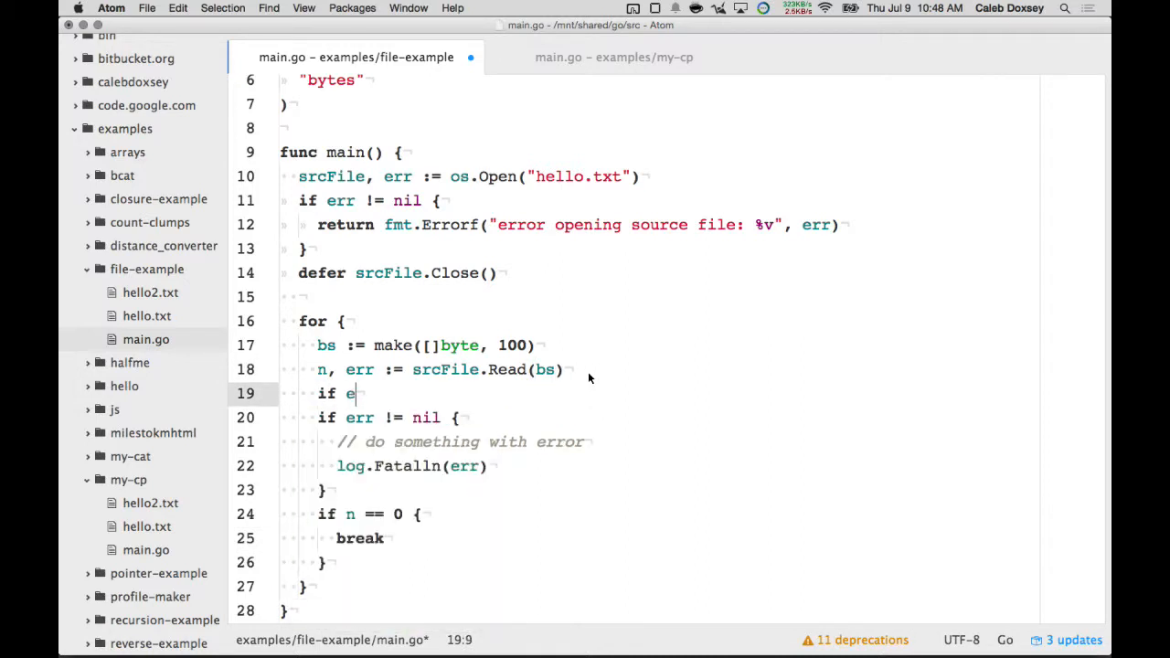
{"action": "type", "text": "rr == io.Eo"}
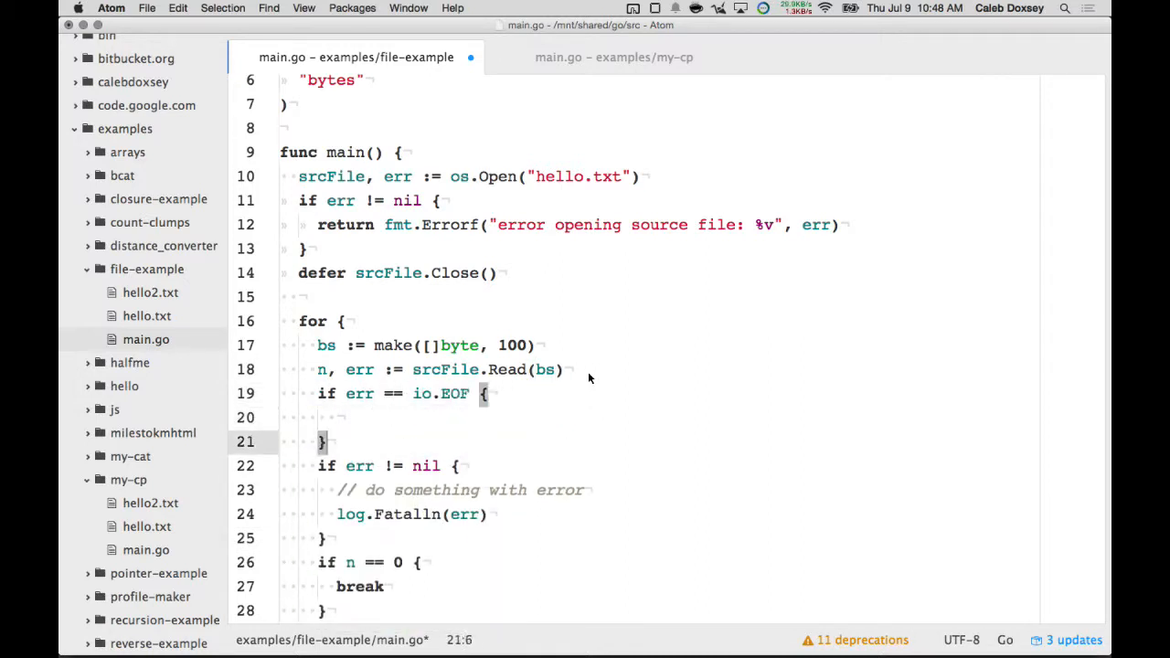
{"action": "type", "text": "else if err != nil {"}
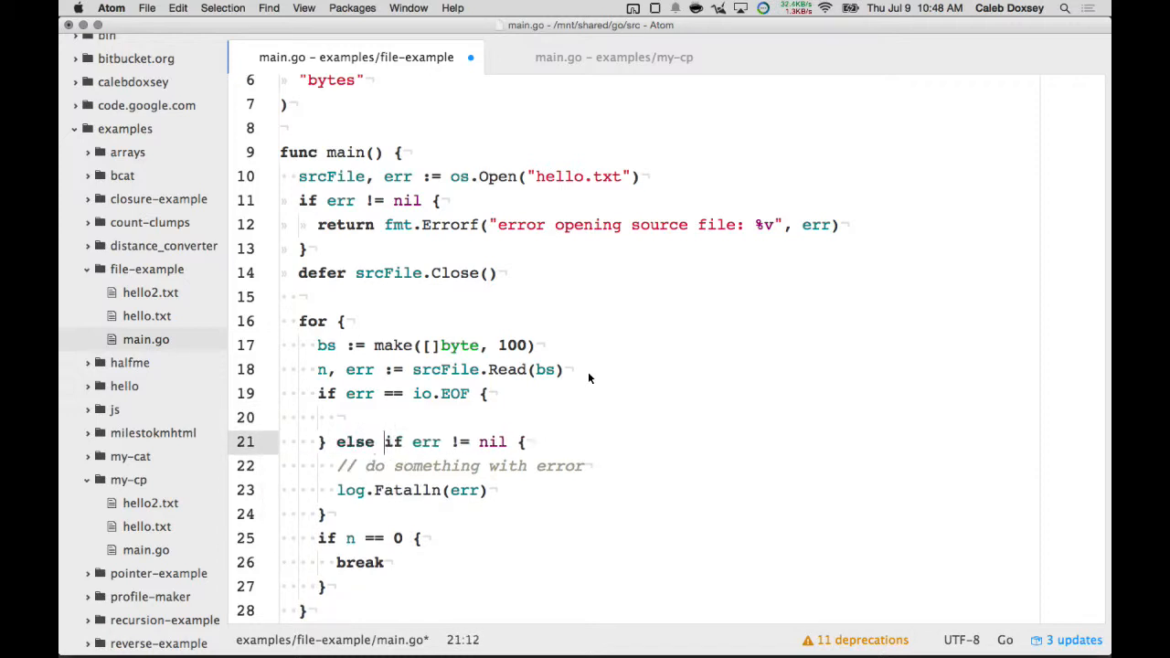
{"action": "left_click", "coordinate": [410, 393]}
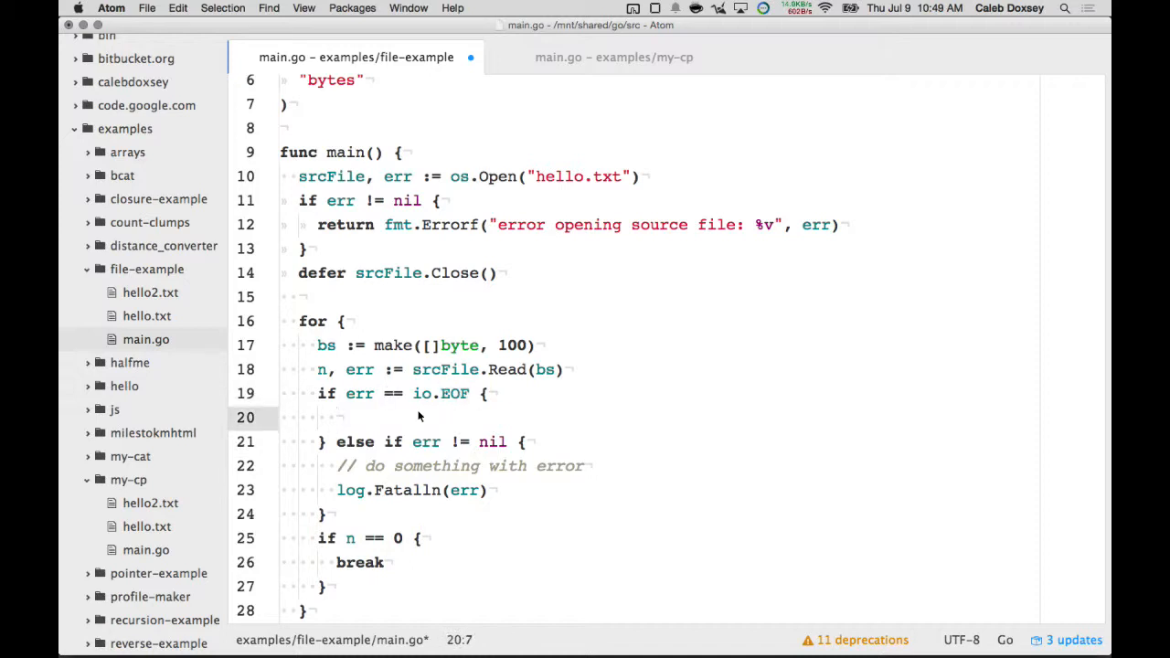
{"action": "type", "text": "break"}
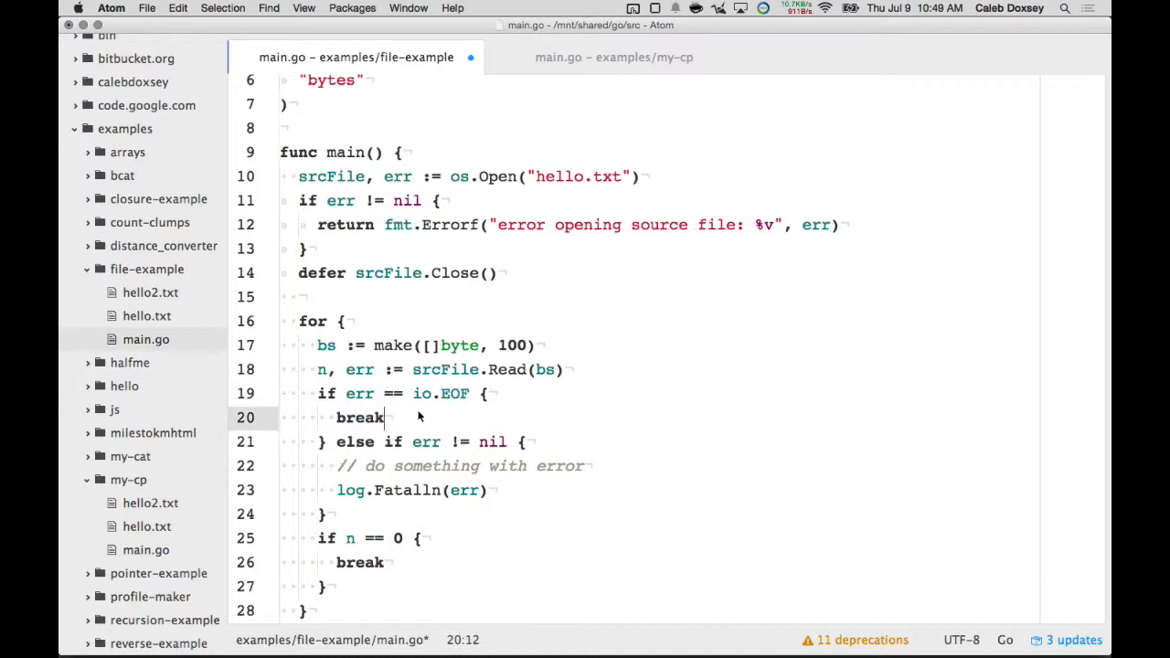
{"action": "mouse_move", "coordinate": [424, 452]}
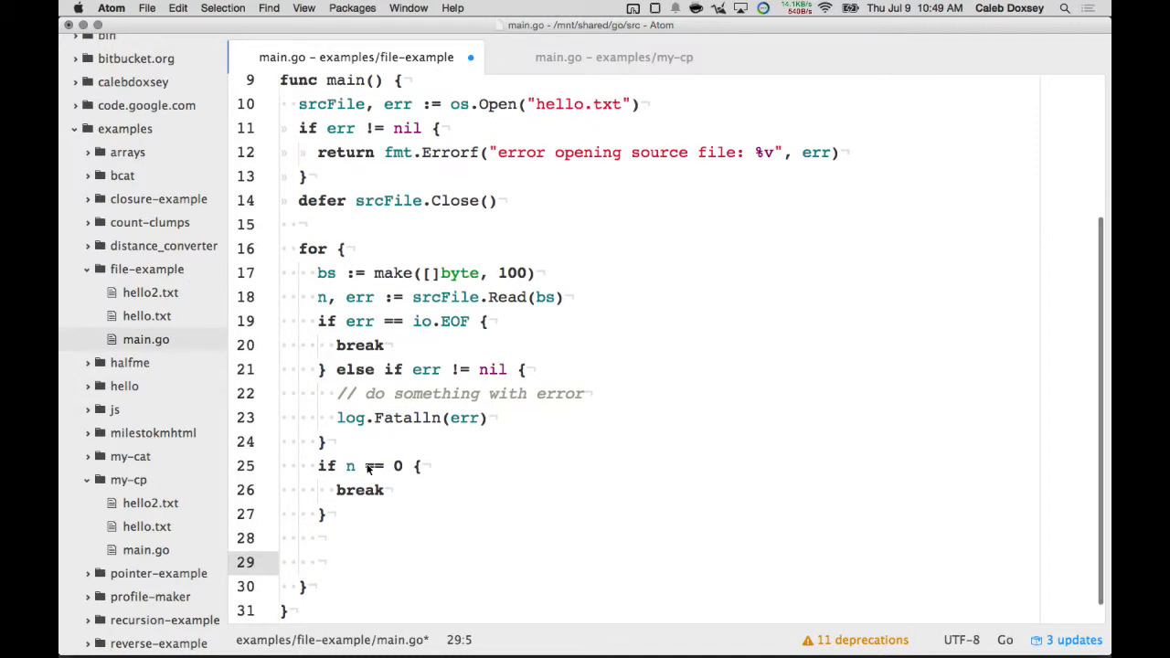
Step: Slice actualData := bs[:n] and log it with log.Println(actualData)
{"action": "type", "text": "bs[]"}
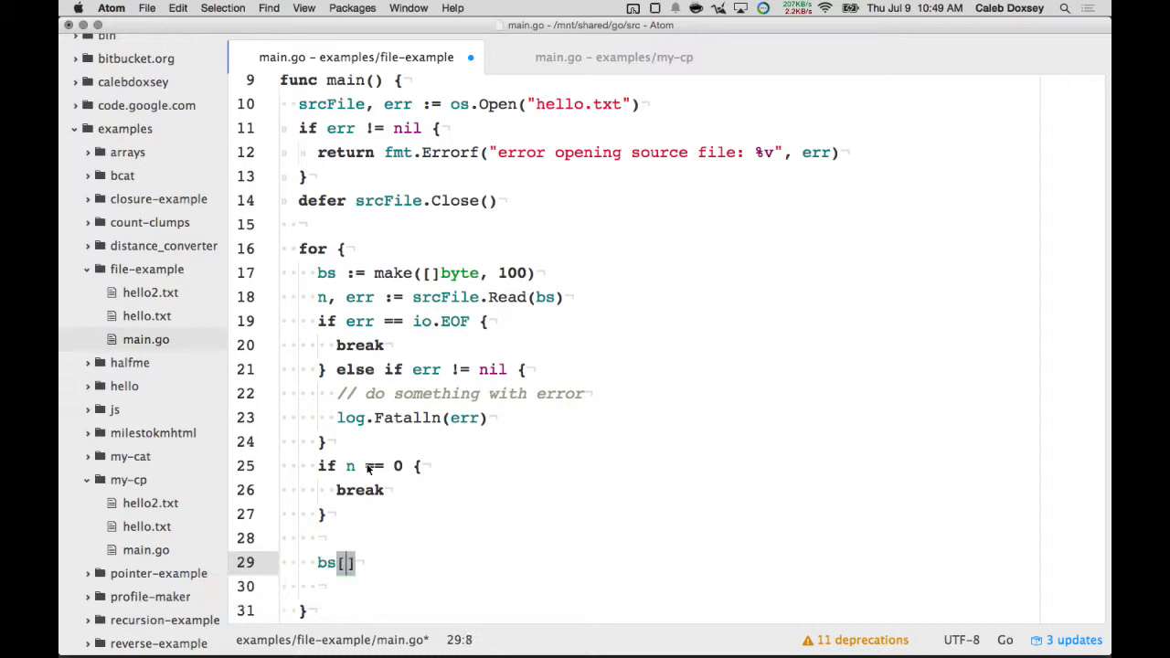
{"action": "type", "text": ":n"}
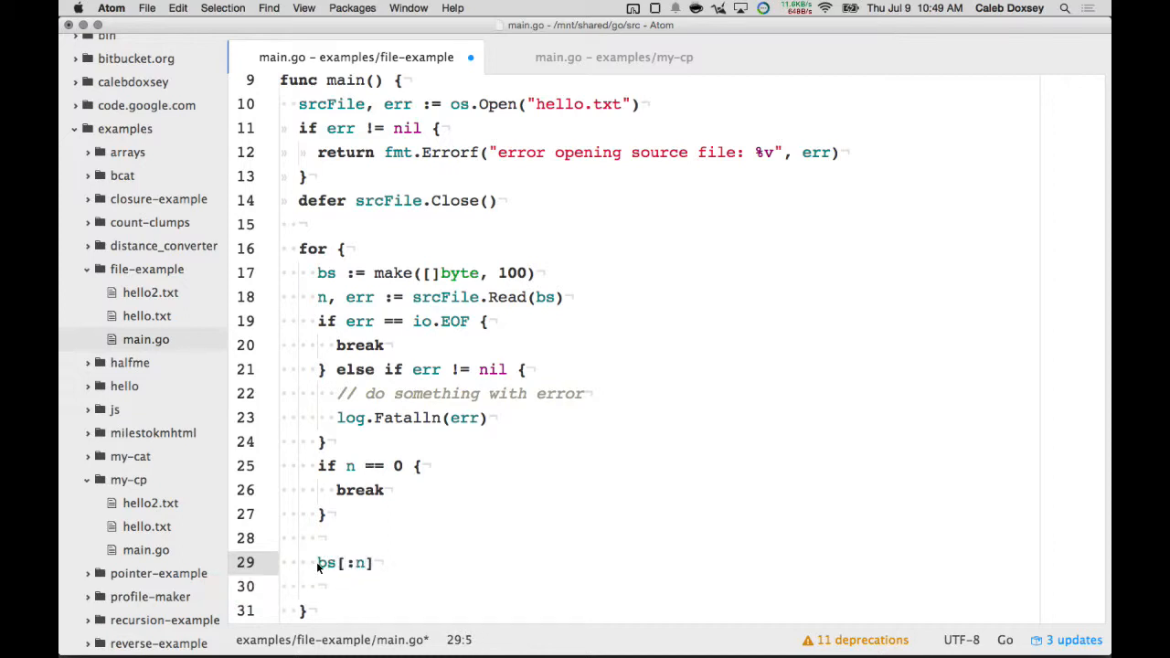
{"action": "type", "text": "actualData :="}
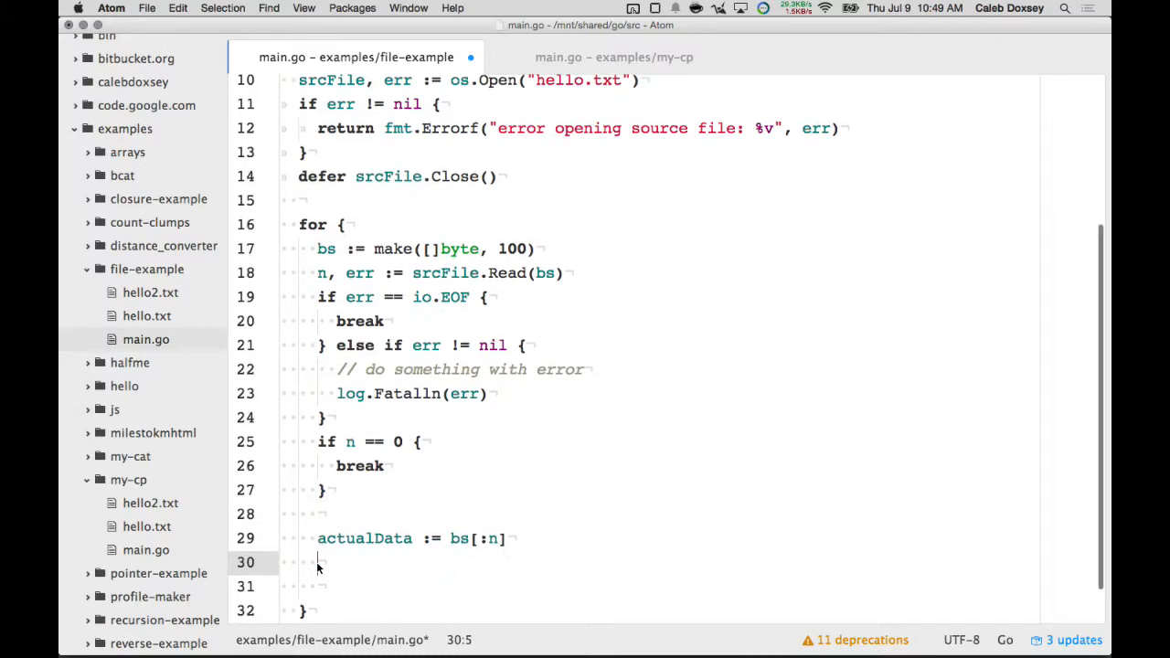
{"action": "type", "text": "log."}
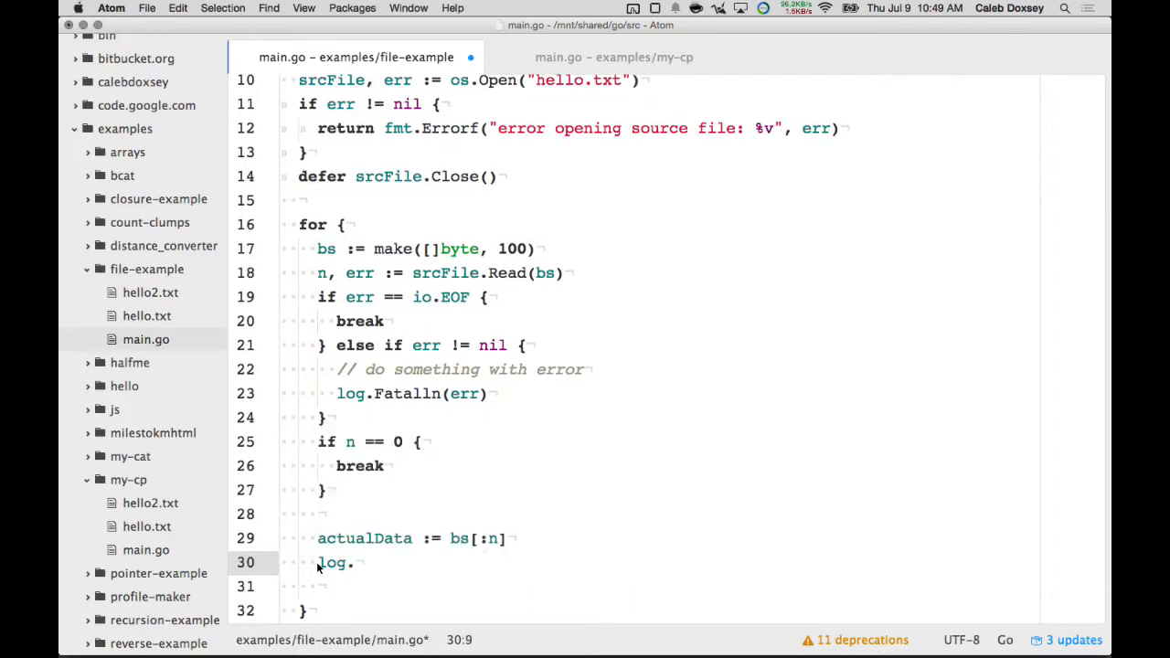
{"action": "type", "text": "Println(actualData"}
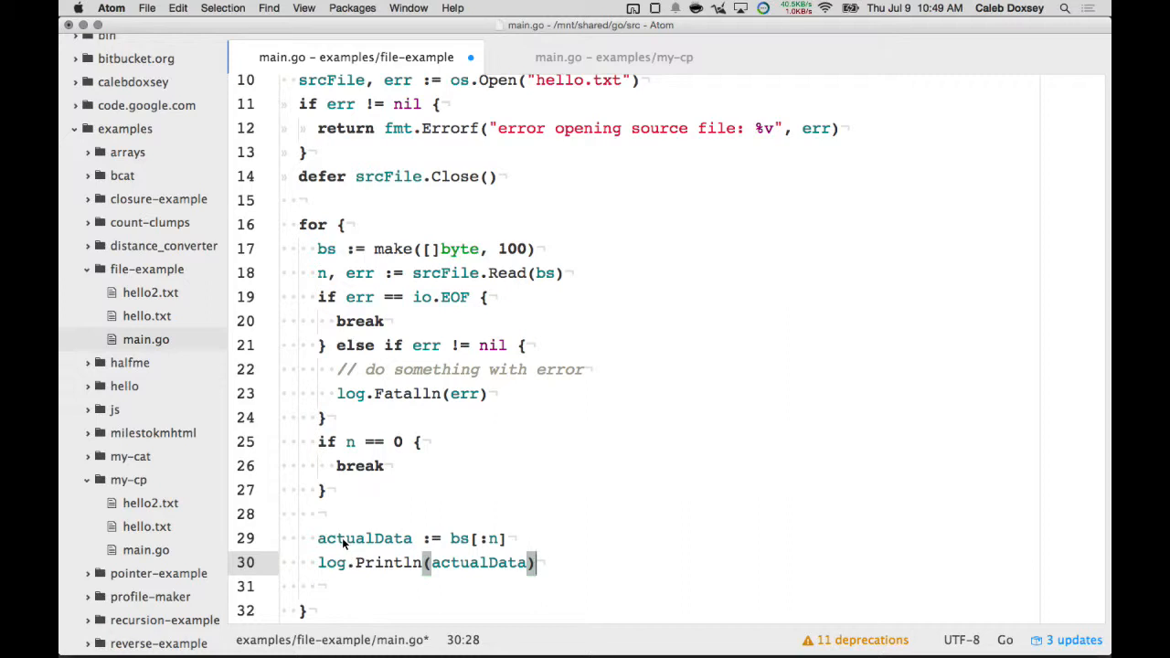
{"action": "mouse_move", "coordinate": [509, 282]}
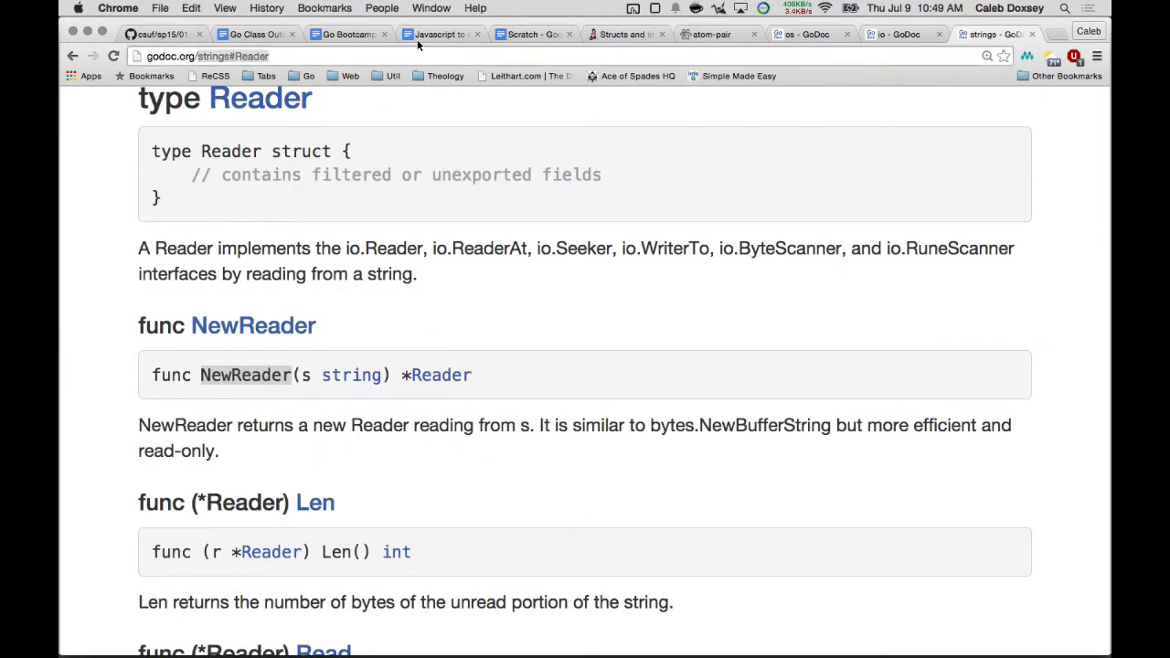
Step: Go to godoc.org/io/ioutil and scroll the ioutil.go source to the readAll function
{"action": "type", "text": "godoc.org/io/io"}
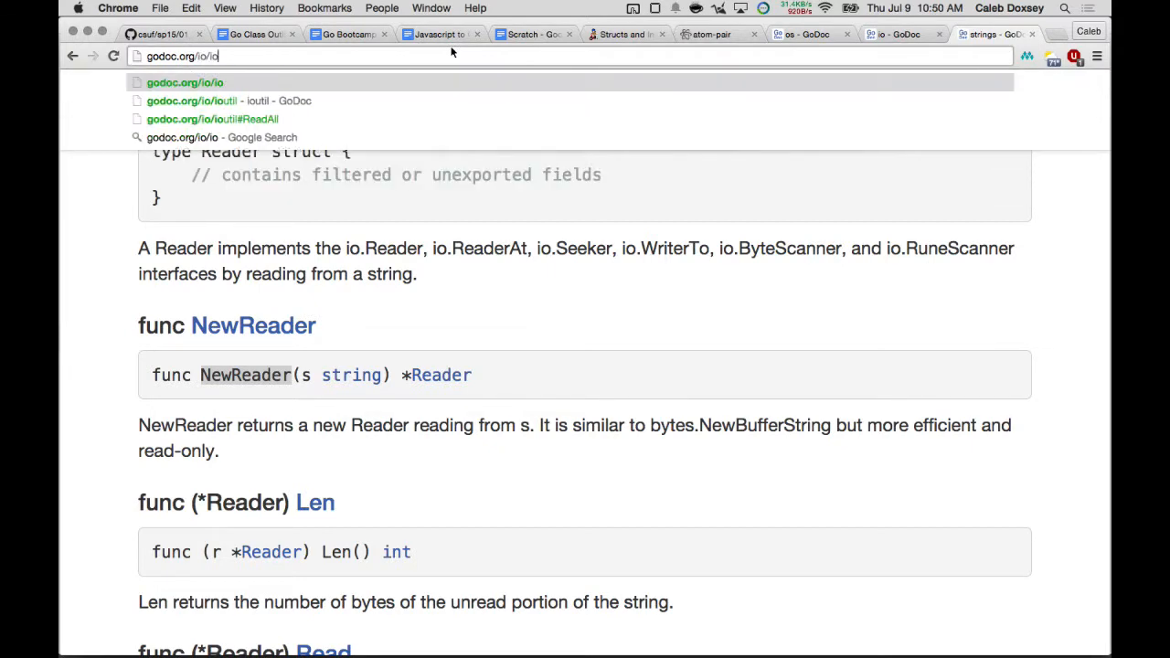
{"action": "left_click", "coordinate": [238, 101]}
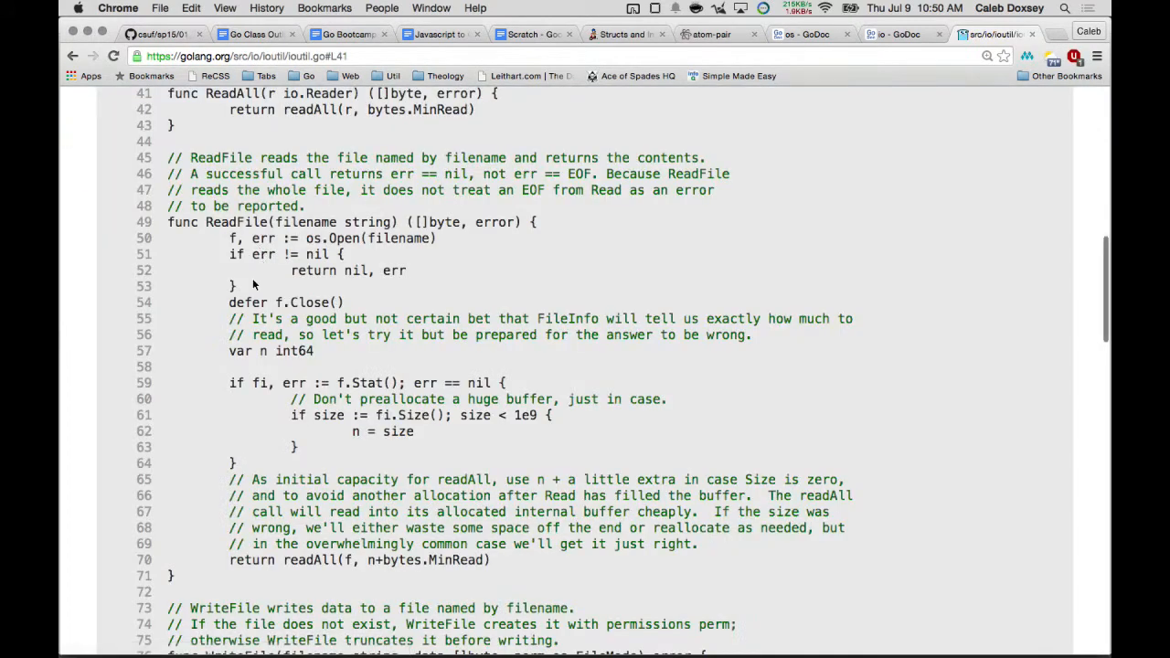
{"action": "mouse_move", "coordinate": [310, 111]}
{"action": "type", "text": "readA"}
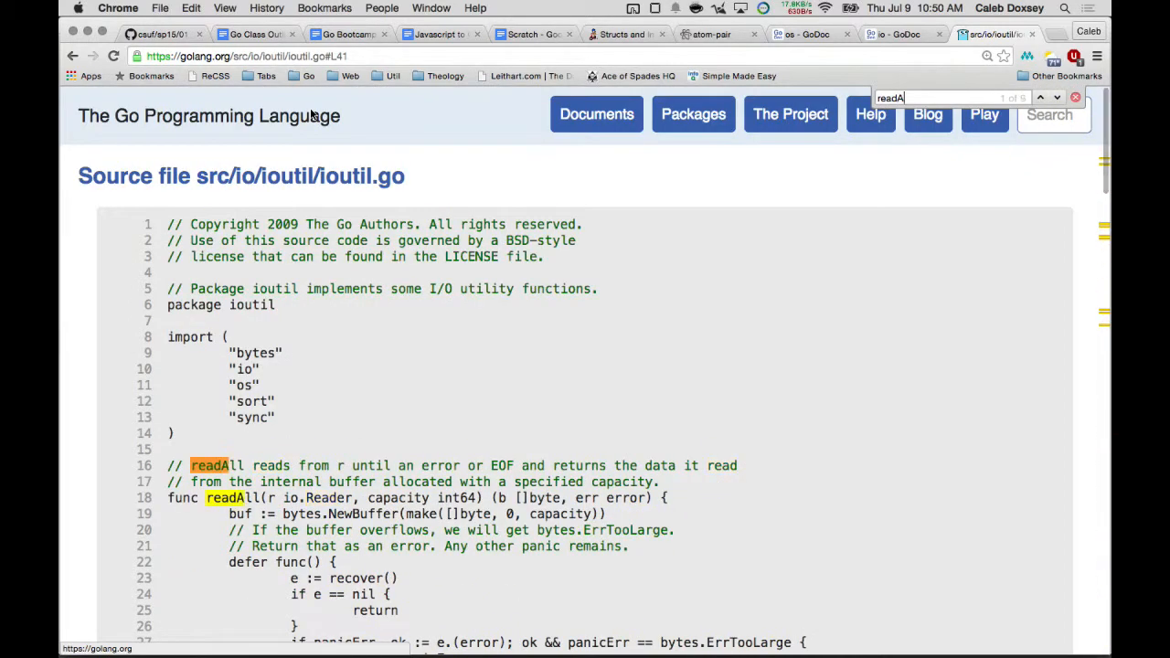
{"action": "scroll", "scroll_direction": "down", "scroll_amount": 3}
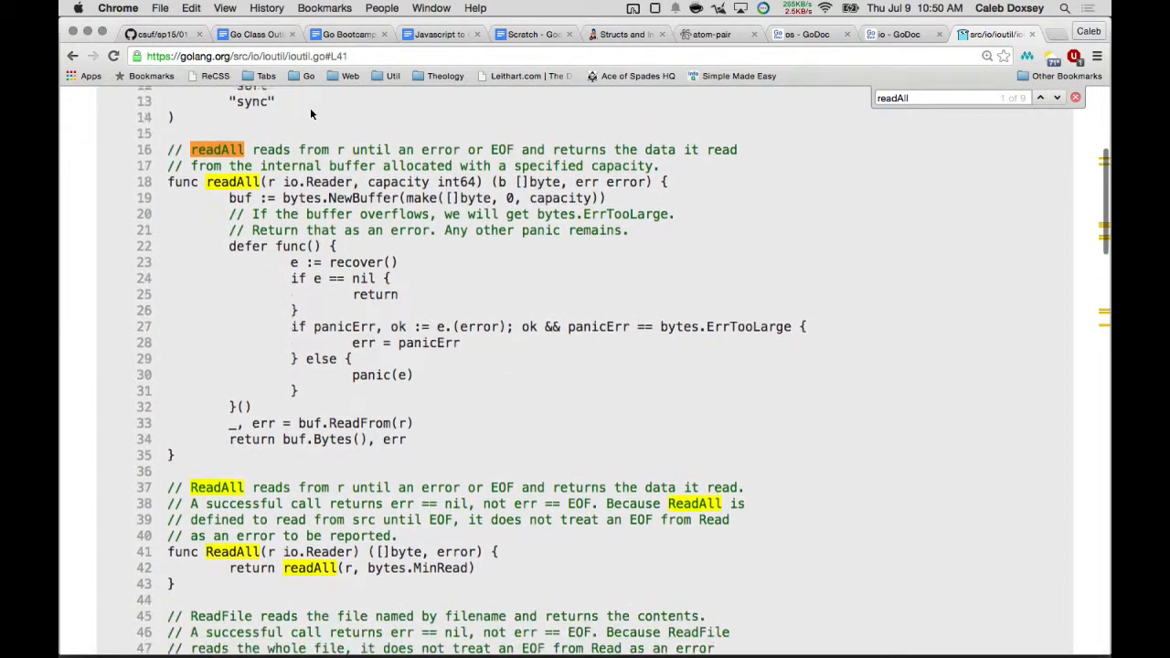
{"action": "scroll", "scroll_direction": "up", "scroll_amount": 3}
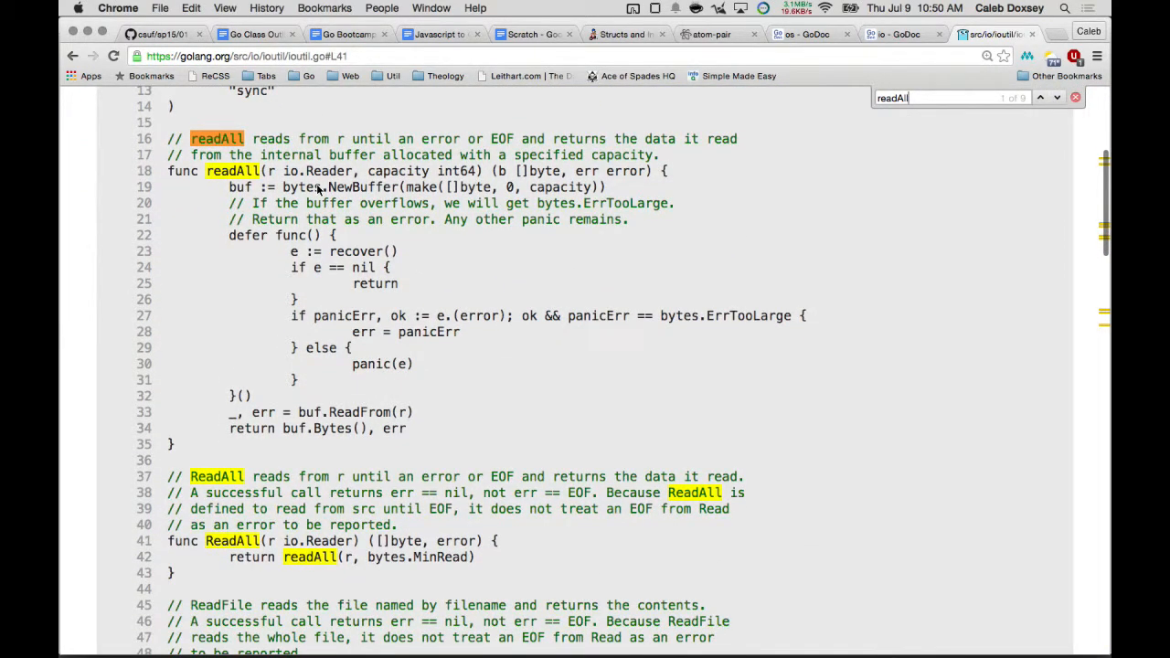
{"action": "scroll", "scroll_direction": "down", "scroll_amount": 3}
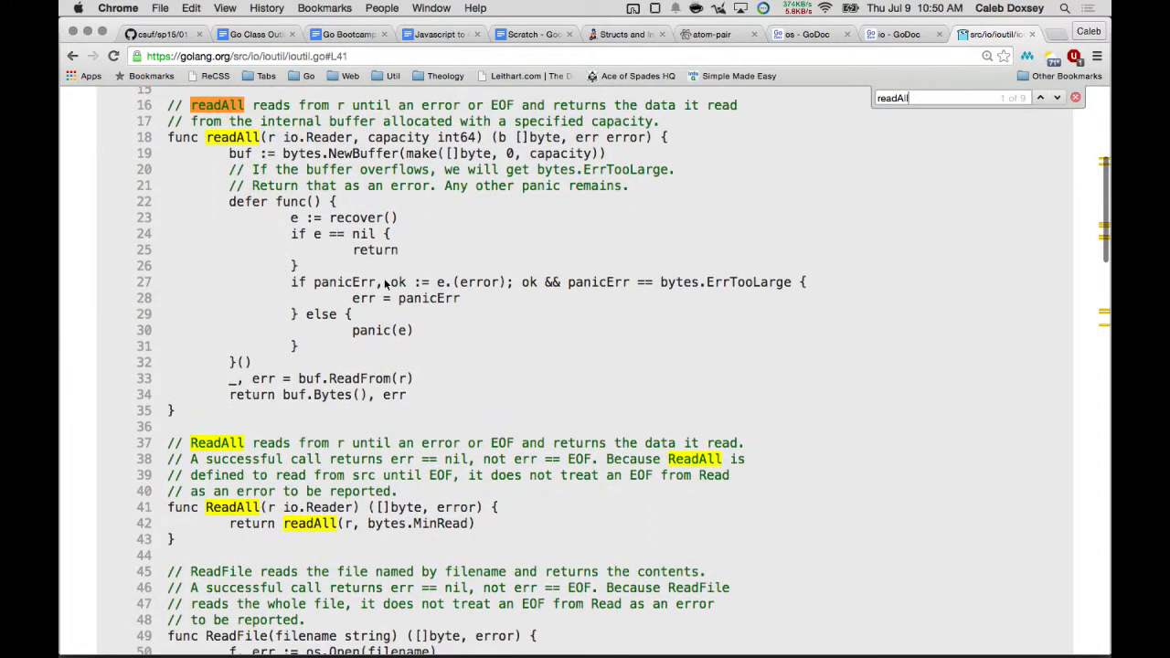
{"action": "scroll", "scroll_direction": "down", "scroll_amount": 3}
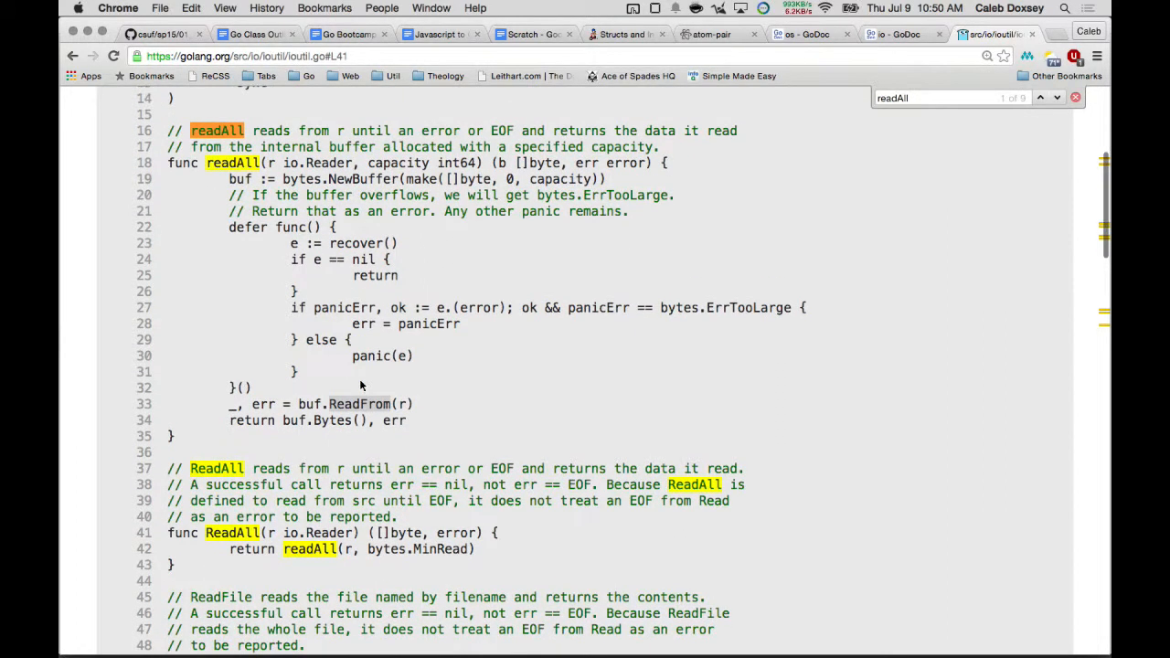
{"action": "scroll", "scroll_direction": "up", "scroll_amount": 3}
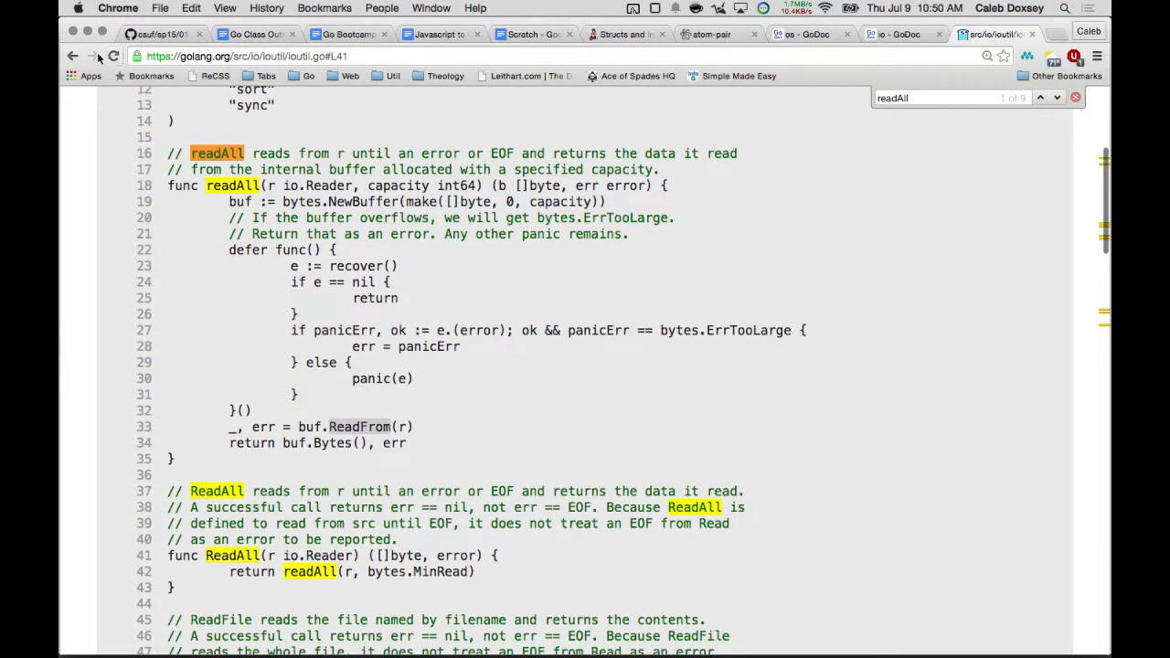
Step: Navigate back from the ioutil source and go to godoc.org/bytes
{"action": "left_click", "coordinate": [73, 55]}
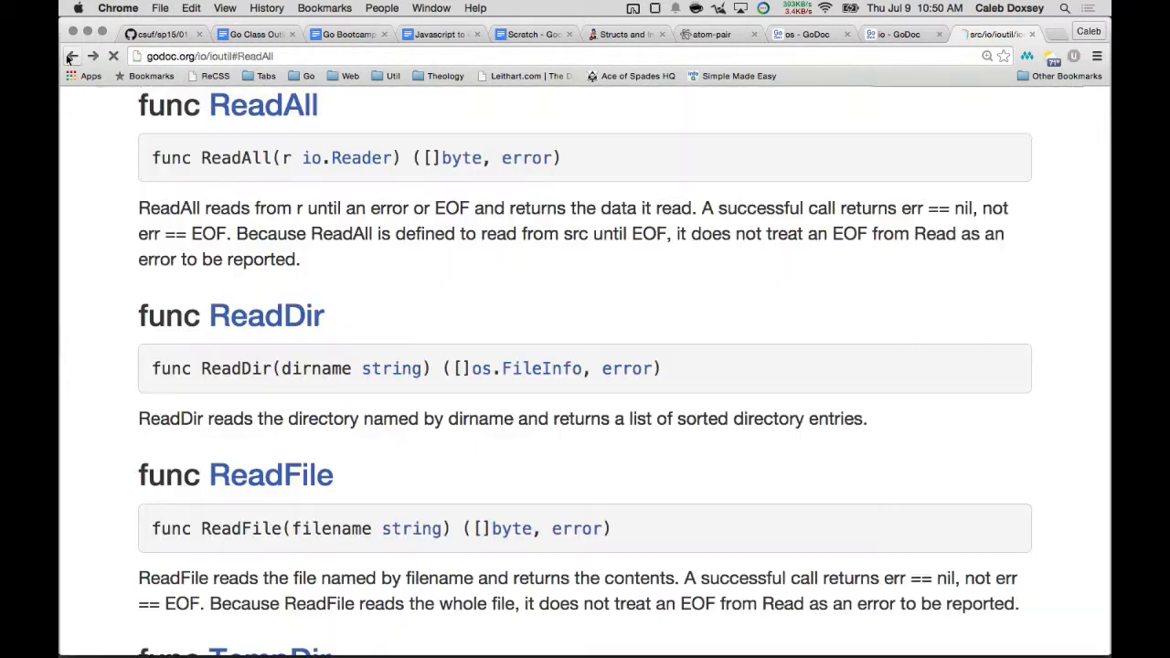
{"action": "left_click", "coordinate": [73, 55]}
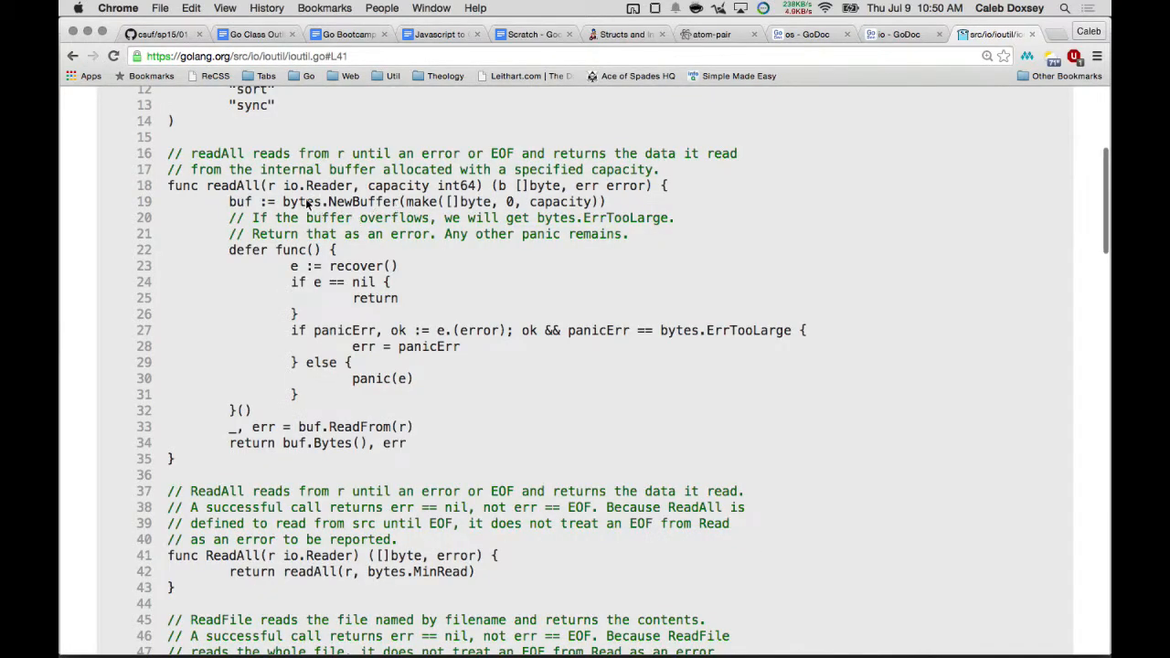
{"action": "mouse_move", "coordinate": [88, 66]}
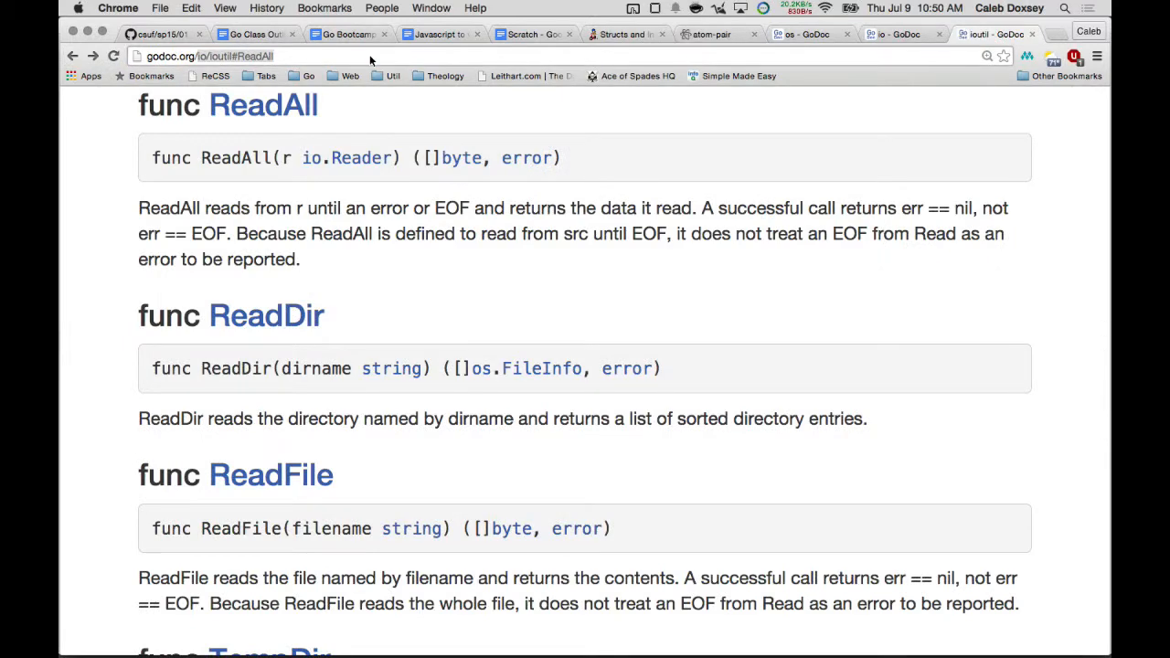
{"action": "type", "text": "godoc.org/bytes"}
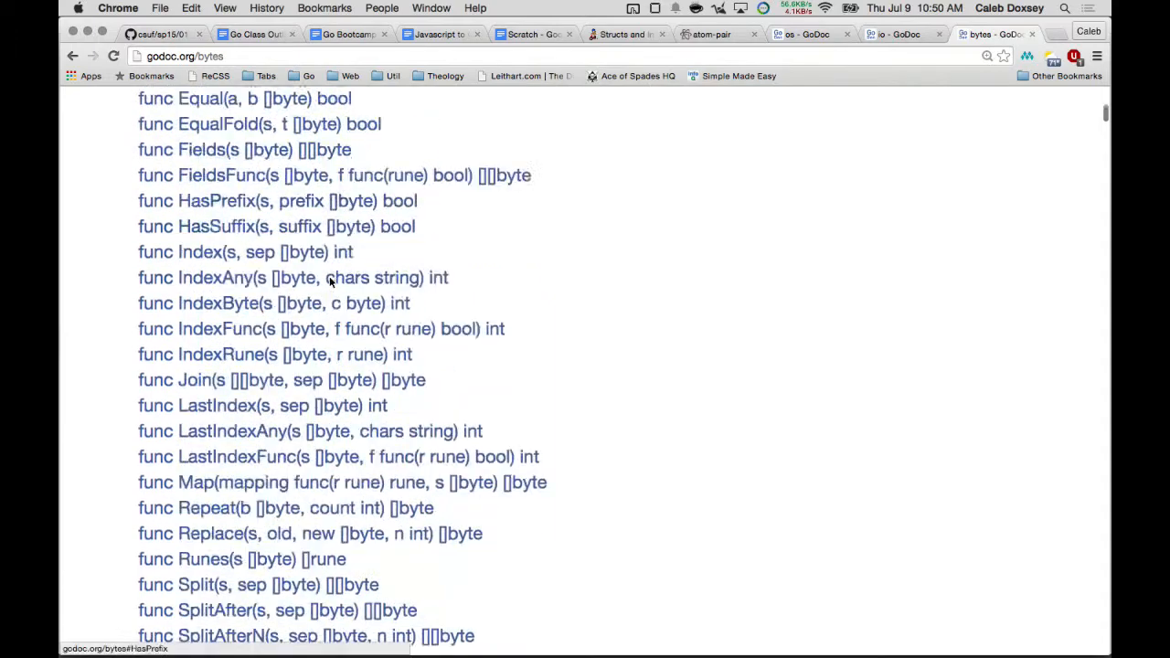
Step: Scroll to func (*Buffer) ReadFrom and view its buffer.go source
{"action": "scroll", "scroll_direction": "down", "scroll_amount": 3}
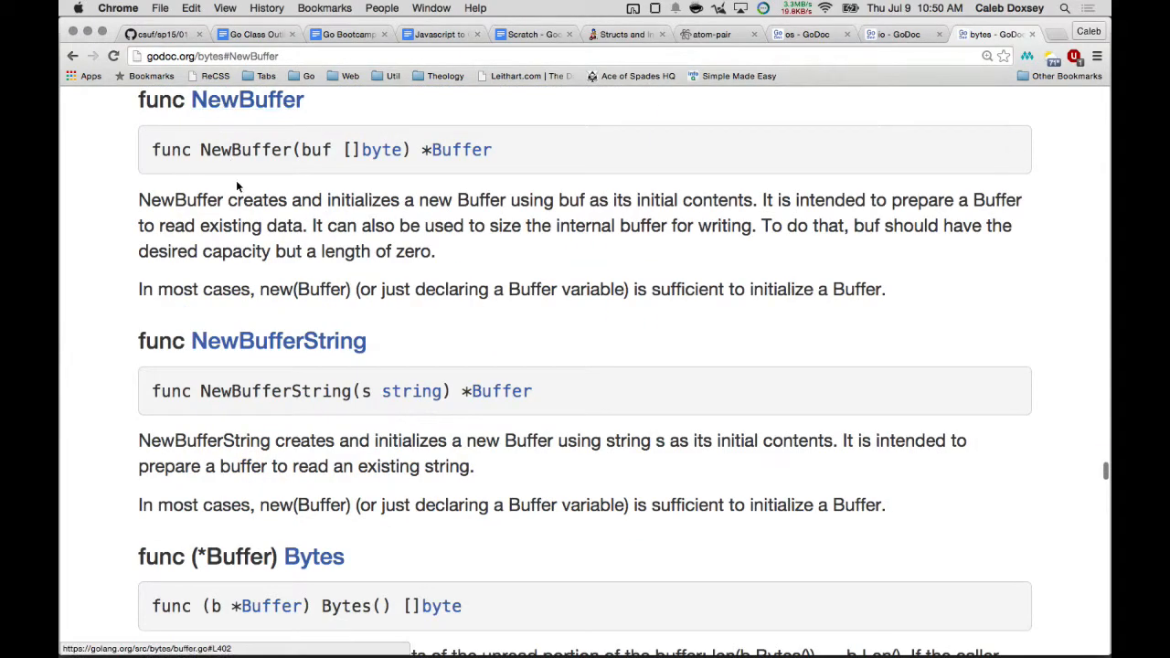
{"action": "scroll", "scroll_direction": "down", "scroll_amount": 3}
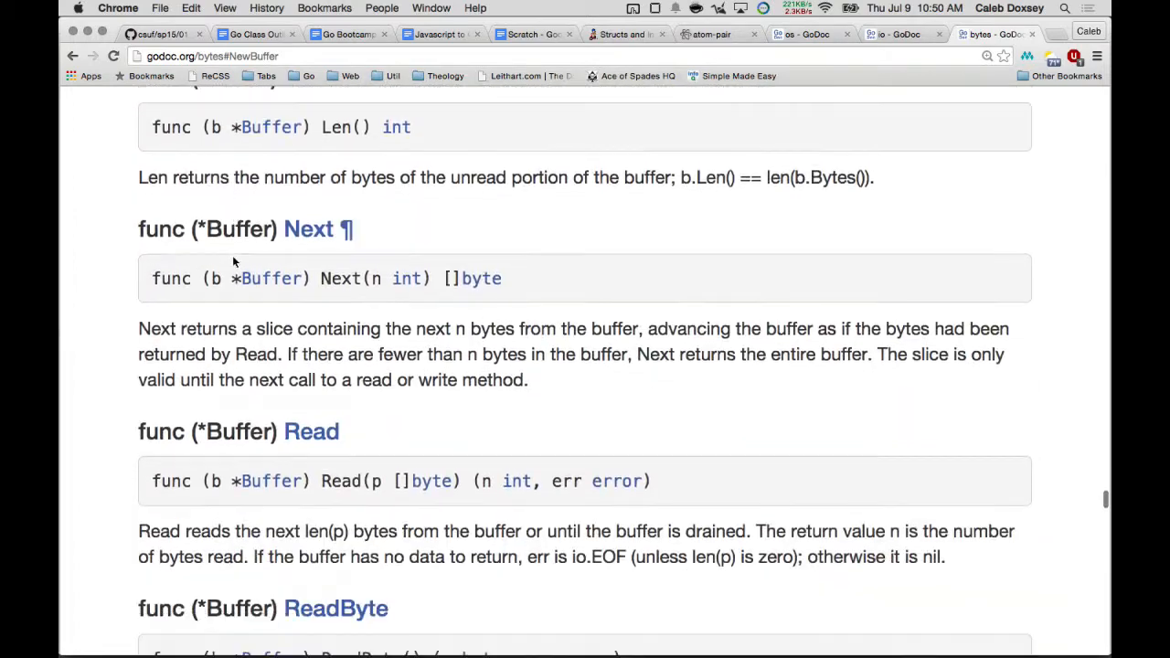
{"action": "scroll", "scroll_direction": "down", "scroll_amount": 3}
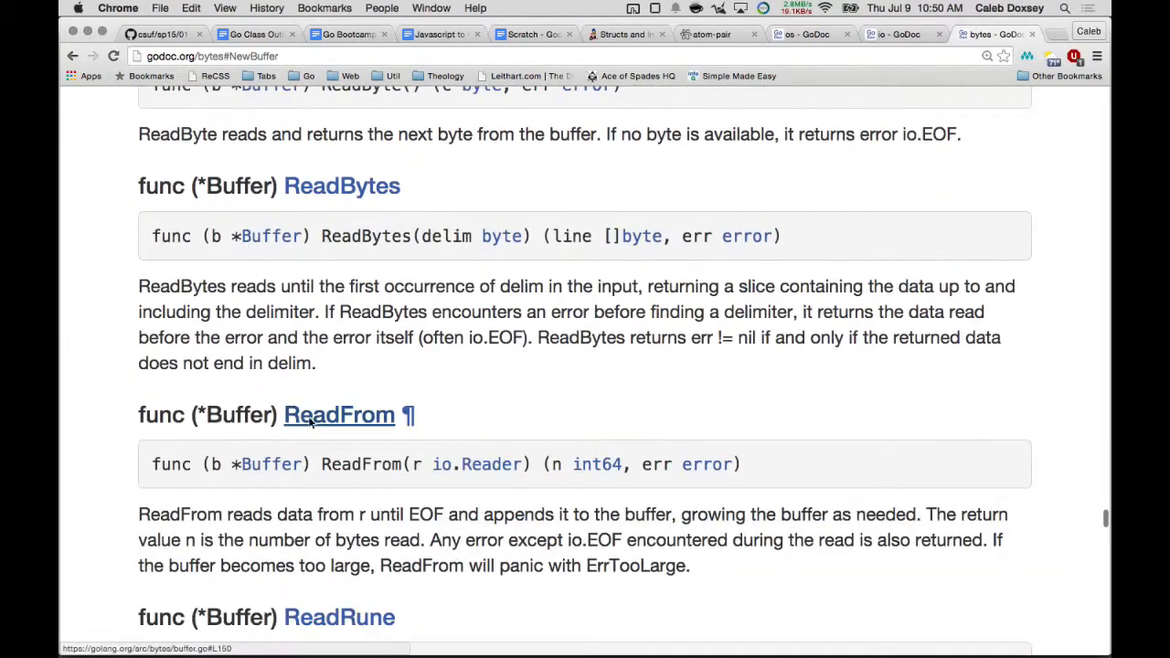
{"action": "left_click", "coordinate": [338, 414]}
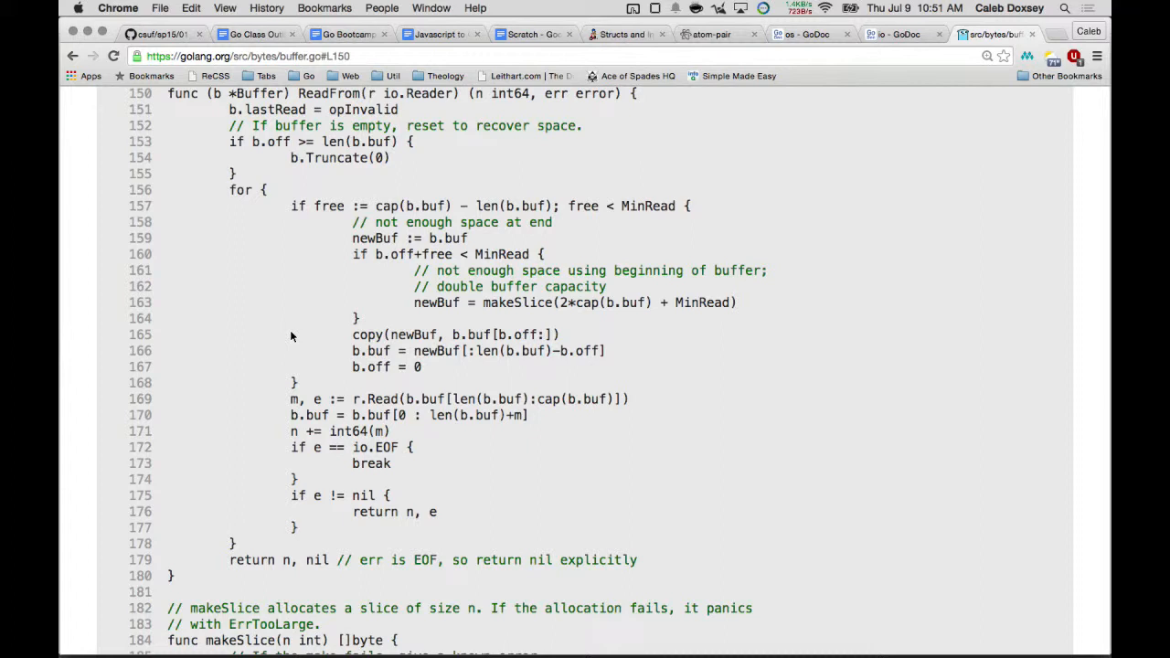
{"action": "mouse_move", "coordinate": [296, 413]}
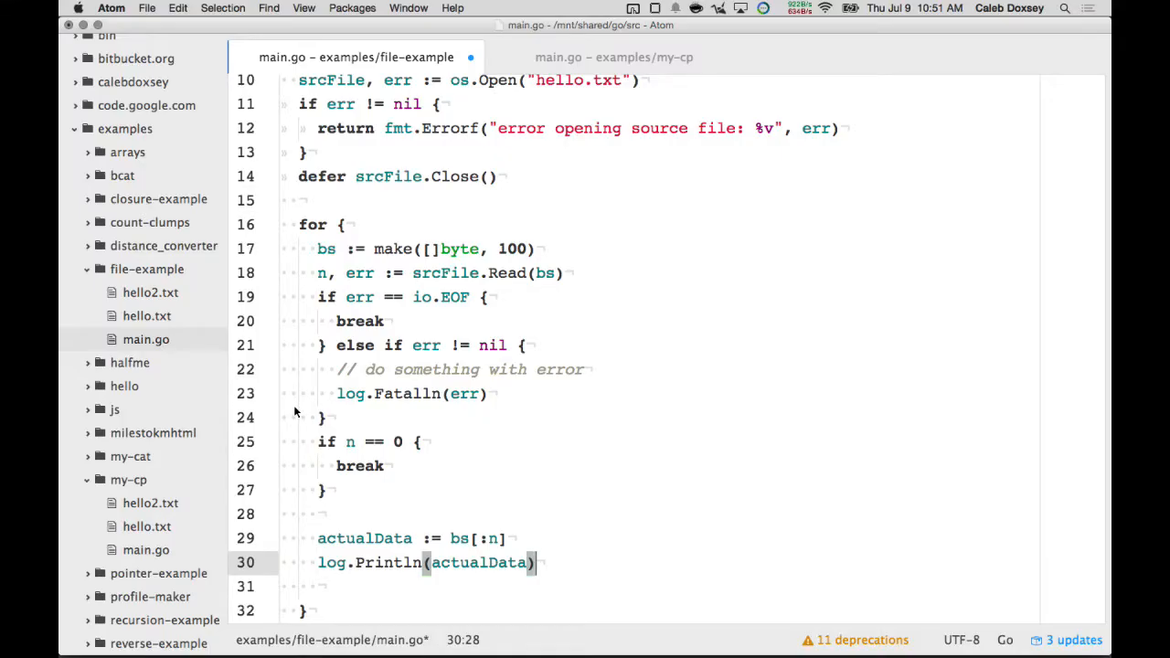
{"action": "scroll", "scroll_direction": "down", "scroll_amount": 3}
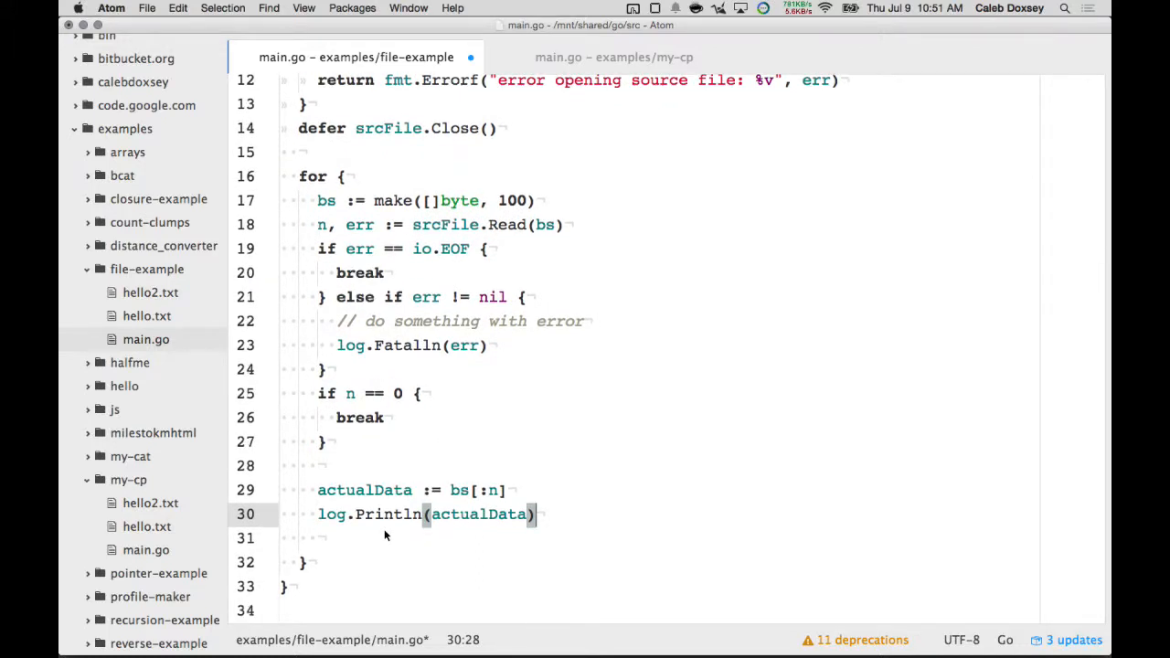
{"action": "left_click", "coordinate": [303, 563]}
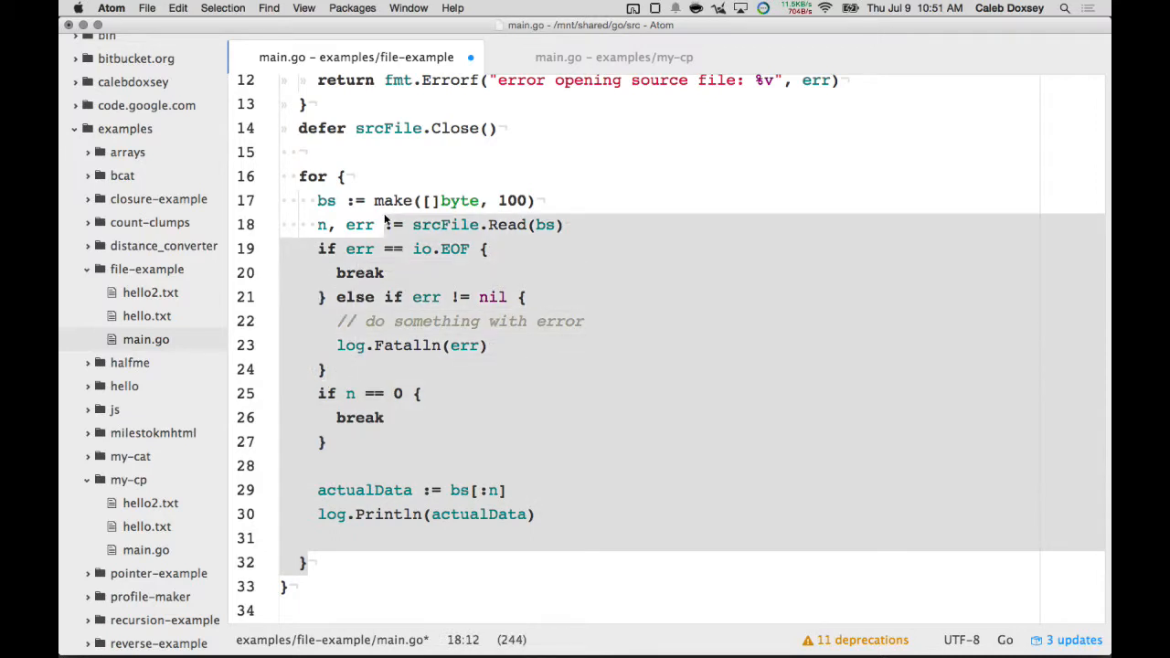
{"action": "scroll", "scroll_direction": "up", "scroll_amount": 3}
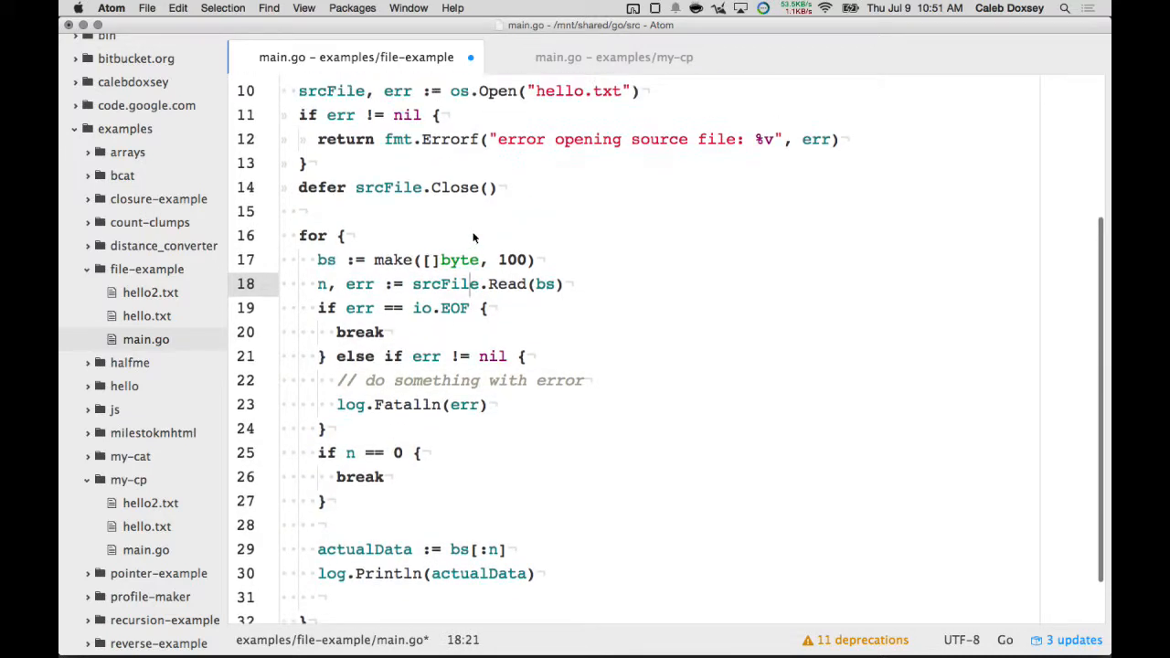
{"action": "scroll", "scroll_direction": "up", "scroll_amount": 3}
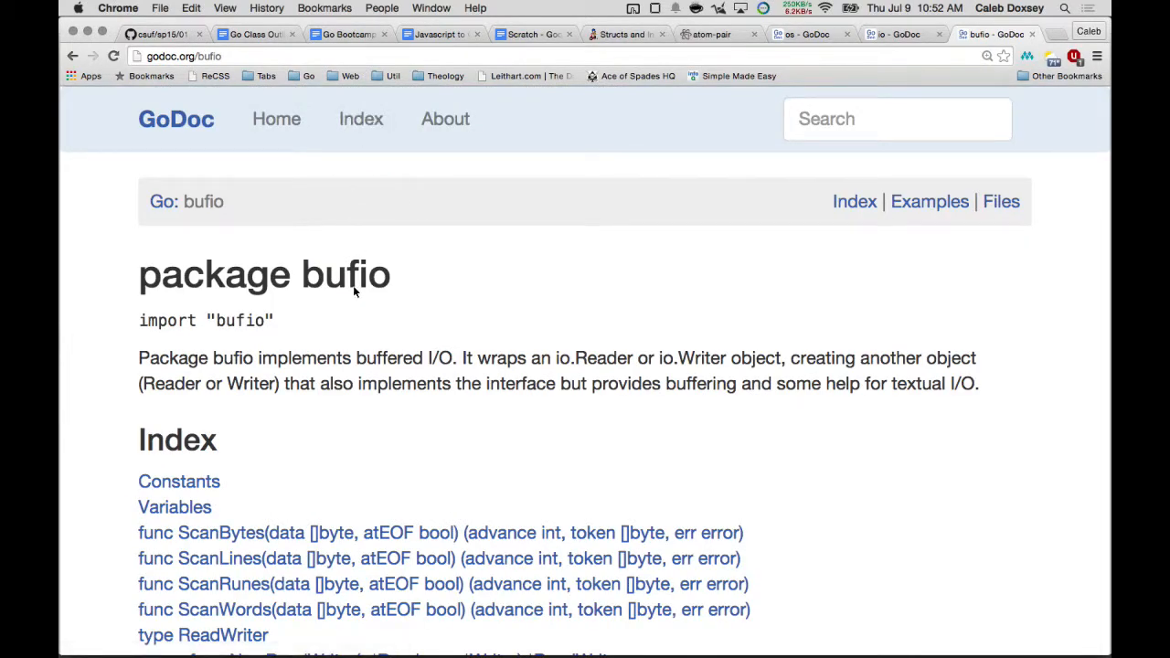
{"action": "mouse_move", "coordinate": [417, 370]}
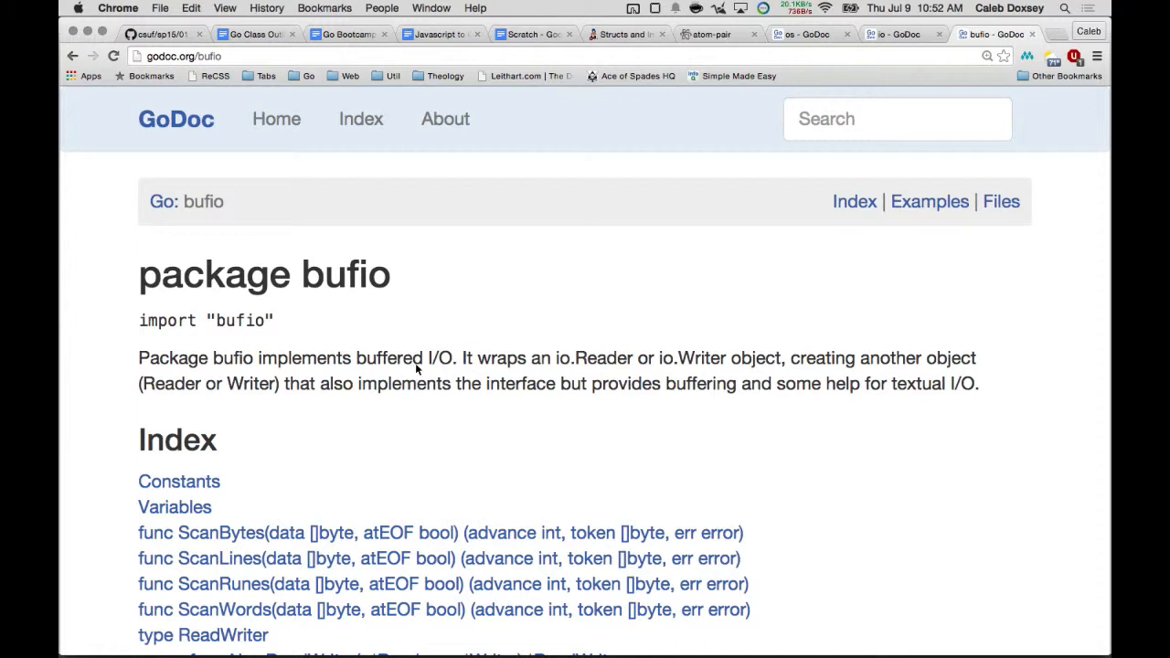
Step: Scroll through the bufio Index of Reader, Scanner and Writer functions, then return to Atom
{"action": "scroll", "scroll_direction": "down", "scroll_amount": 3}
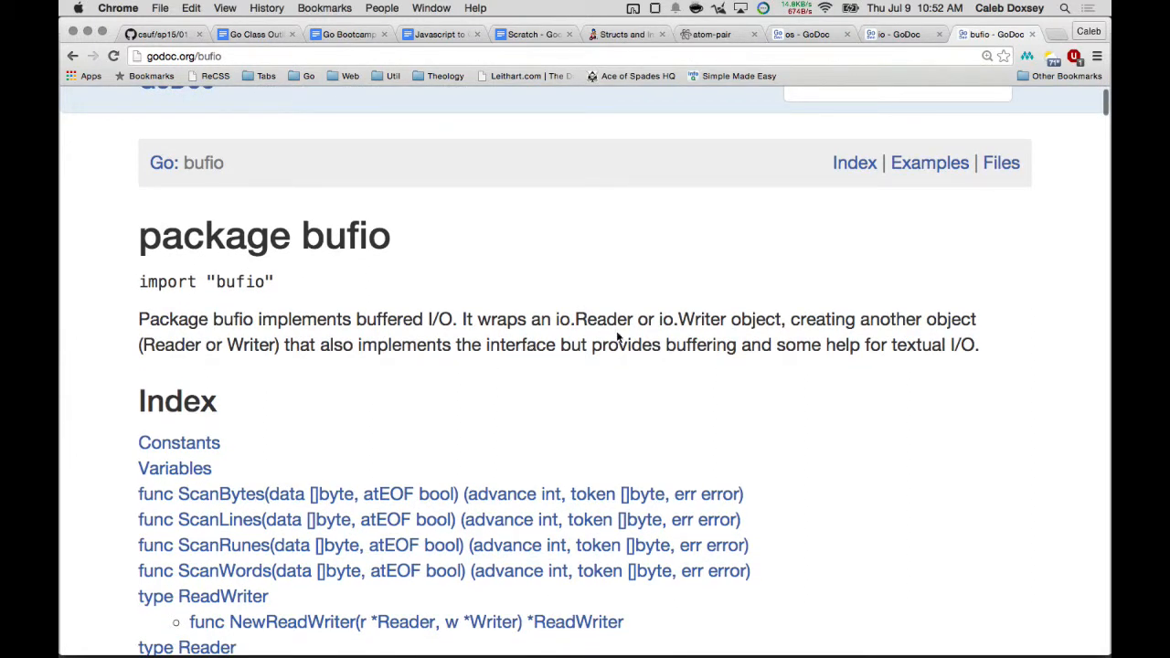
{"action": "mouse_move", "coordinate": [360, 458]}
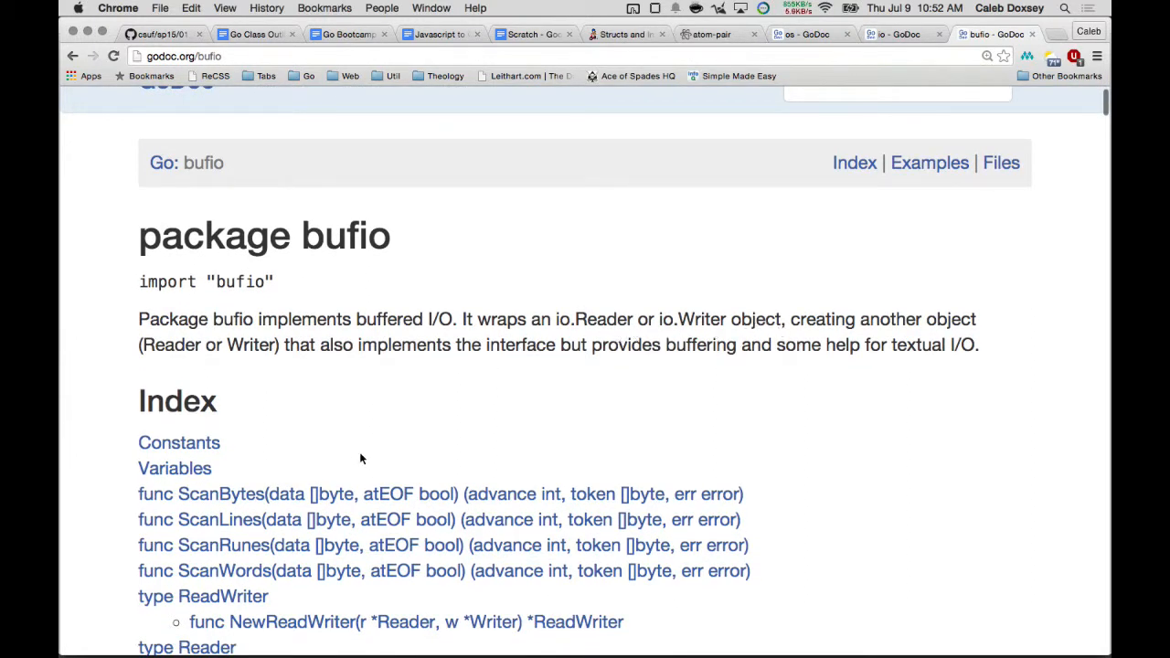
{"action": "mouse_move", "coordinate": [607, 364]}
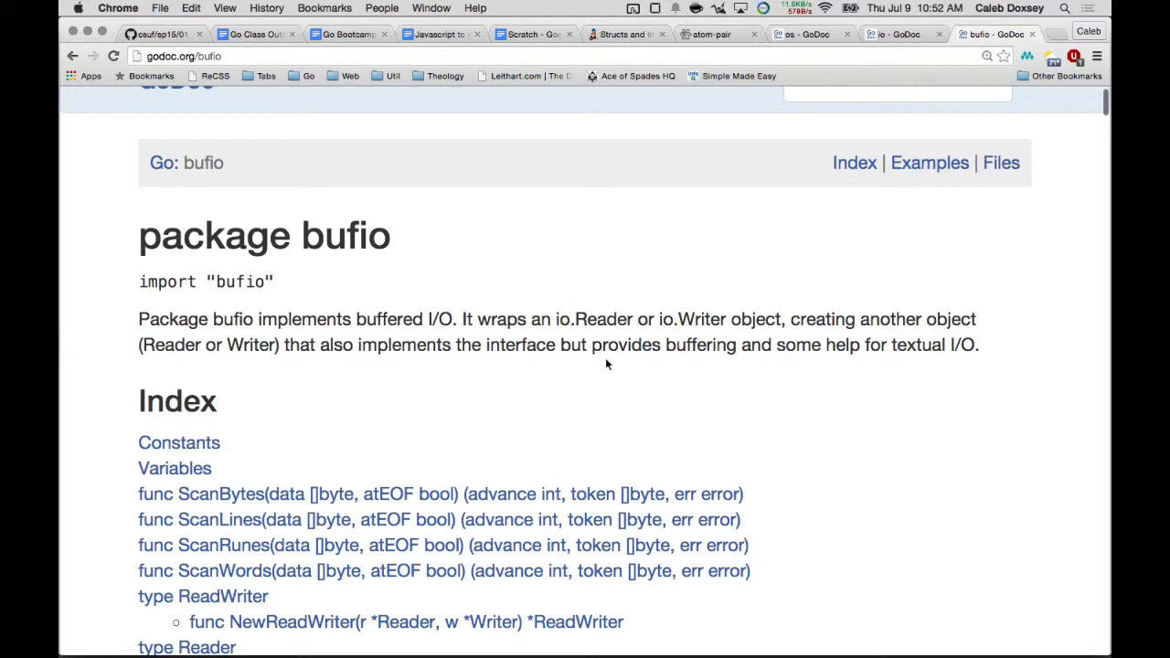
{"action": "mouse_move", "coordinate": [857, 362]}
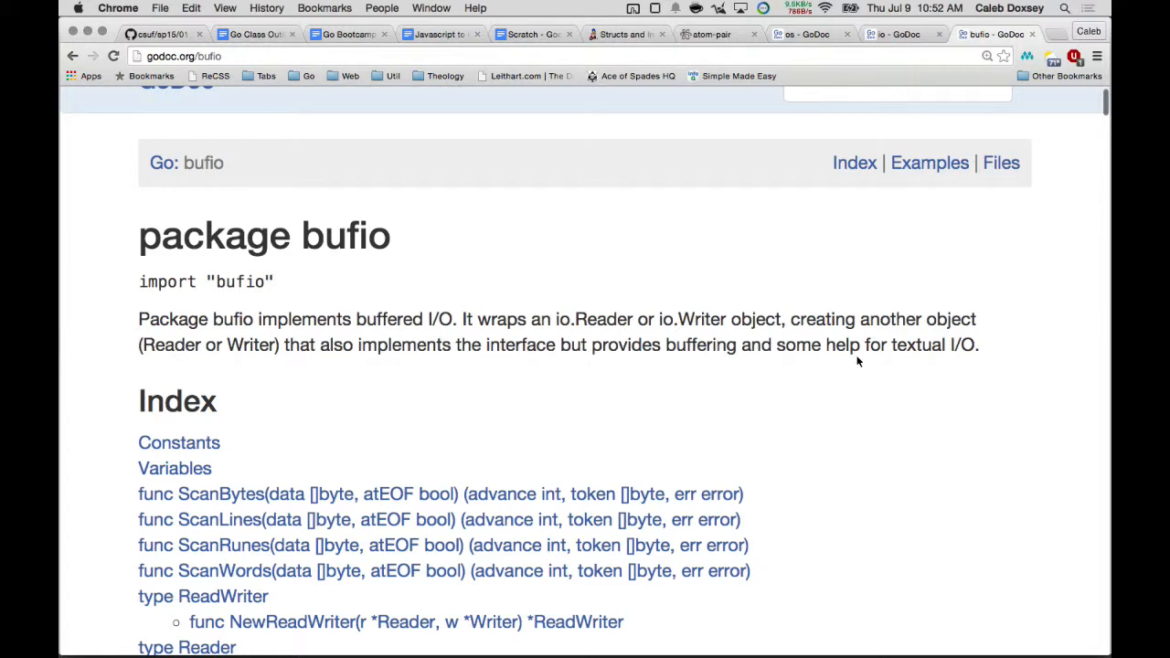
{"action": "mouse_move", "coordinate": [884, 355]}
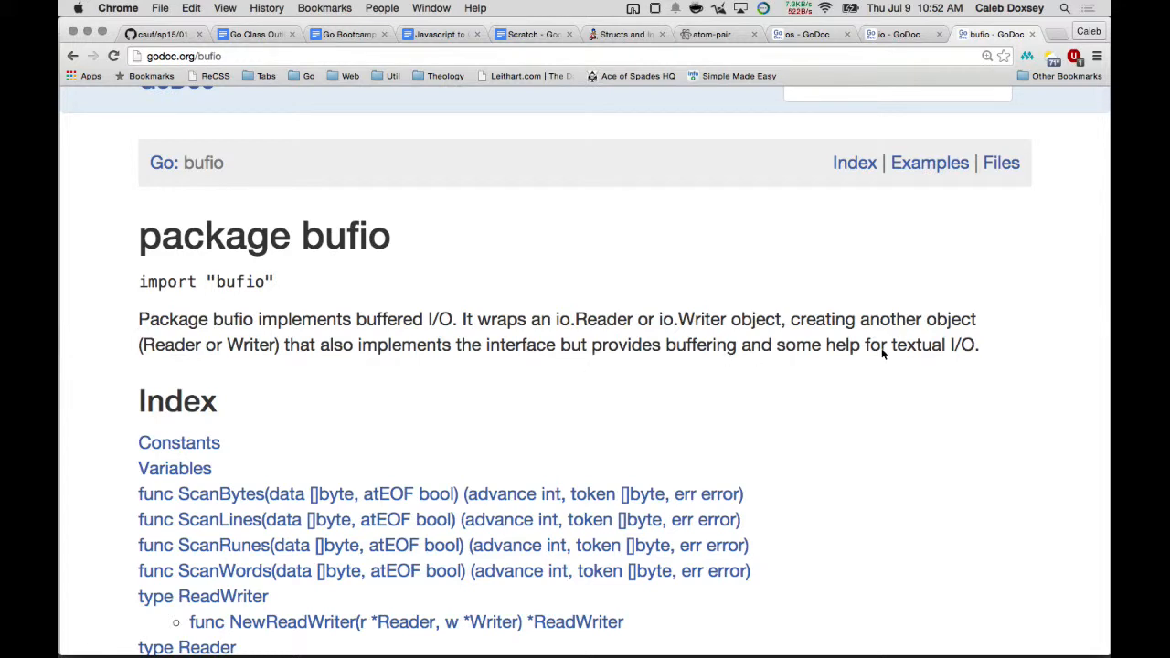
{"action": "scroll", "scroll_direction": "up", "scroll_amount": 3}
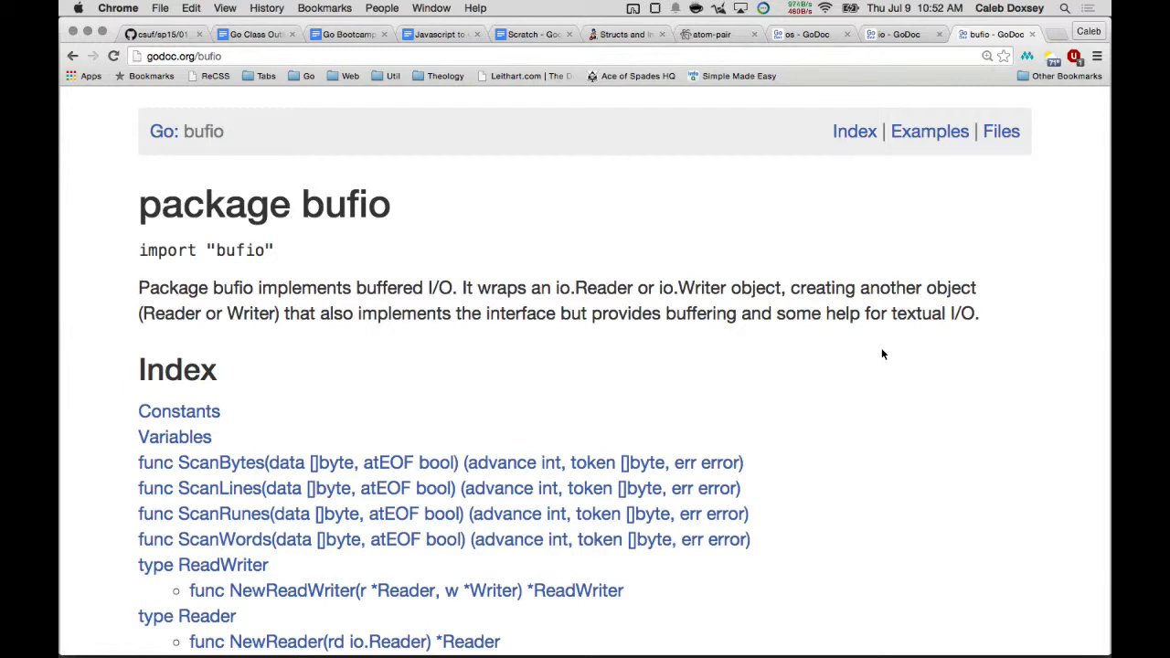
{"action": "scroll", "scroll_direction": "down", "scroll_amount": 3}
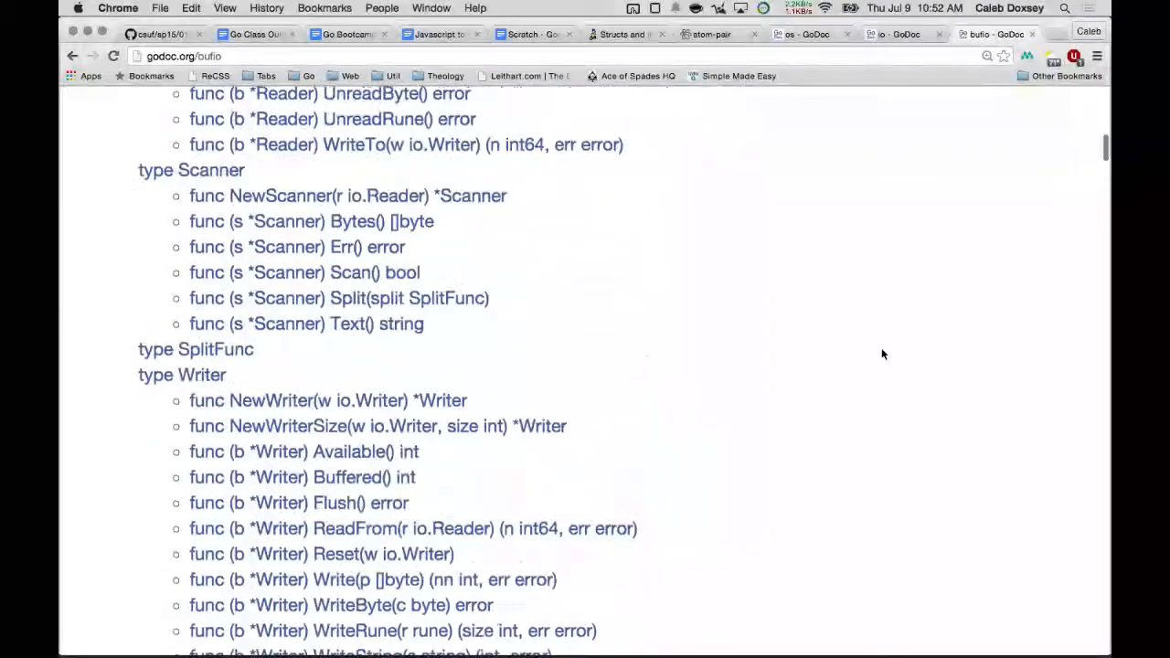
{"action": "scroll", "scroll_direction": "down", "scroll_amount": 3}
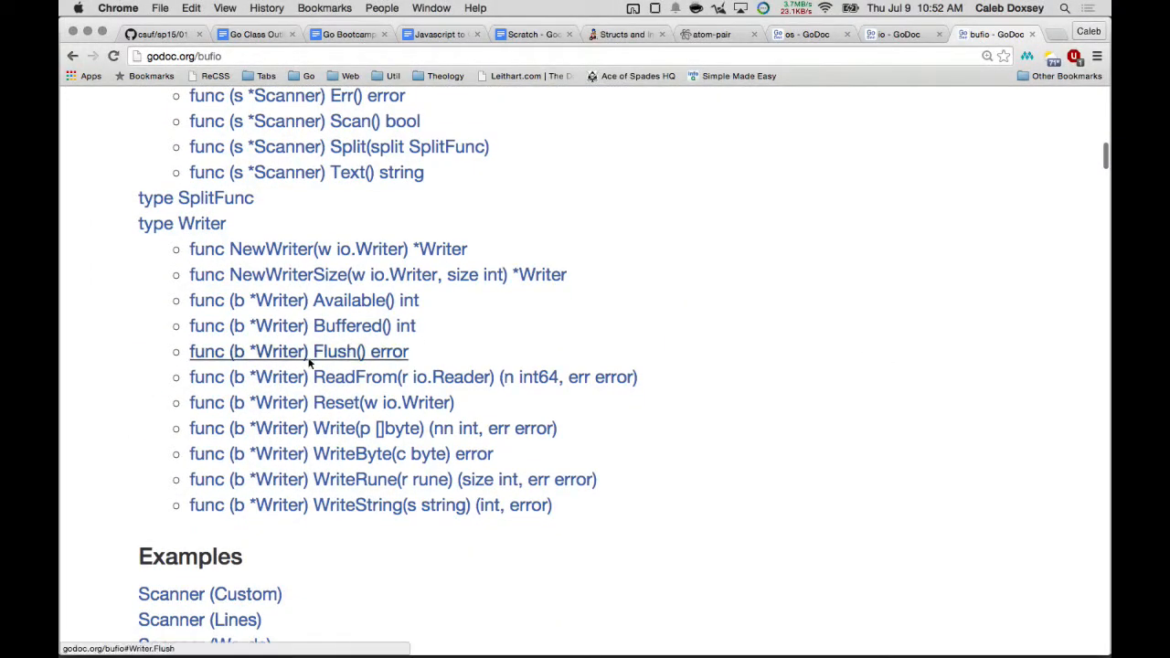
{"action": "scroll", "scroll_direction": "up", "scroll_amount": 3}
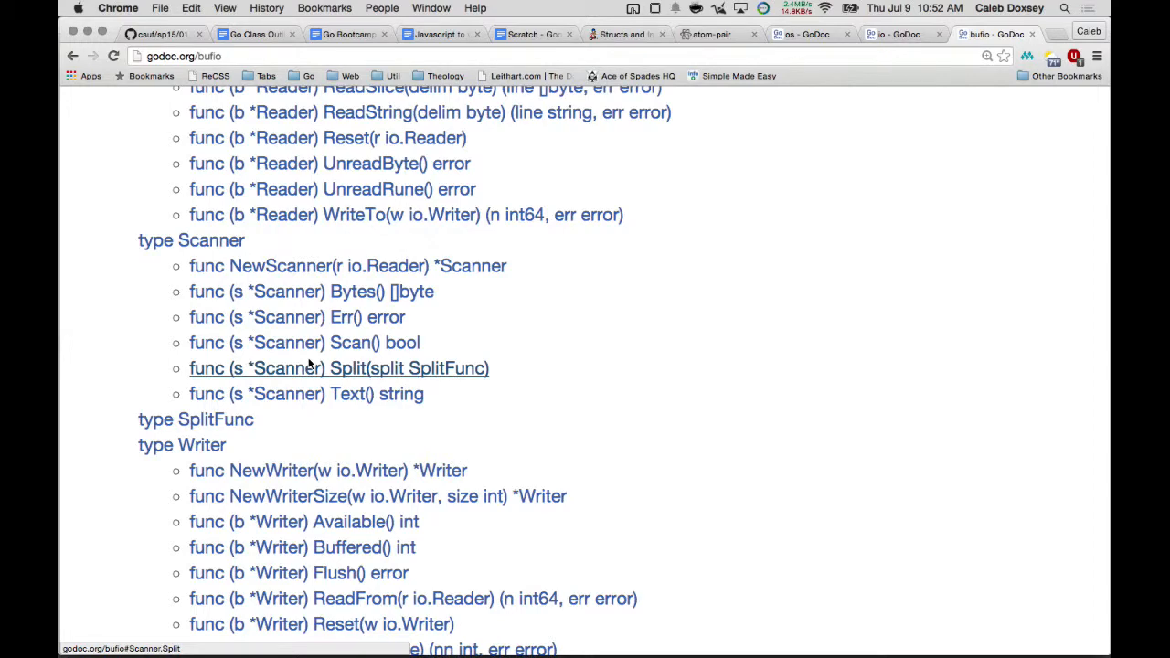
{"action": "scroll", "scroll_direction": "down", "scroll_amount": 3}
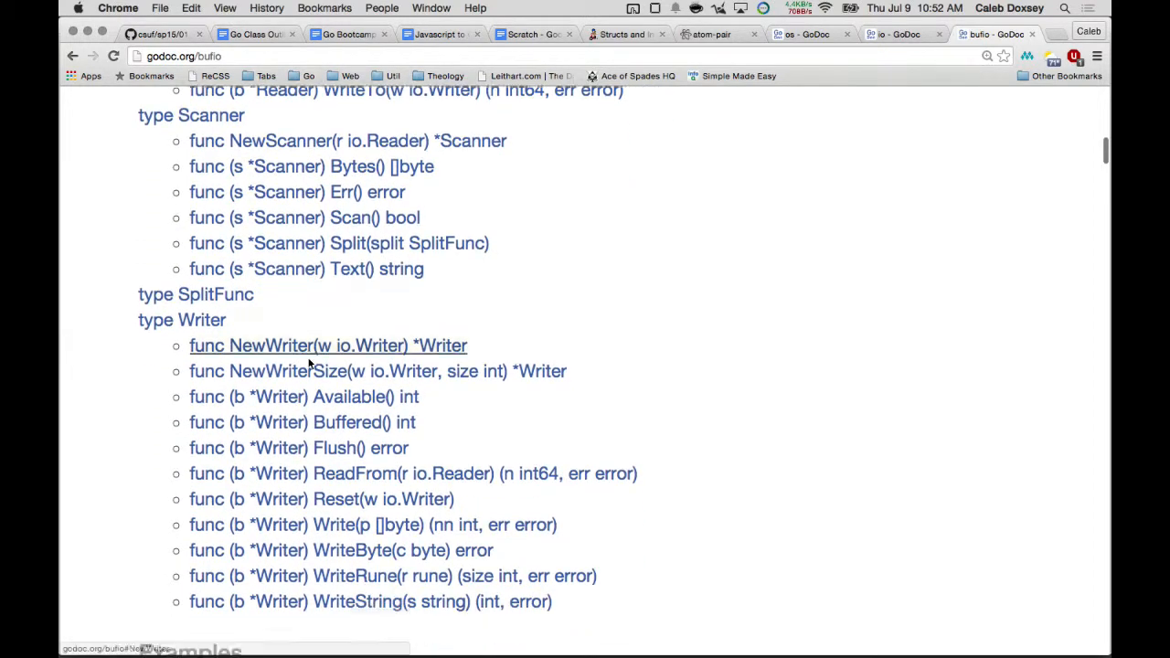
{"action": "scroll", "scroll_direction": "up", "scroll_amount": 3}
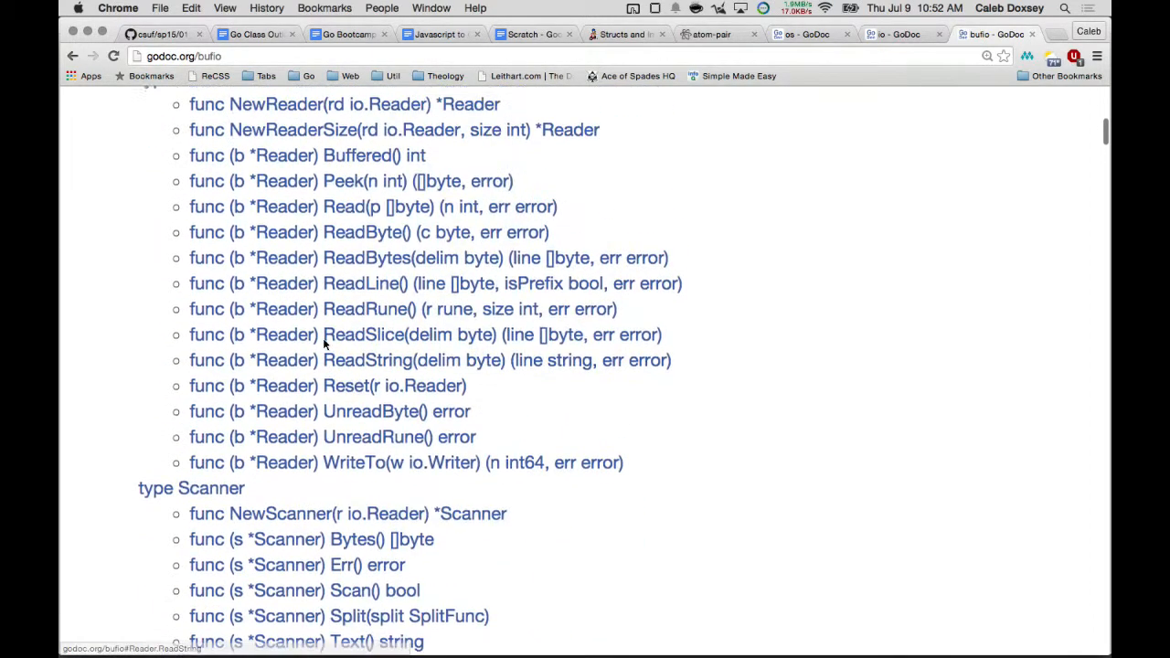
{"action": "scroll", "scroll_direction": "up", "scroll_amount": 3}
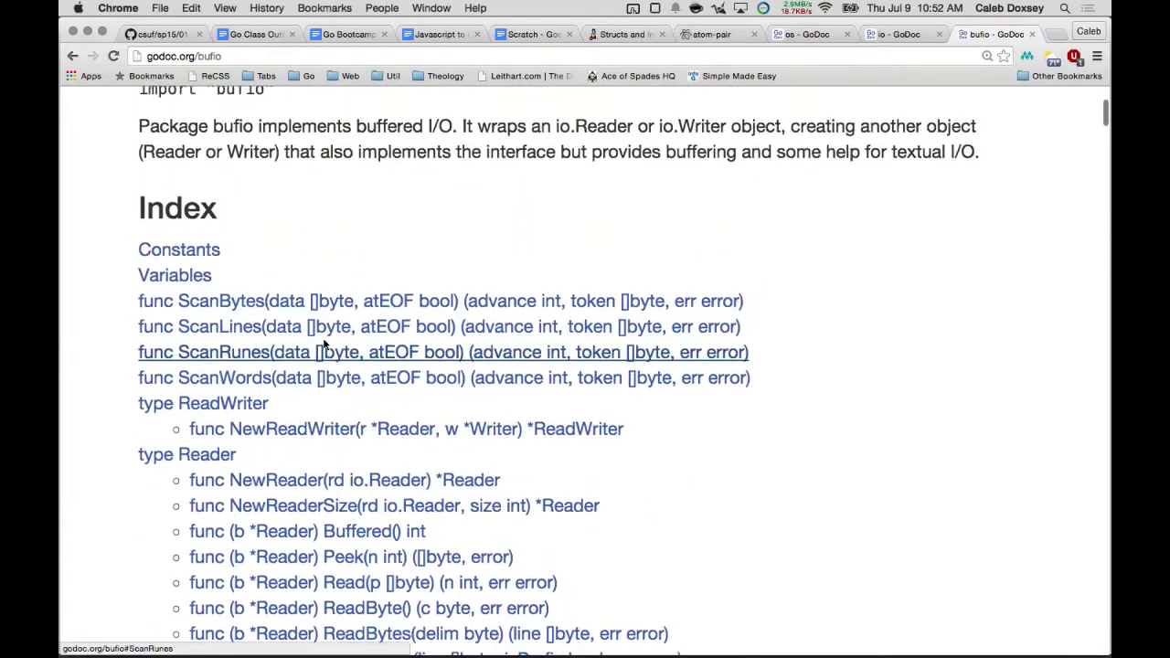
{"action": "scroll", "scroll_direction": "up", "scroll_amount": 3}
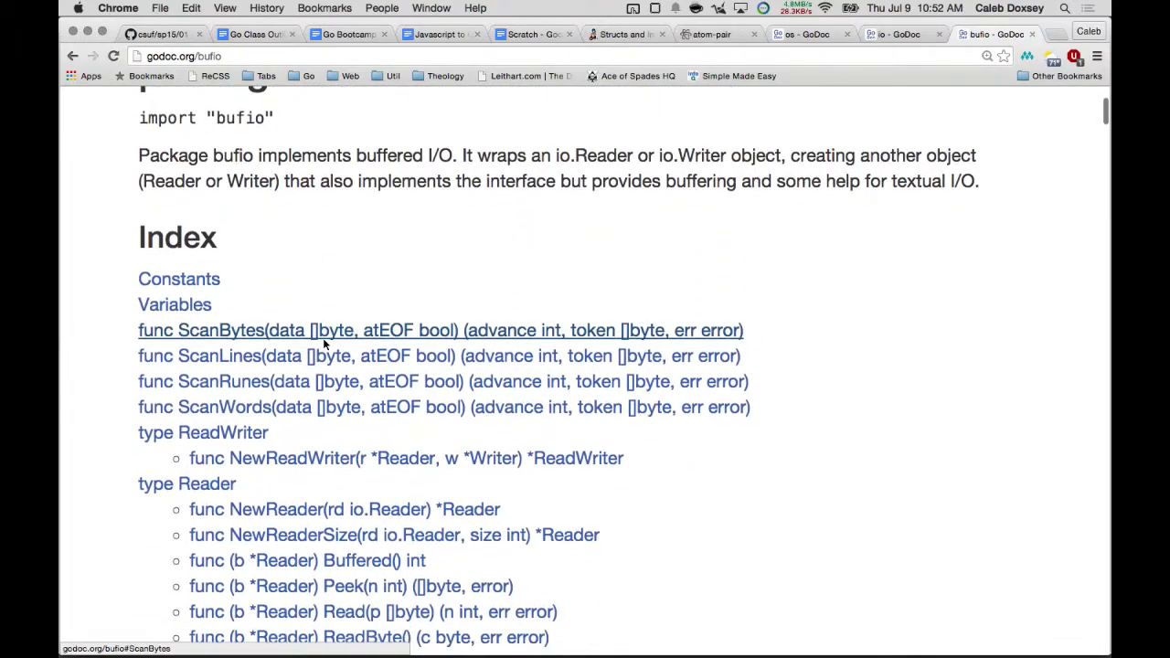
{"action": "scroll", "scroll_direction": "down", "scroll_amount": 3}
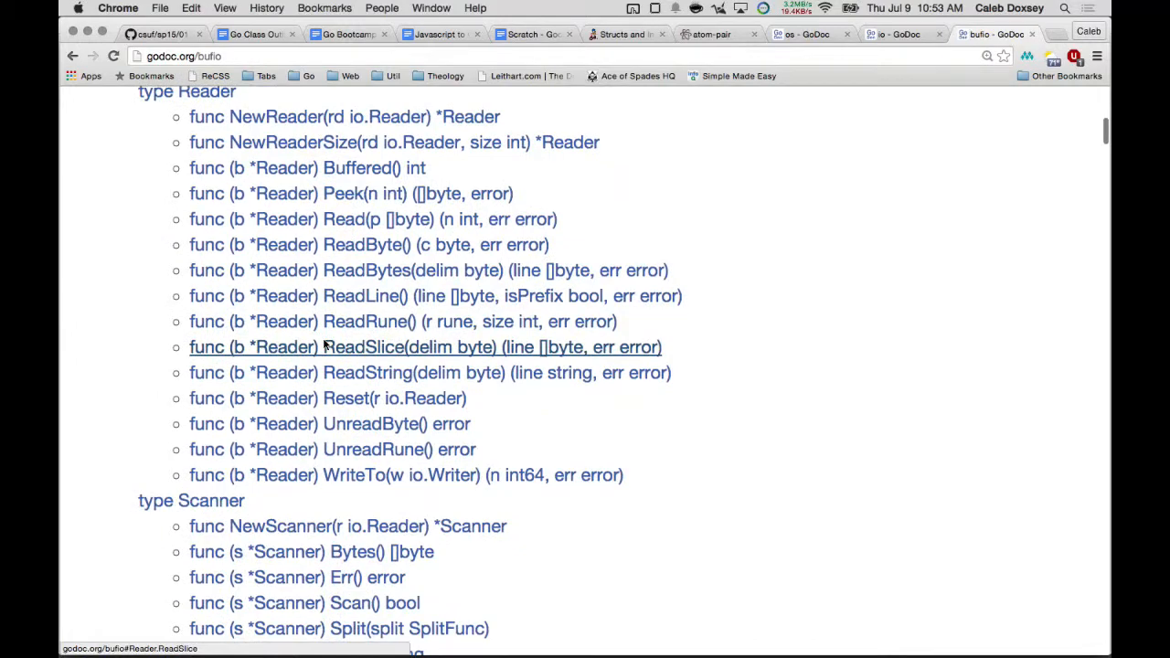
{"action": "scroll", "scroll_direction": "up", "scroll_amount": 3}
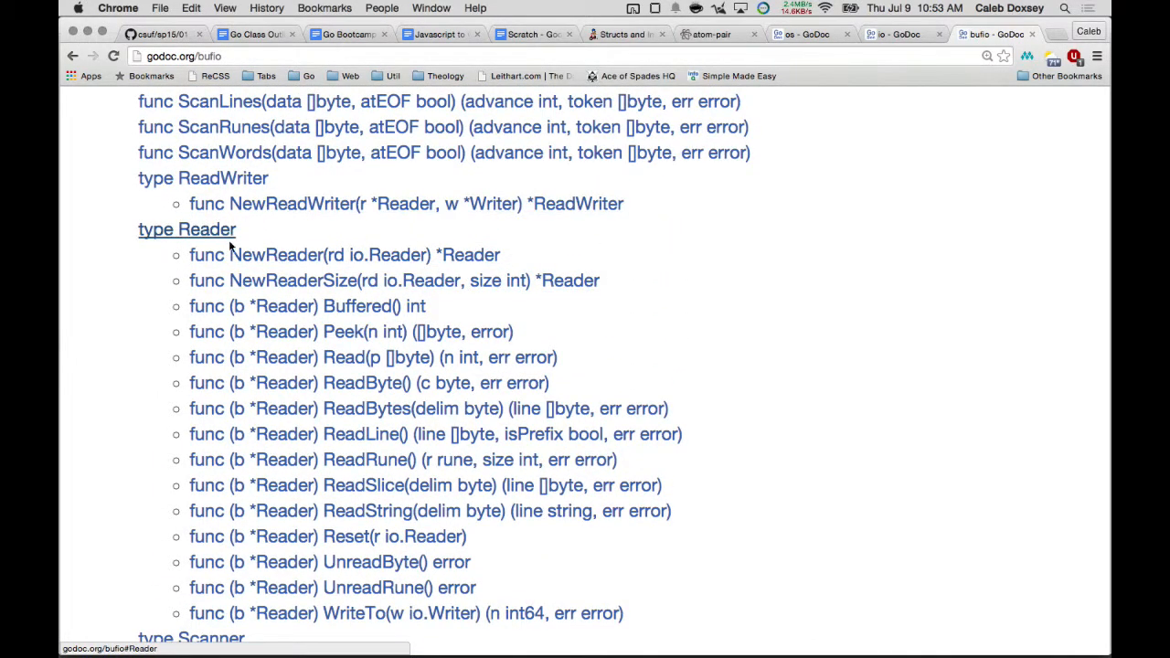
{"action": "mouse_move", "coordinate": [347, 357]}
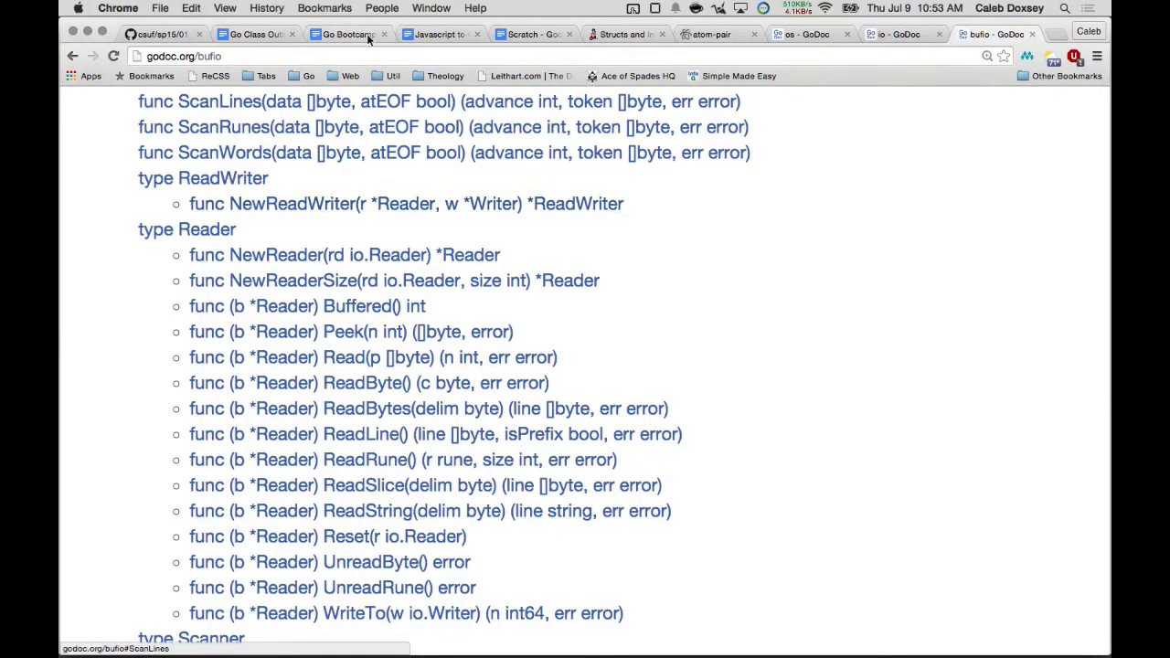
{"action": "left_click", "coordinate": [530, 33]}
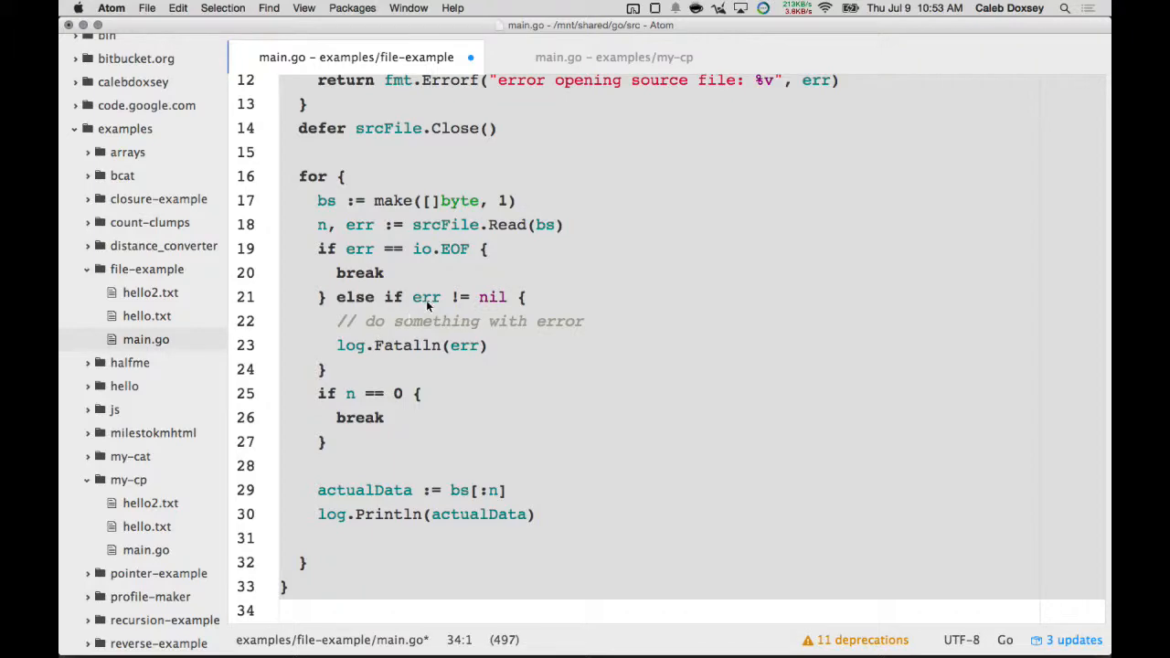
{"action": "mouse_move", "coordinate": [439, 418]}
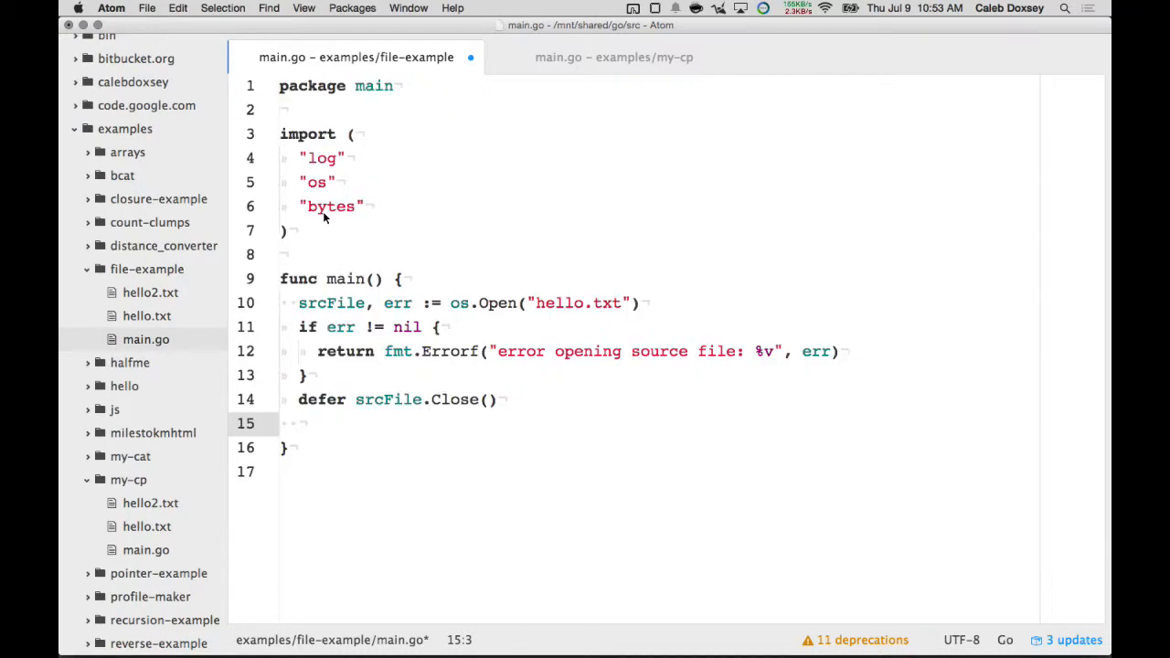
Step: Replace the read loop with bufferedReader := bufio.NewReader(srcFile) passed to io.Copy(someDestination, bufferedReader)
{"action": "type", "text": "buffered"}
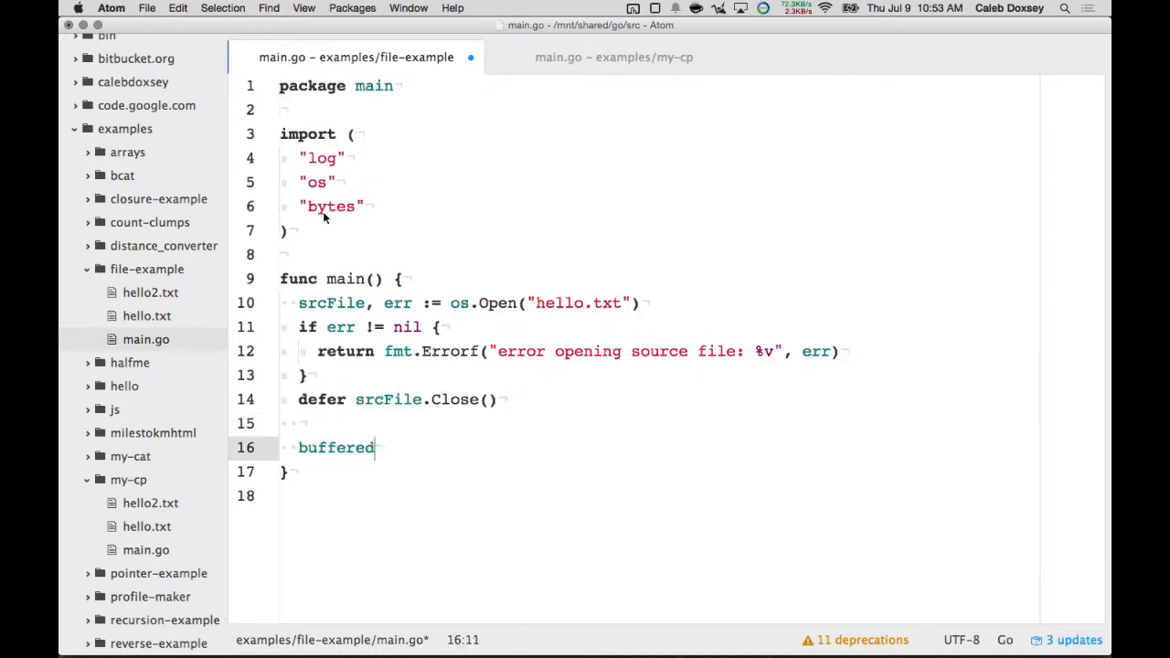
{"action": "type", "text": "Reader := bu"}
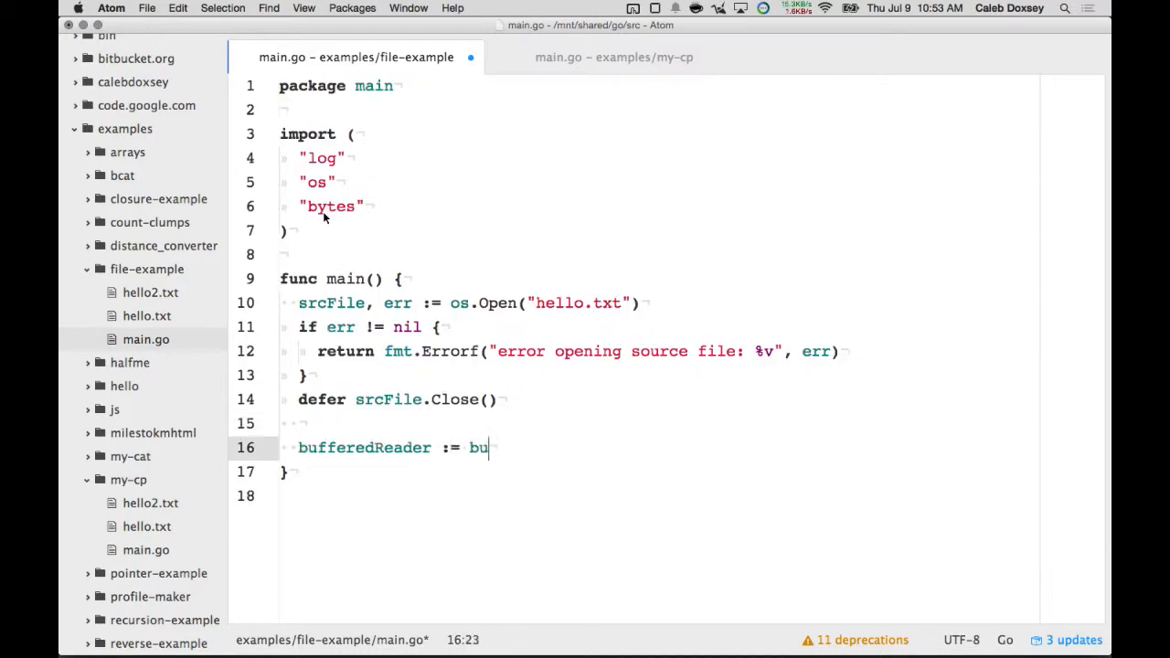
{"action": "type", "text": "fio.NewReader(srcFile"}
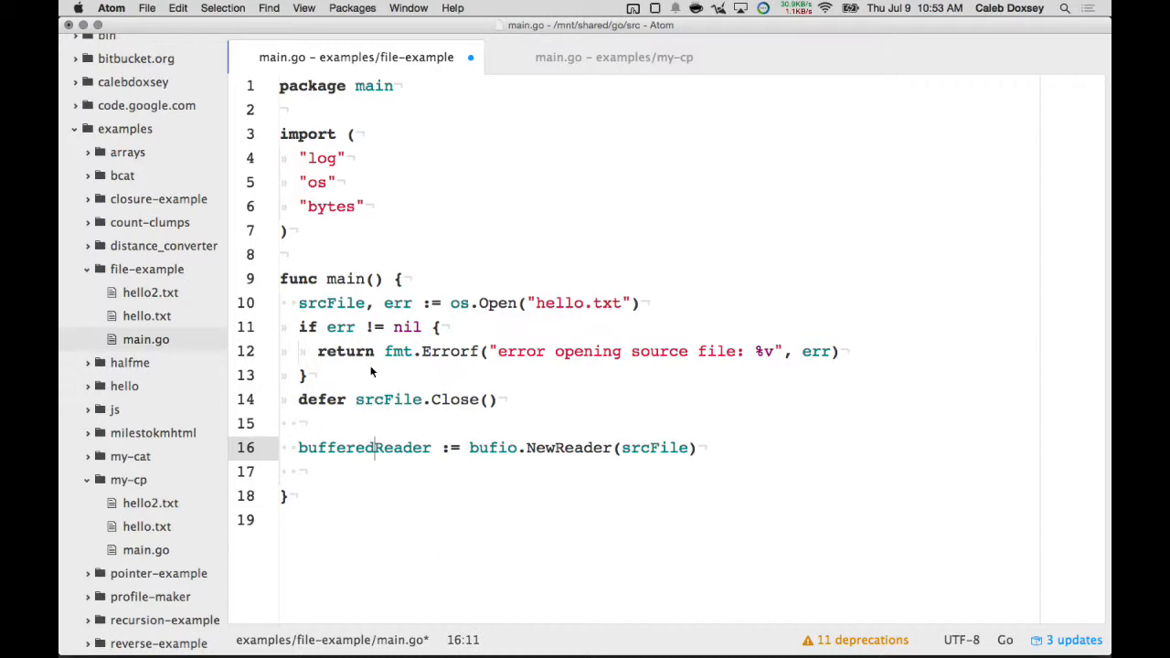
{"action": "mouse_move", "coordinate": [347, 403]}
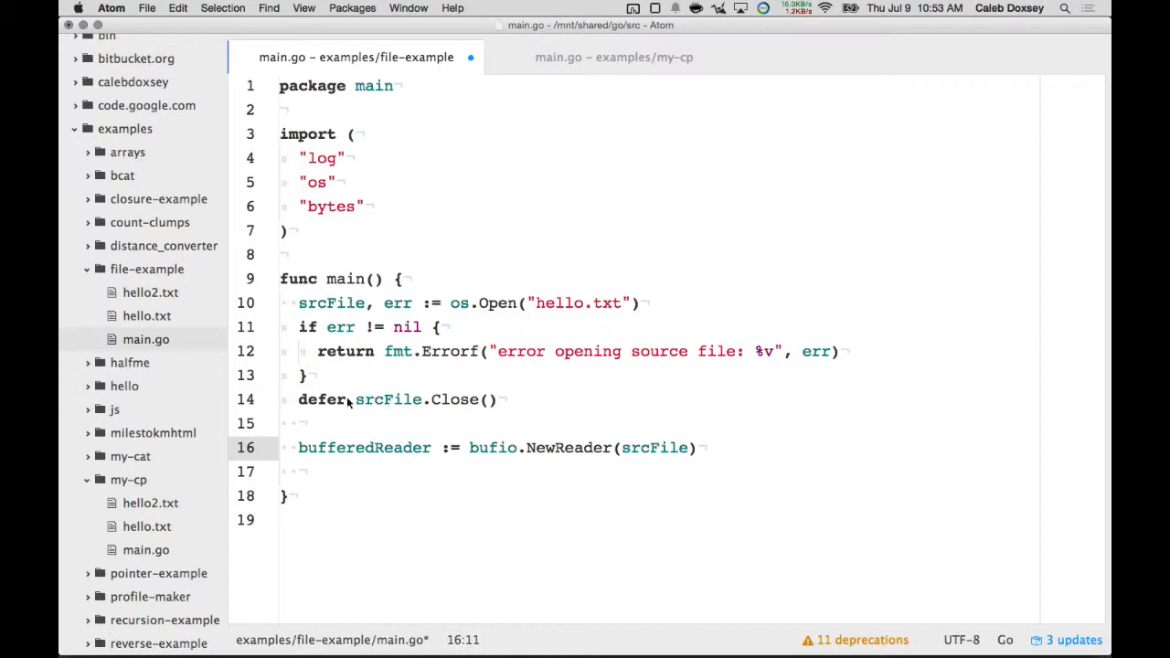
{"action": "type", "text": "io."}
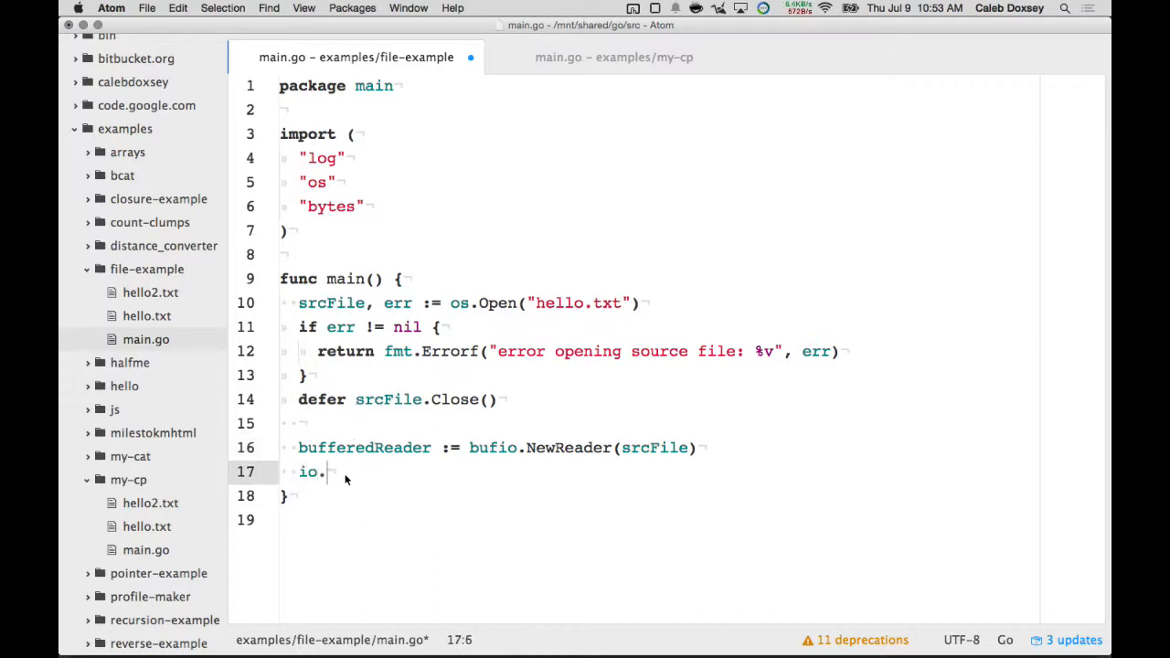
{"action": "type", "text": "Copy(someDestination, bufferedReader"}
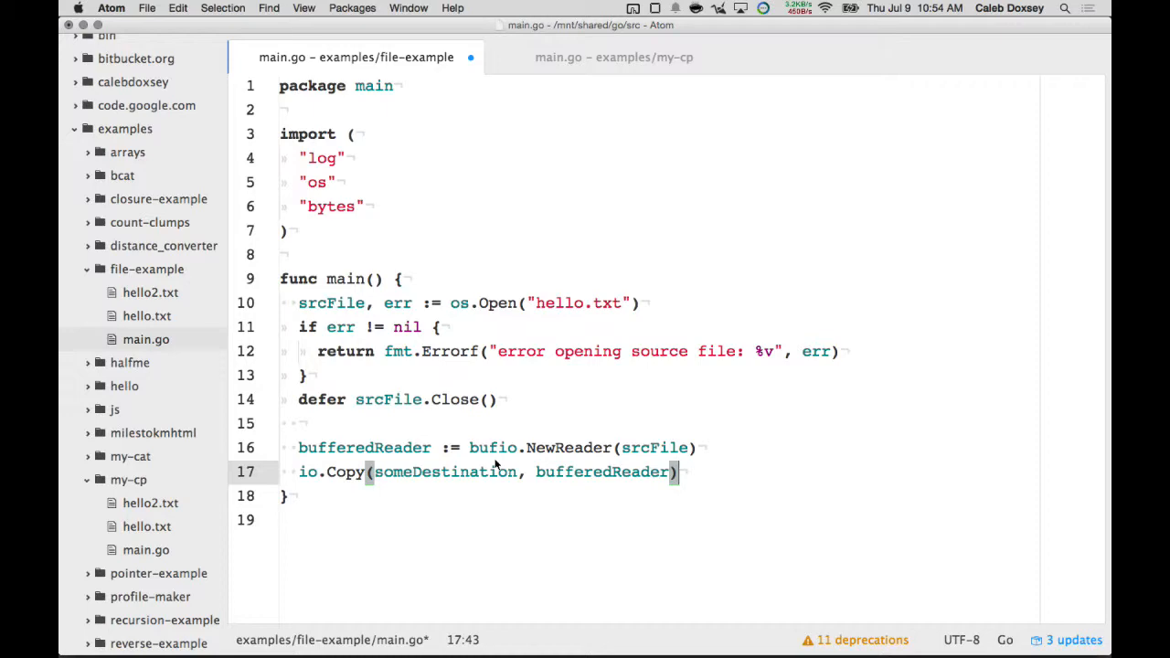
{"action": "mouse_move", "coordinate": [626, 487]}
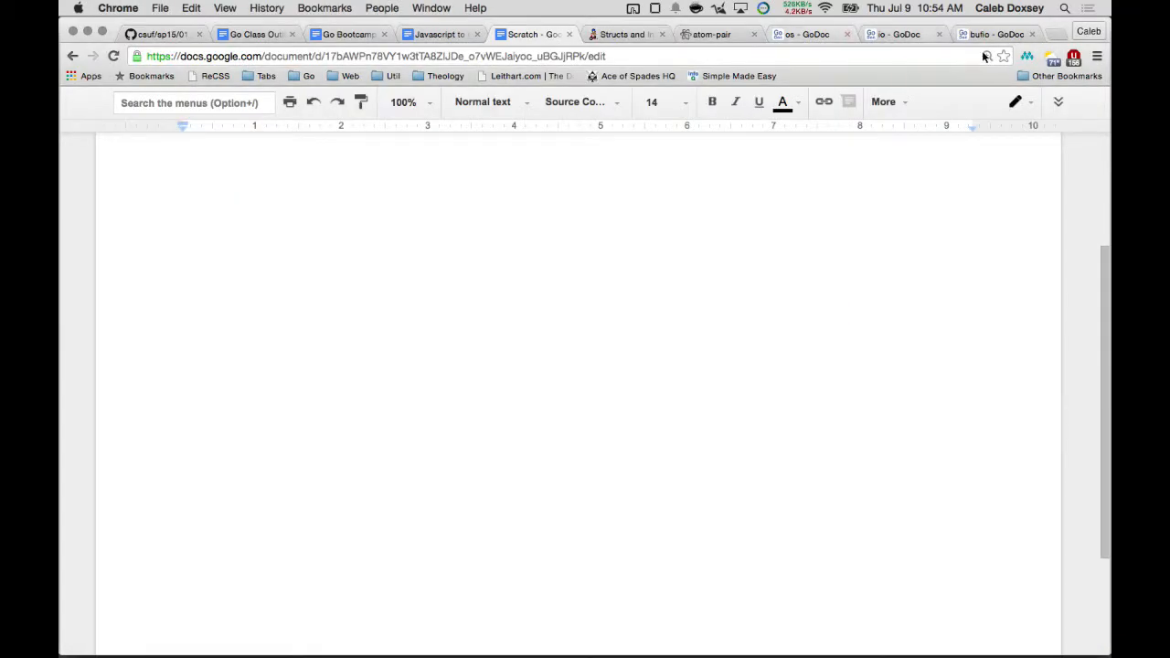
Step: View the bufio Scanner docs for NewScanner, Err, Scan, Split and Text in Chrome
{"action": "left_click", "coordinate": [995, 33]}
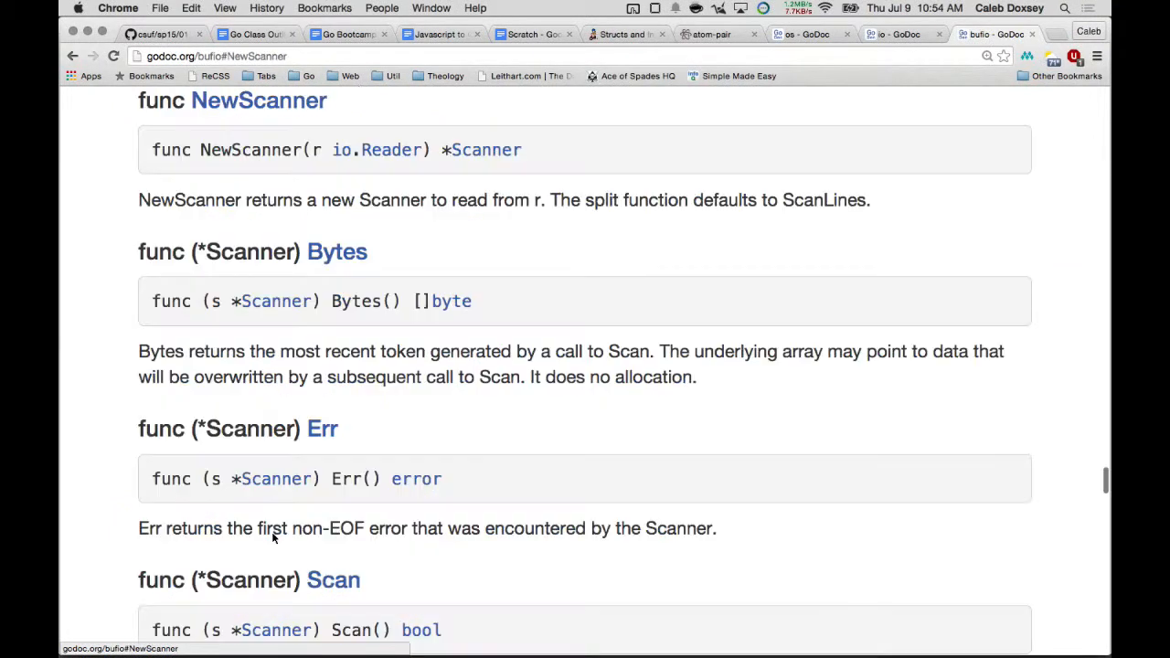
{"action": "mouse_move", "coordinate": [417, 176]}
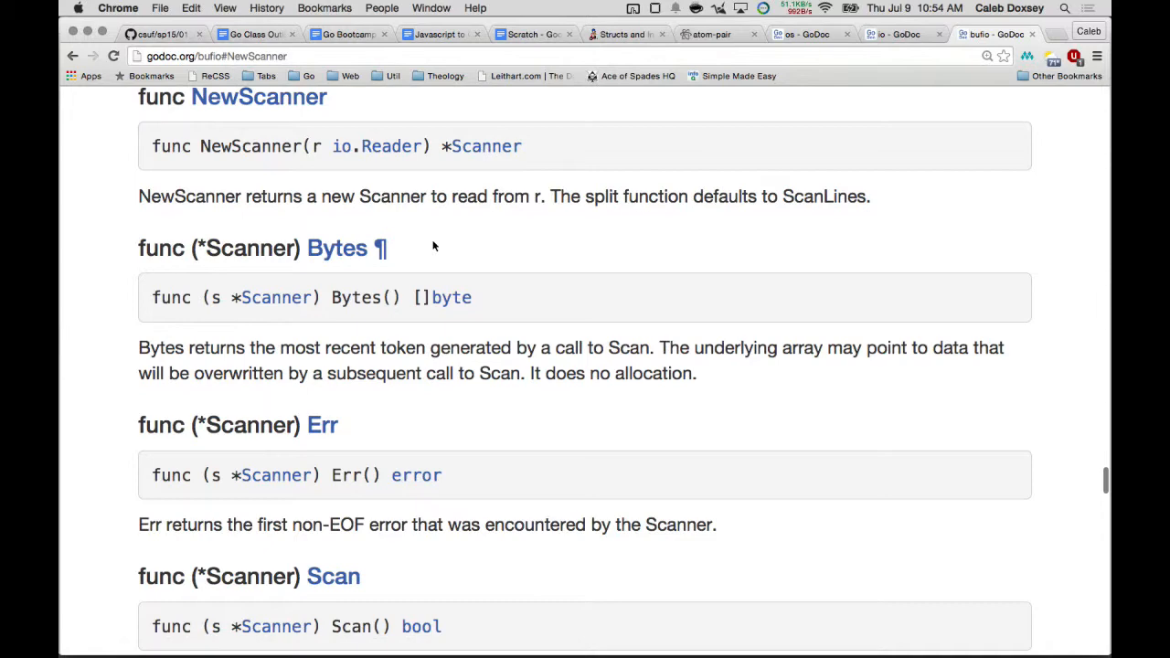
{"action": "scroll", "scroll_direction": "down", "scroll_amount": 3}
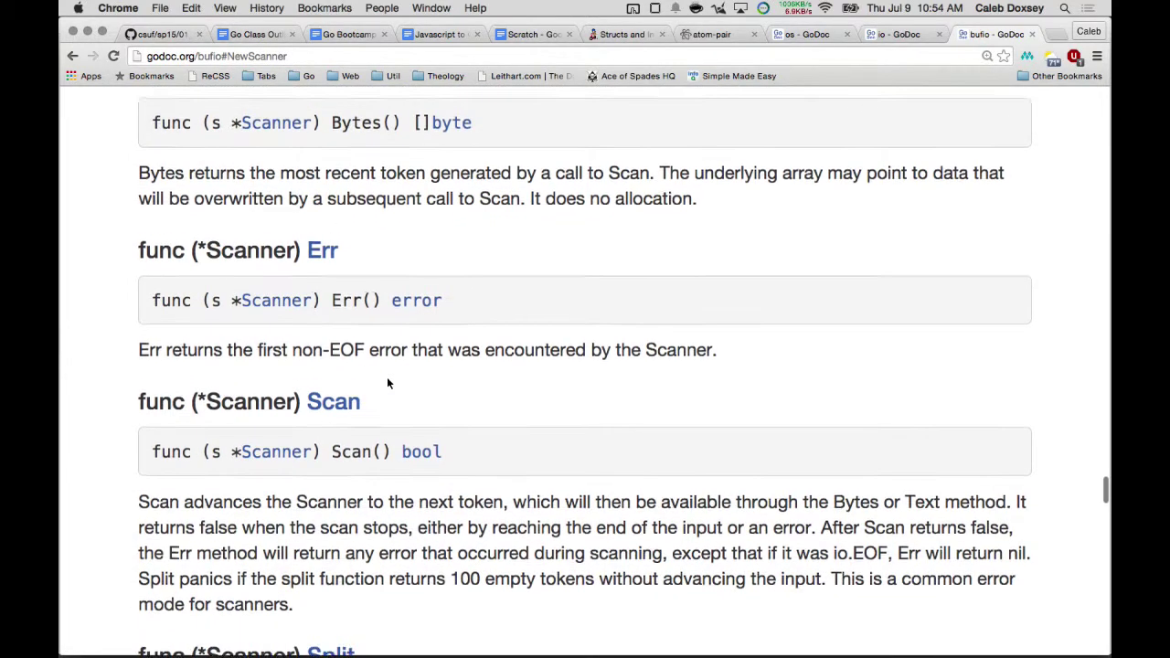
{"action": "scroll", "scroll_direction": "down", "scroll_amount": 3}
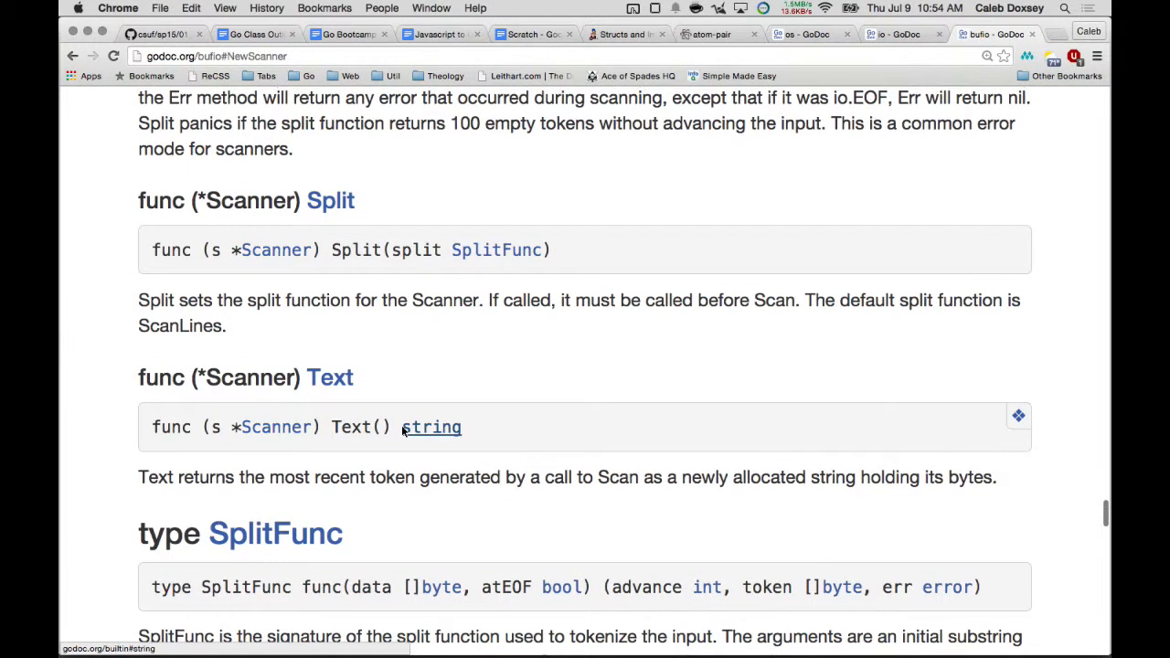
{"action": "scroll", "scroll_direction": "up", "scroll_amount": 3}
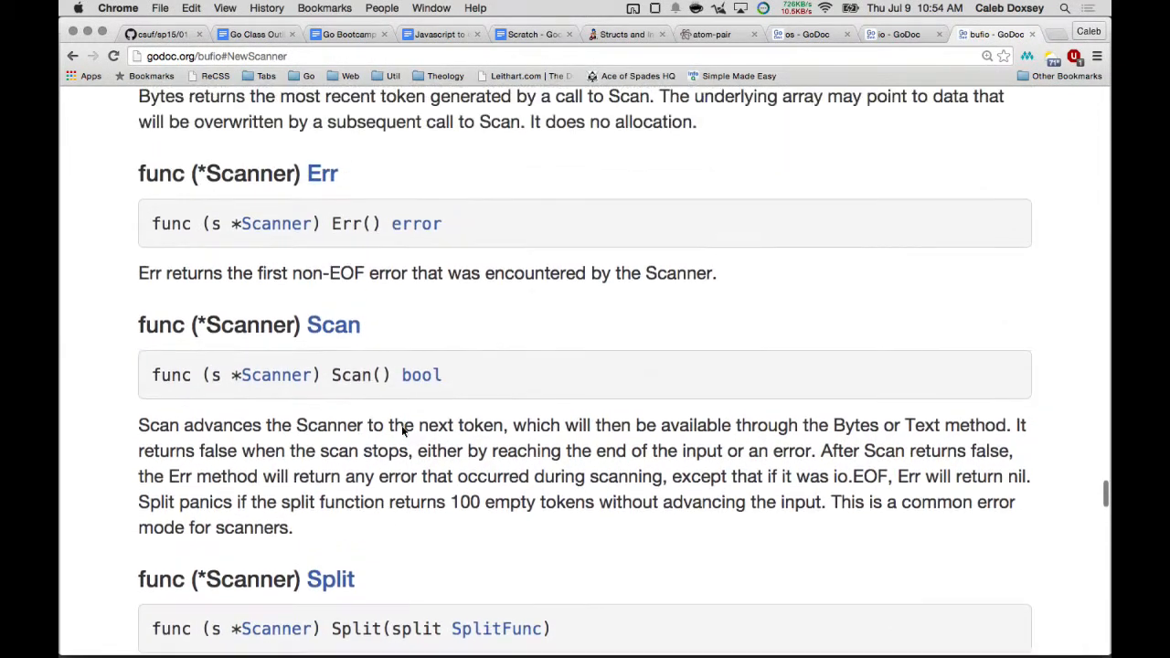
{"action": "scroll", "scroll_direction": "up", "scroll_amount": 3}
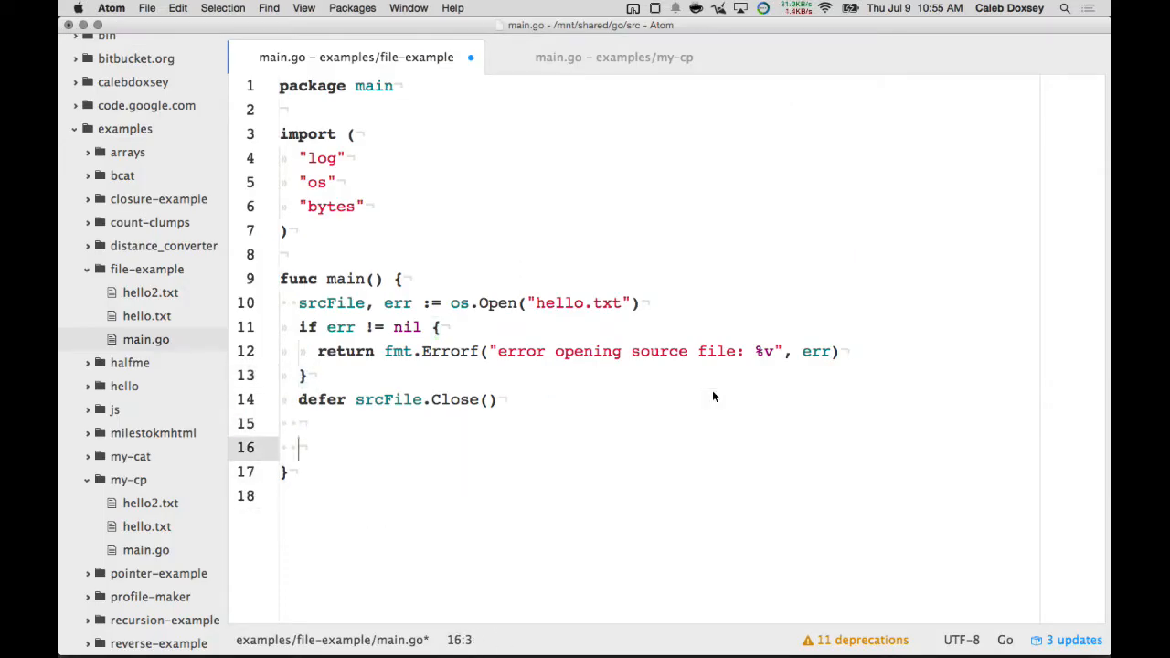
Step: Create scanner := bufio.NewScanner(srcFile) and begin the for scanner.Scan() { loop
{"action": "type", "text": "scanner := bufio."}
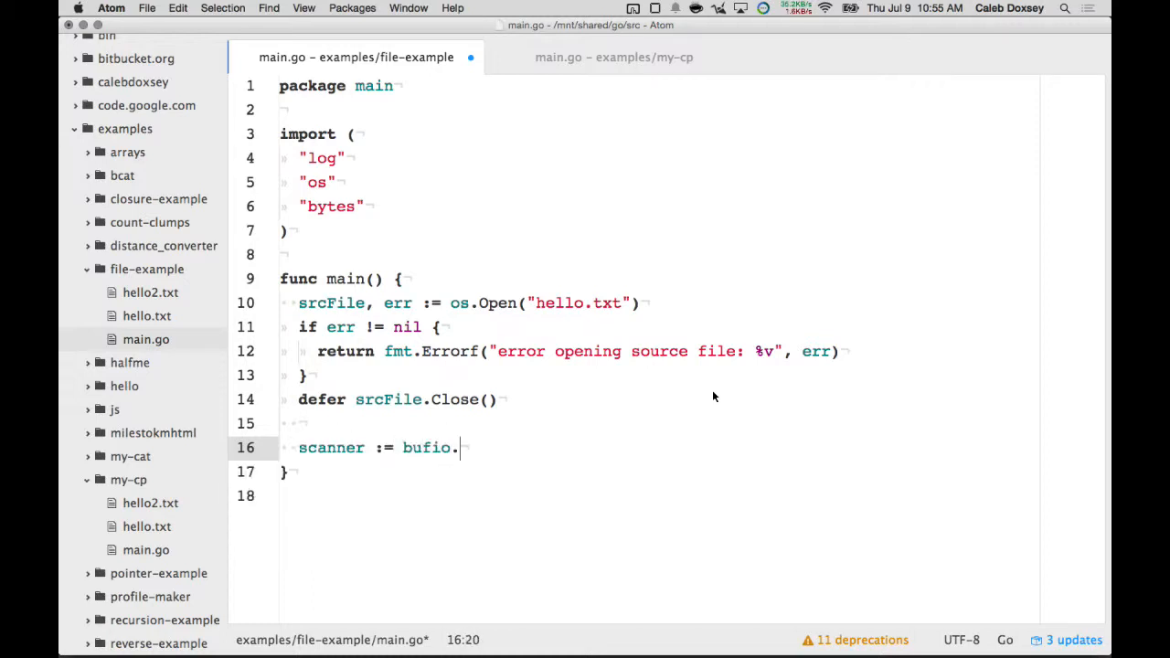
{"action": "type", "text": "NewScanner()"}
{"action": "type", "text": "for {"}
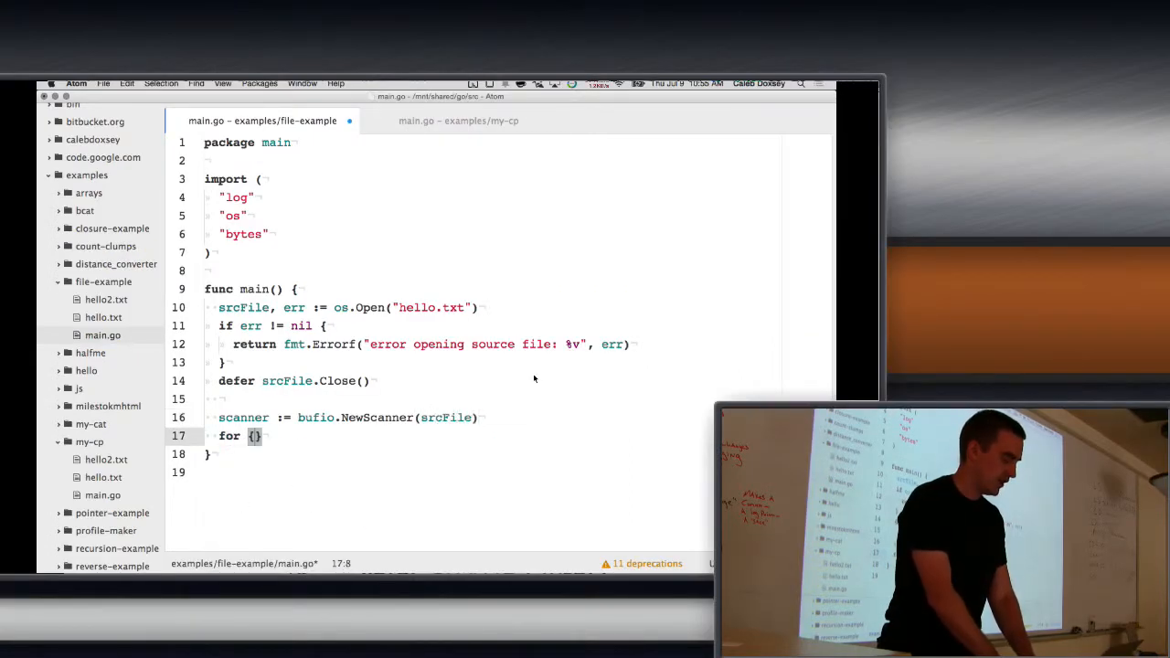
{"action": "type", "text": "scanner.Scan"}
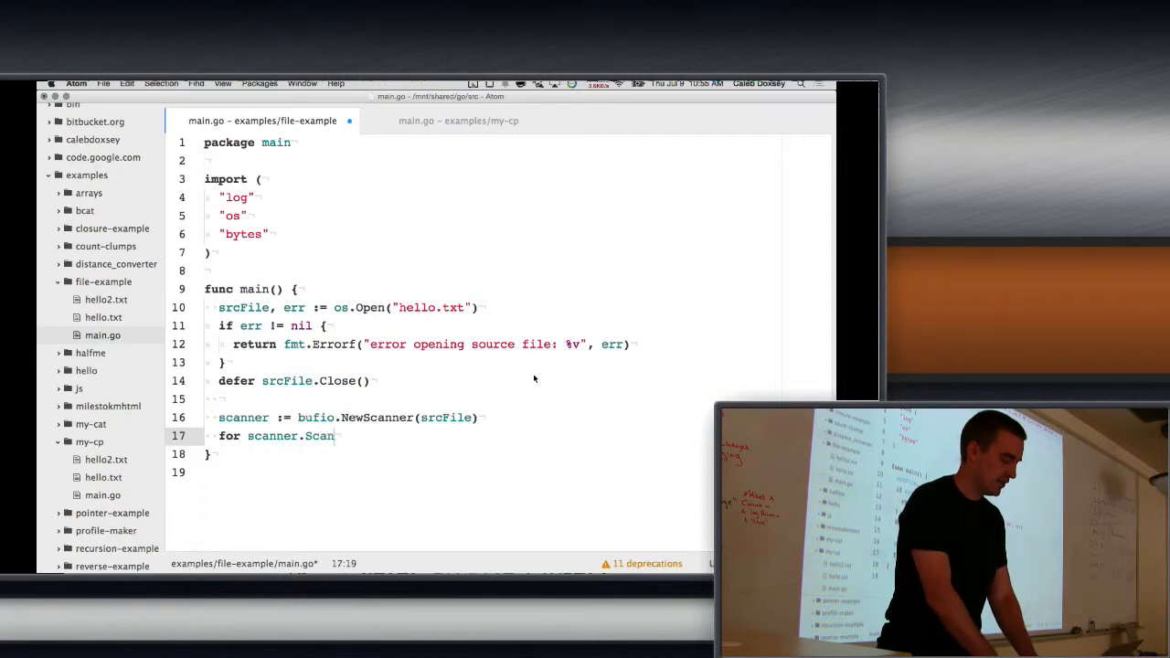
{"action": "type", "text": "() {"}
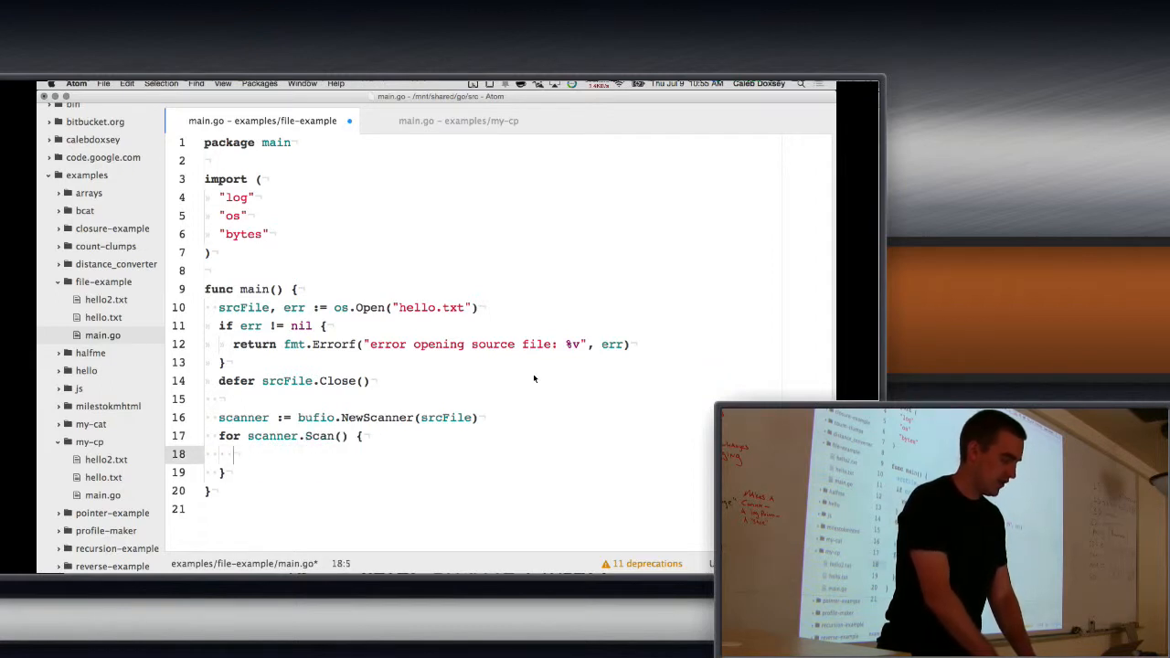
Step: Inside the loop assign line := scanner.Text() and print it with fmt.Println
{"action": "type", "text": "line :="}
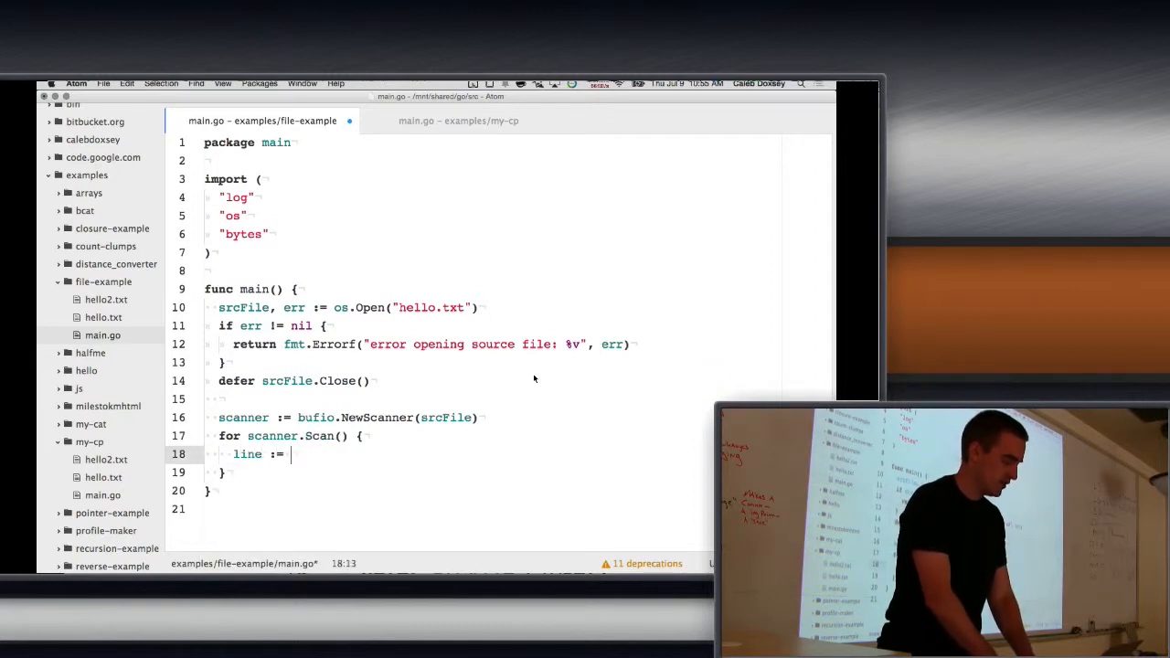
{"action": "type", "text": "scanner.Te"}
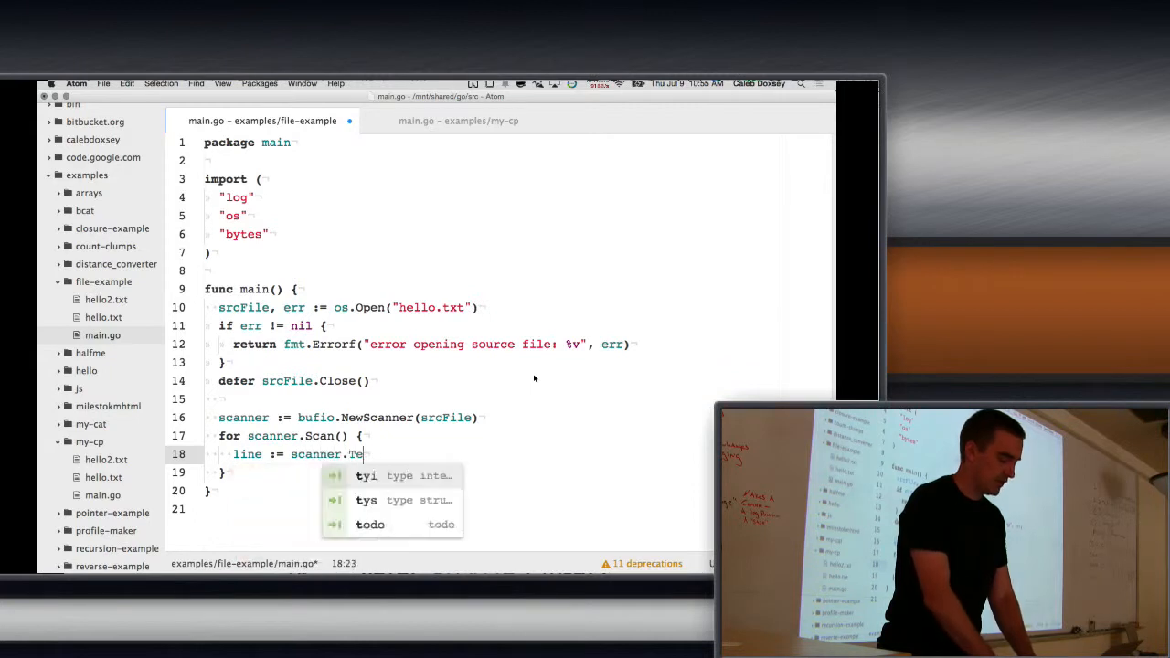
{"action": "type", "text": "xt()"}
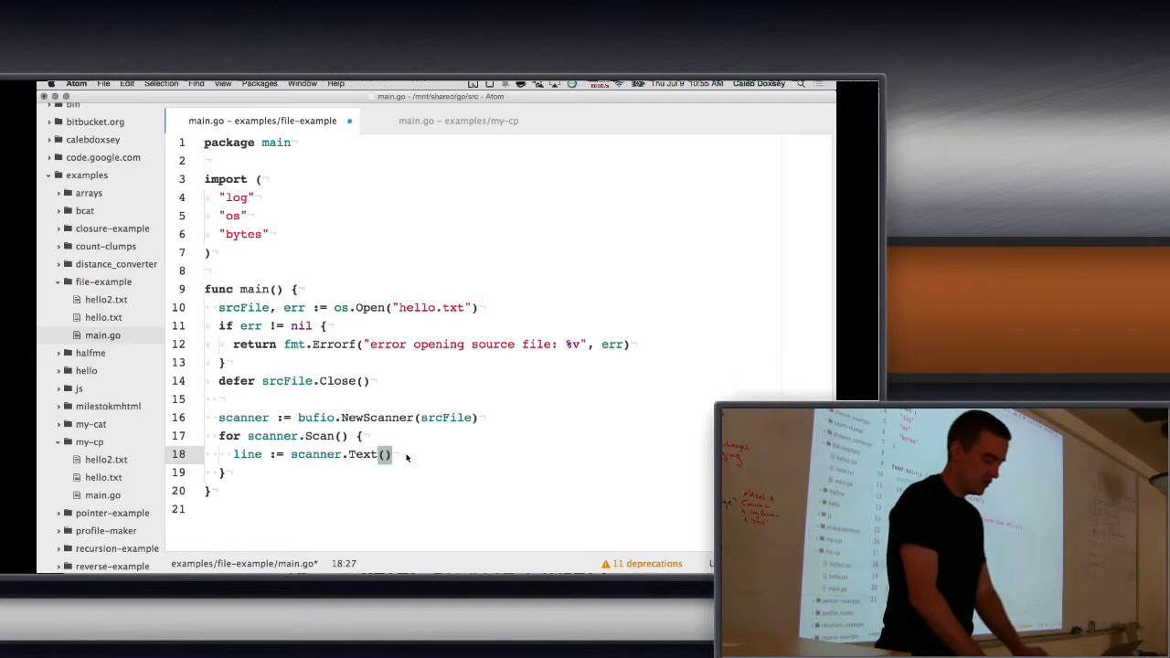
{"action": "type", "text": "fmt.Println"}
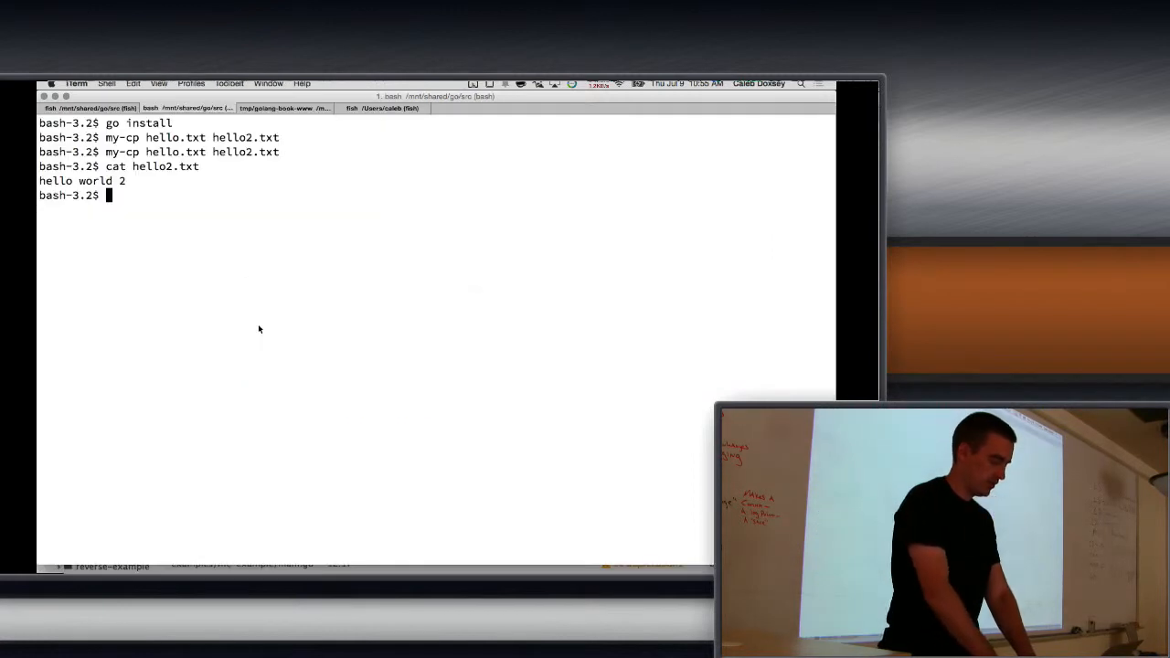
Step: In iTerm list files and complete the fil folder name, then close hello.txt to return to main.go
{"action": "type", "text": "ls"}
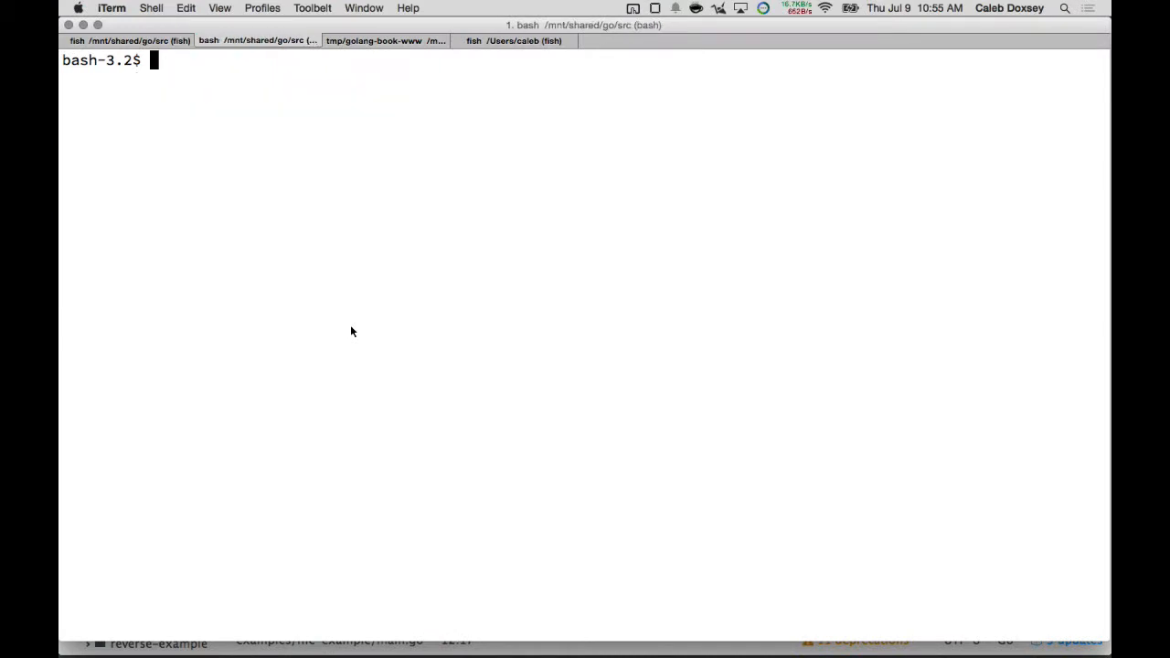
{"action": "type", "text": "fil"}
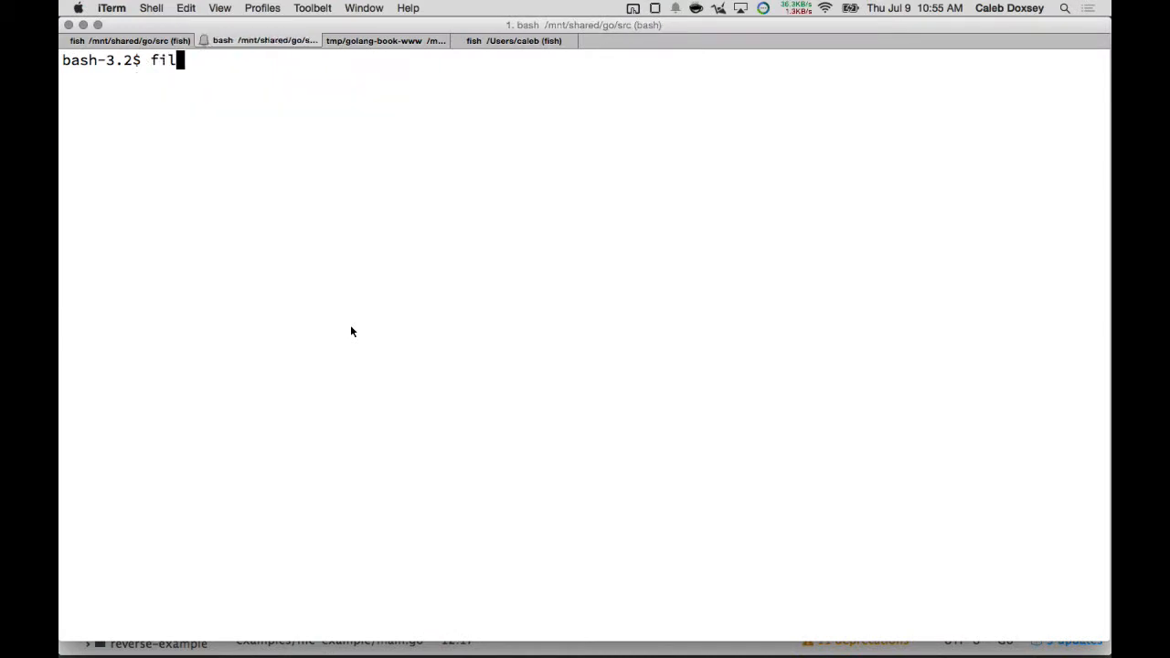
{"action": "key", "text": "Return"}
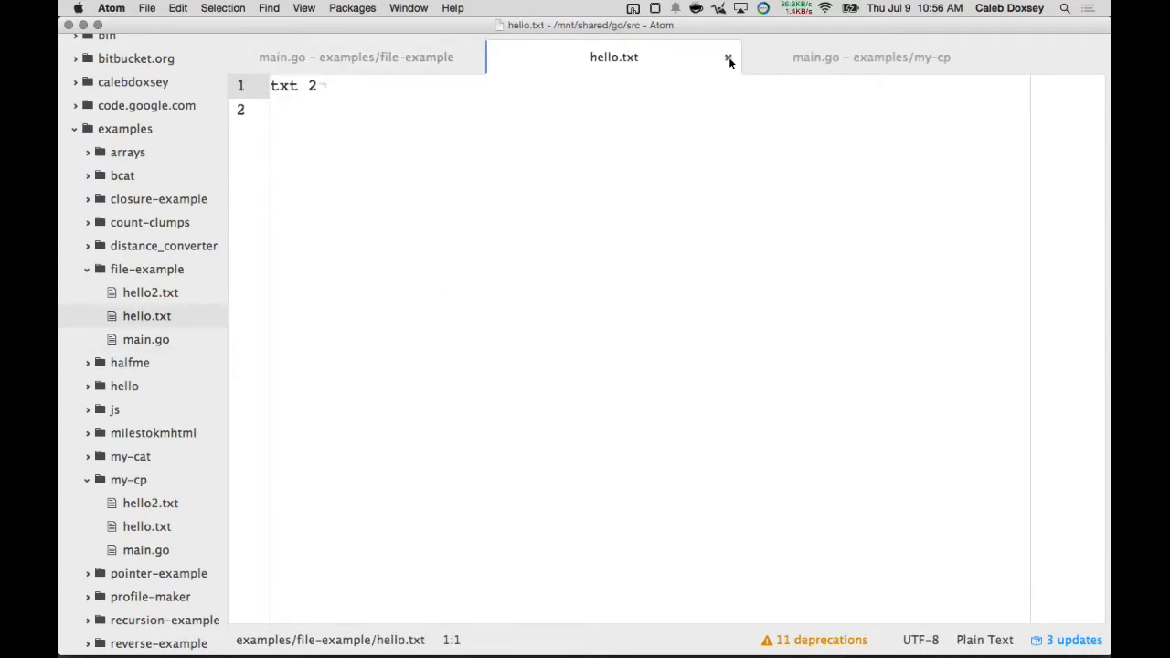
{"action": "left_click", "coordinate": [729, 57]}
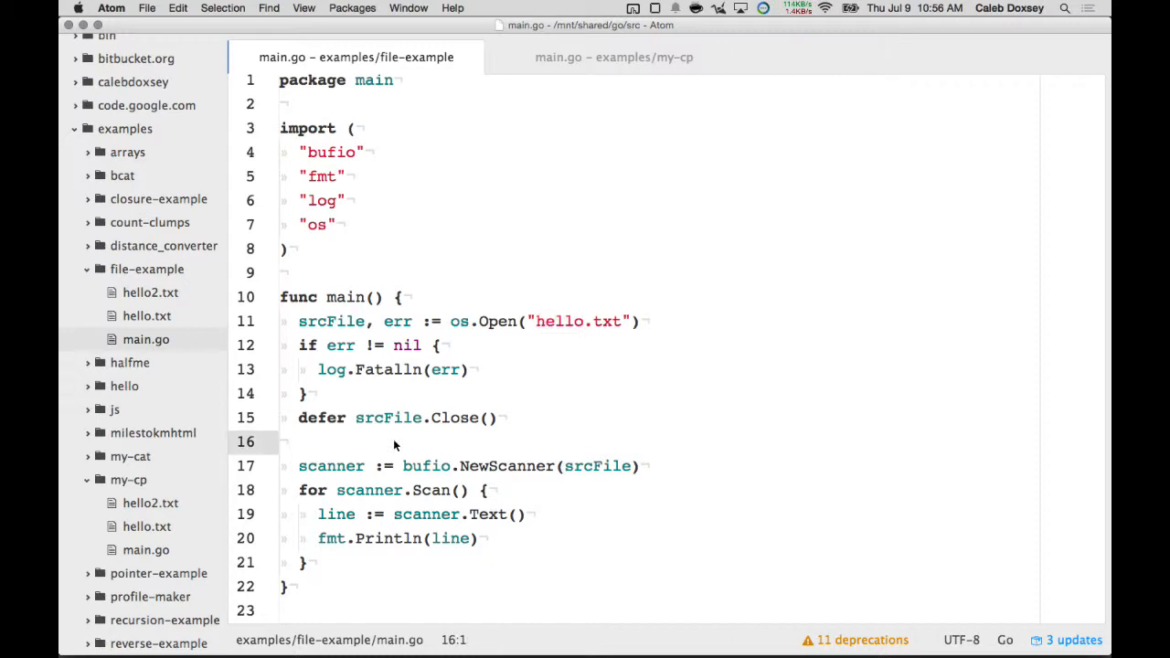